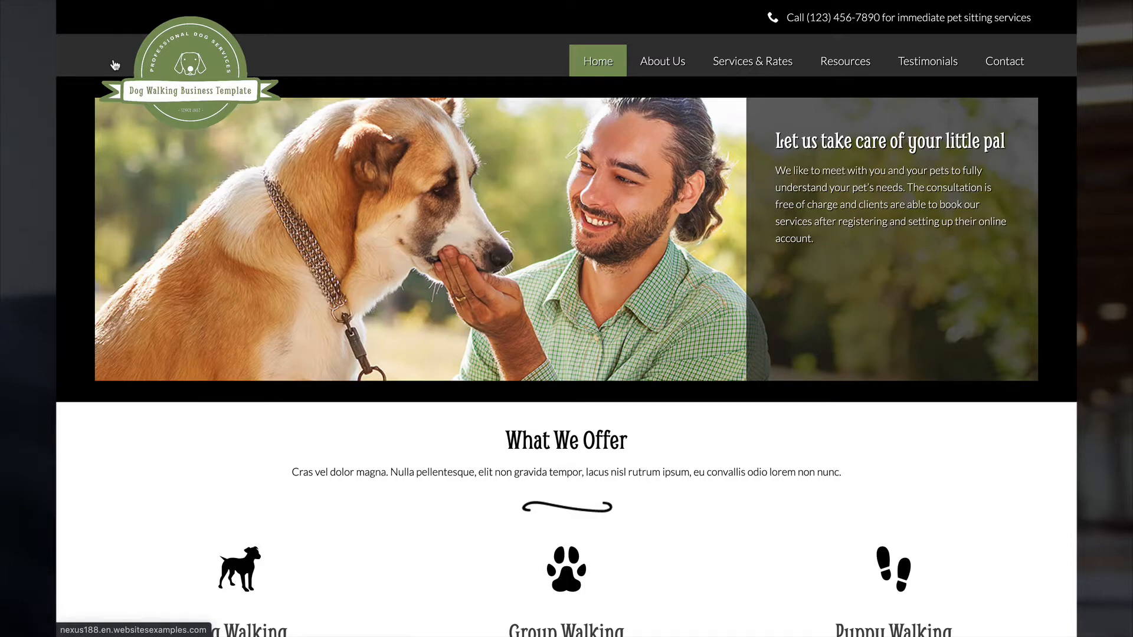
{"action": "mouse_move", "coordinate": [187, 95]}
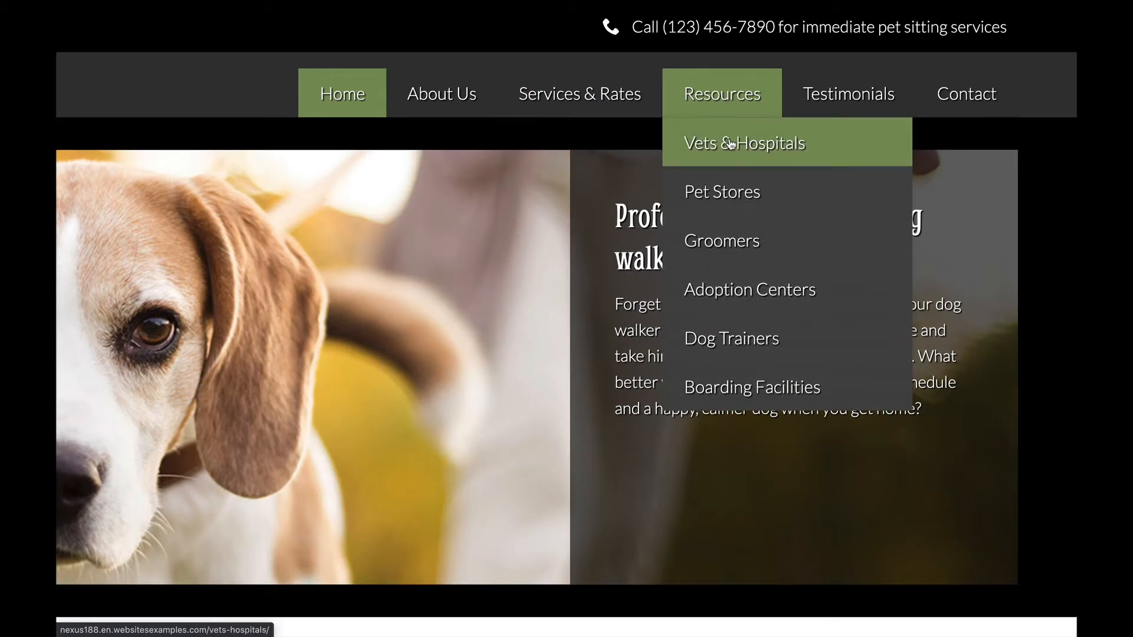
{"action": "mouse_move", "coordinate": [721, 240]}
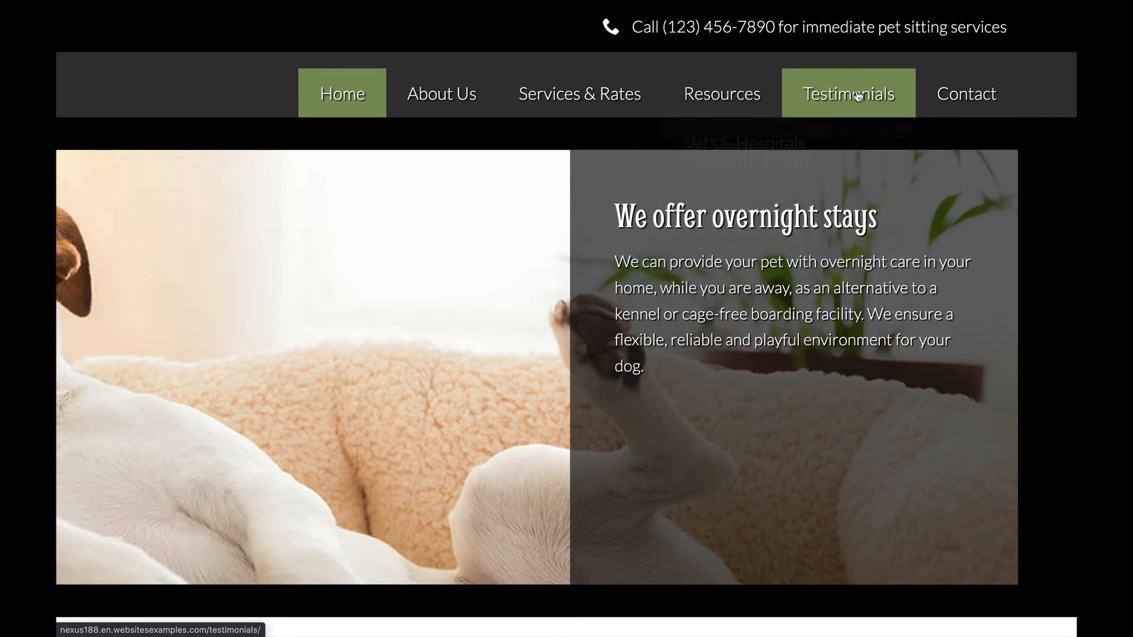
Scroll through the current page and click on it before heading to the login screen
{"action": "left_click", "coordinate": [966, 93]}
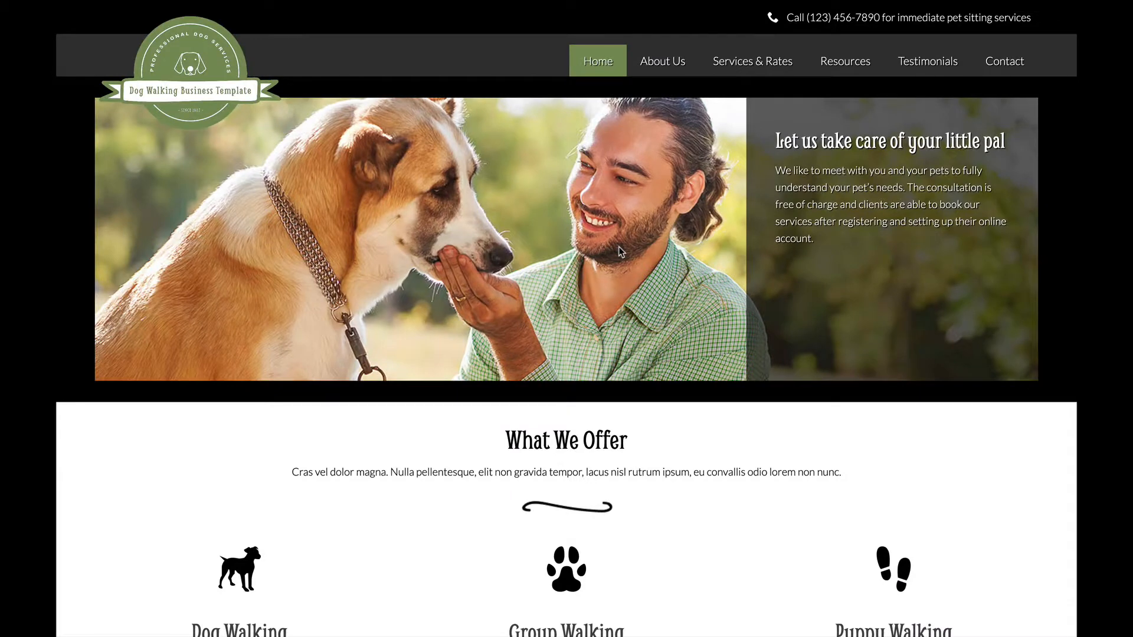
{"action": "scroll", "scroll_direction": "down", "scroll_amount": 3}
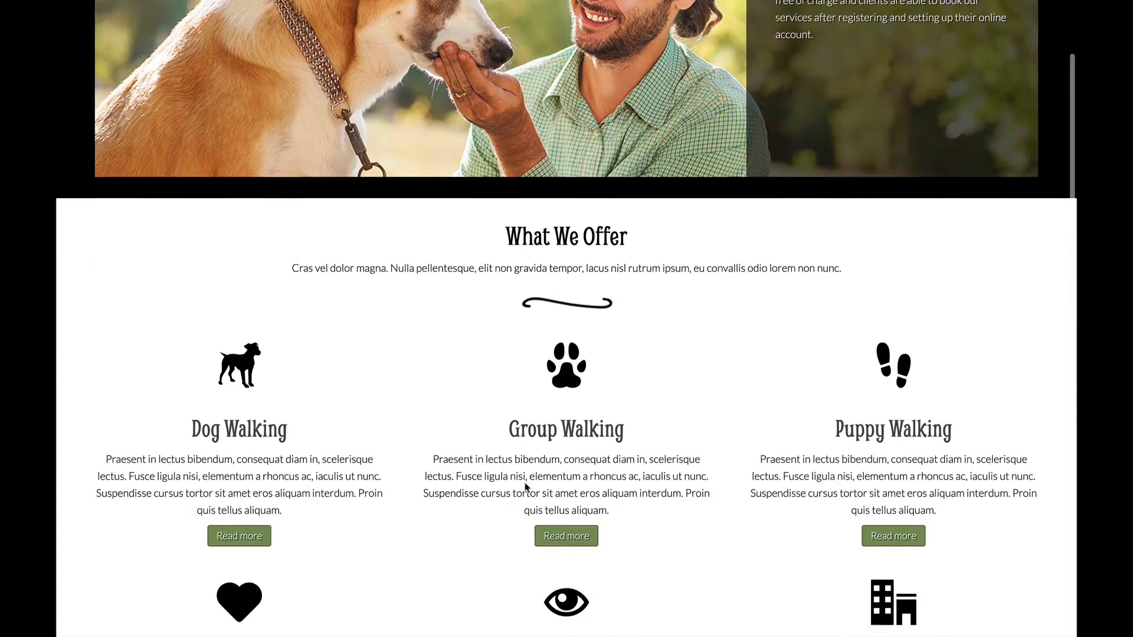
{"action": "scroll", "scroll_direction": "down", "scroll_amount": 3}
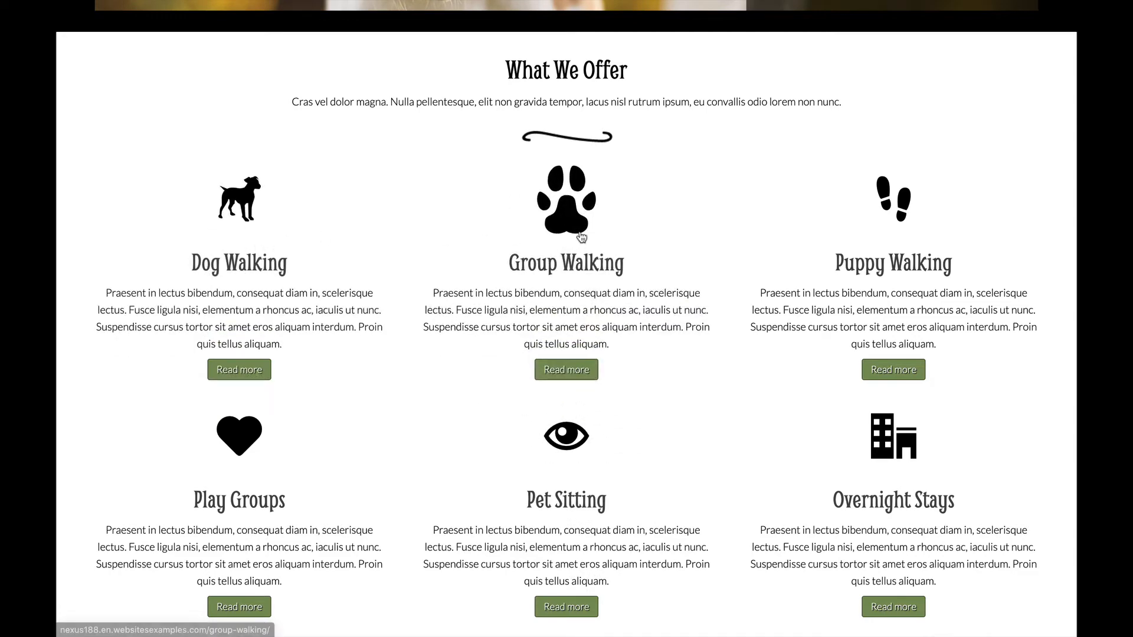
{"action": "mouse_move", "coordinate": [761, 453]}
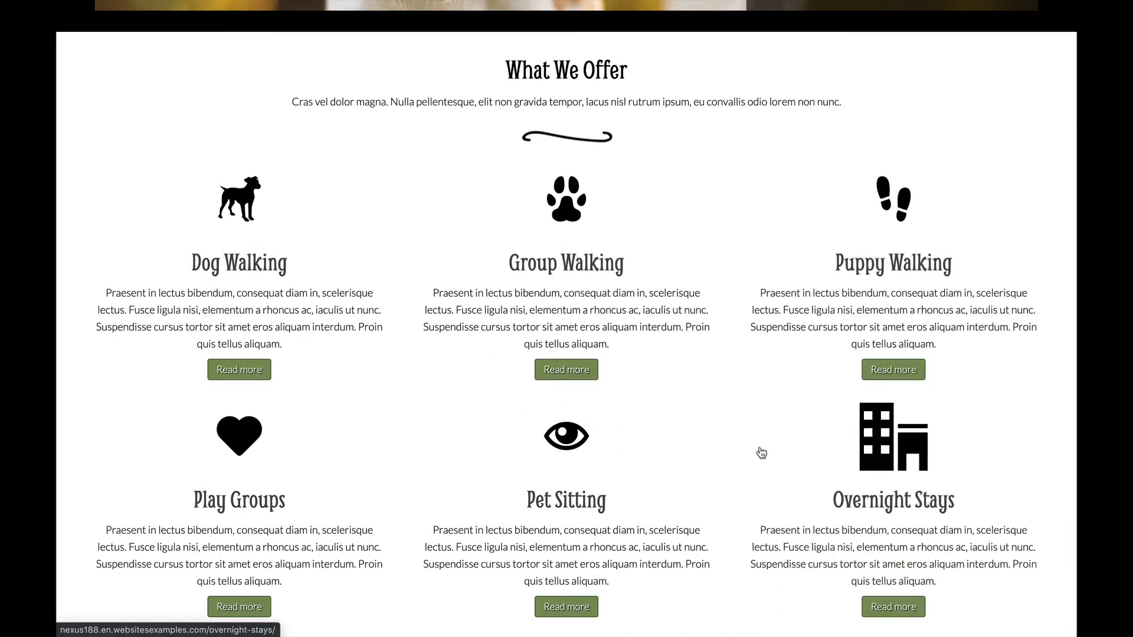
{"action": "scroll", "scroll_direction": "down", "scroll_amount": 3}
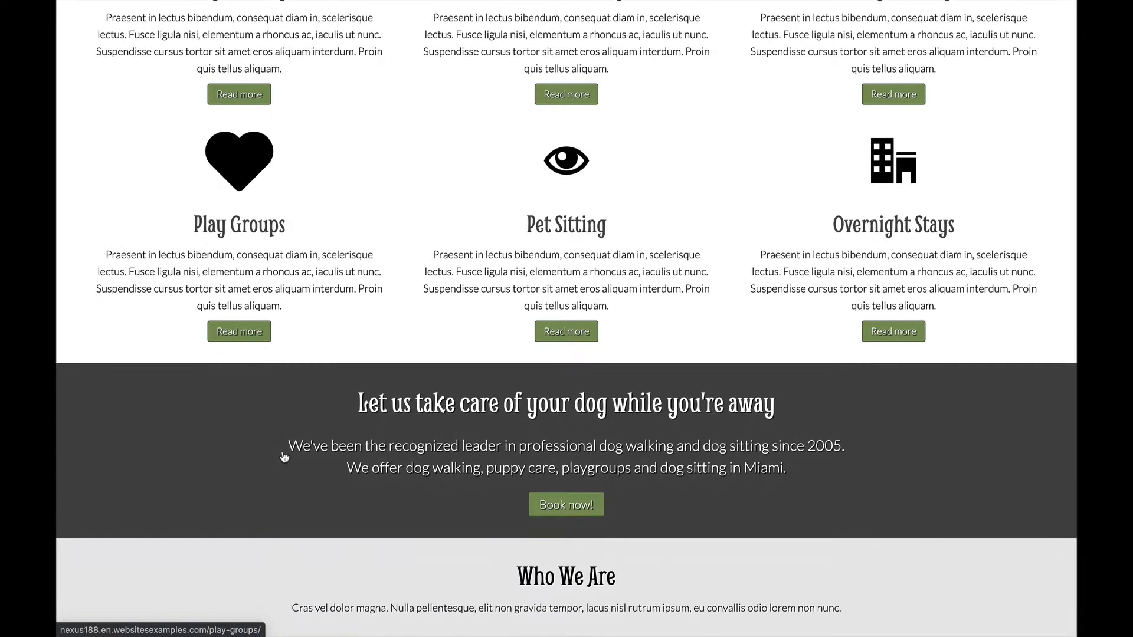
{"action": "scroll", "scroll_direction": "down", "scroll_amount": 3}
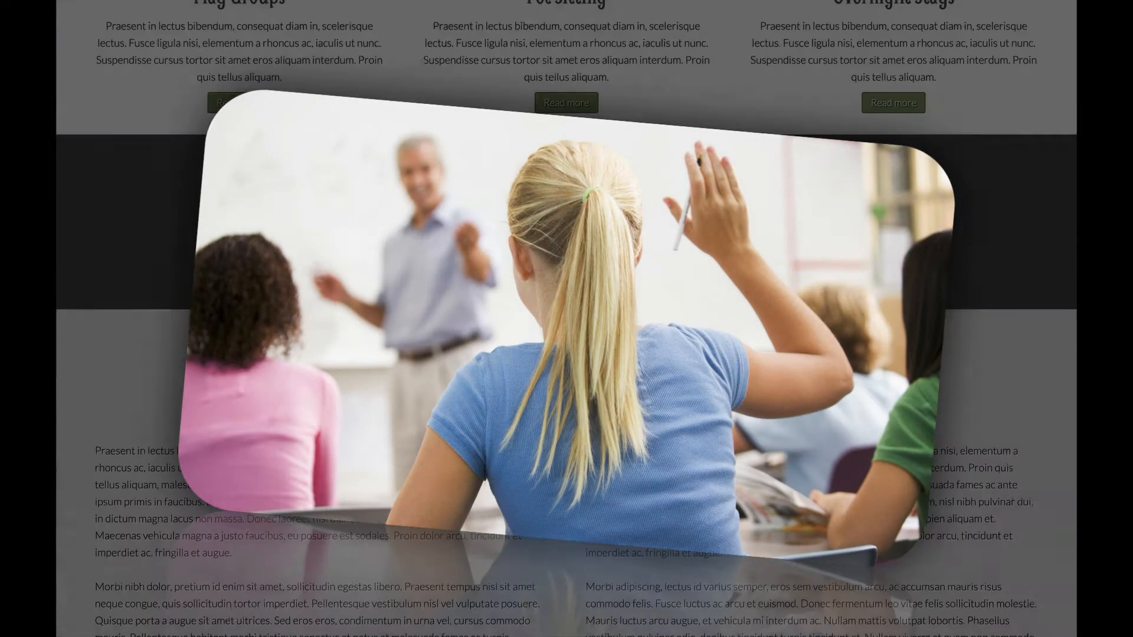
{"action": "scroll", "scroll_direction": "down", "scroll_amount": 3}
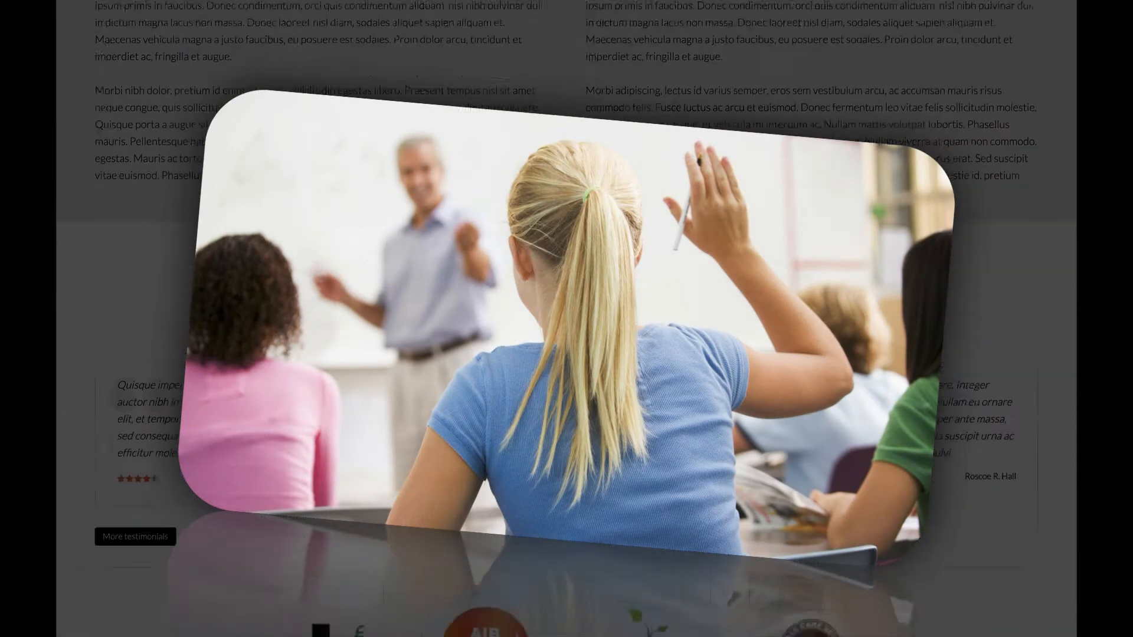
{"action": "scroll", "scroll_direction": "down", "scroll_amount": 3}
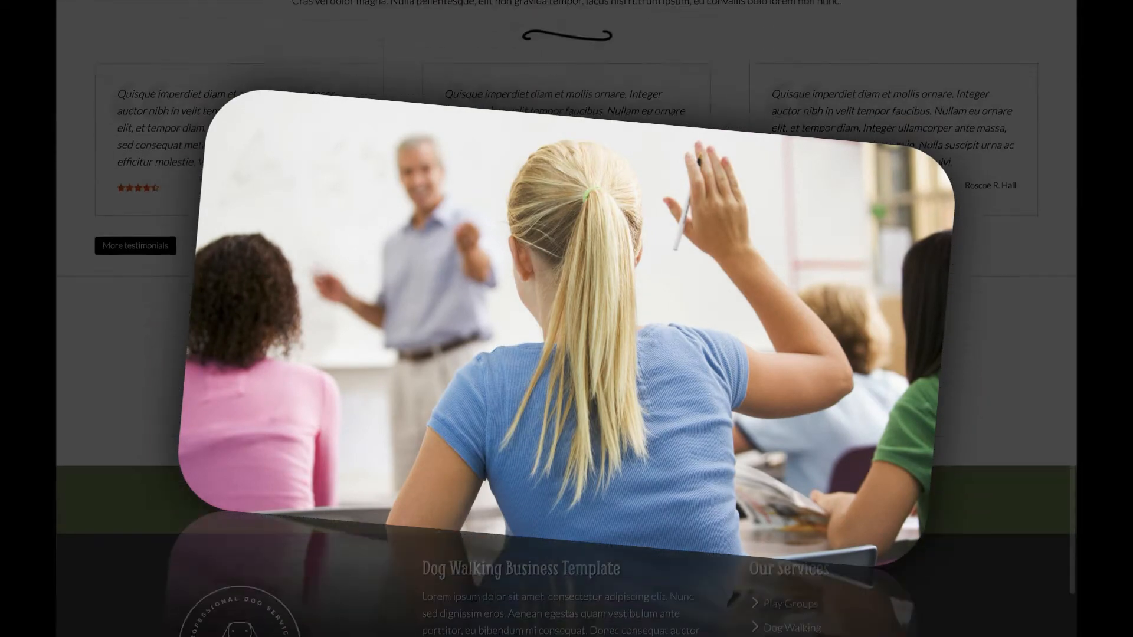
{"action": "scroll", "scroll_direction": "down", "scroll_amount": 3}
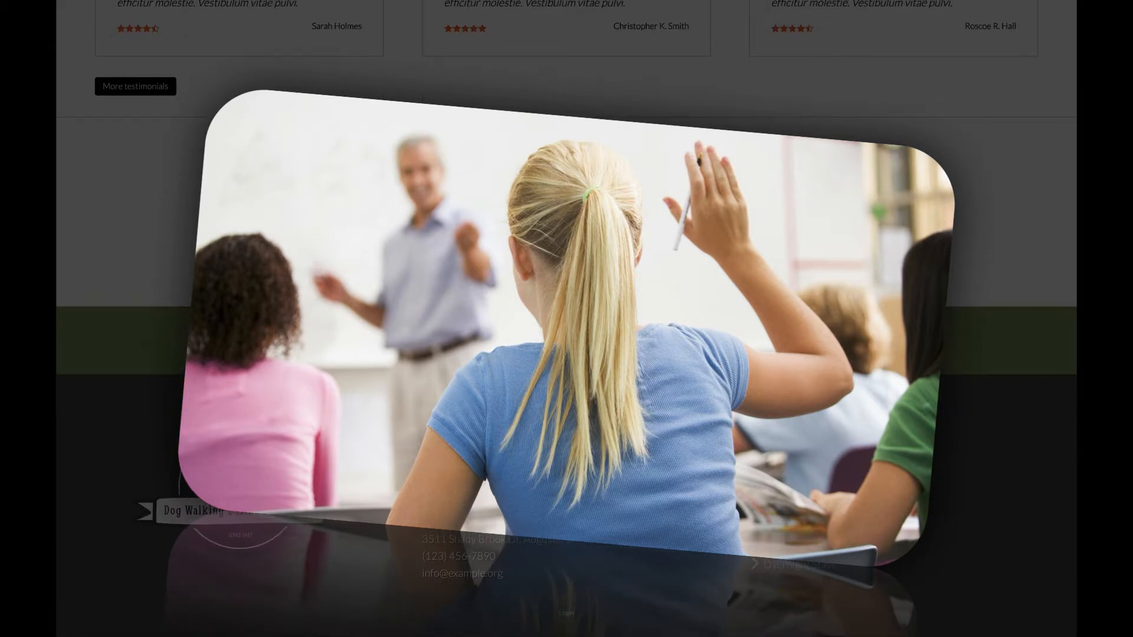
{"action": "mouse_move", "coordinate": [193, 512]}
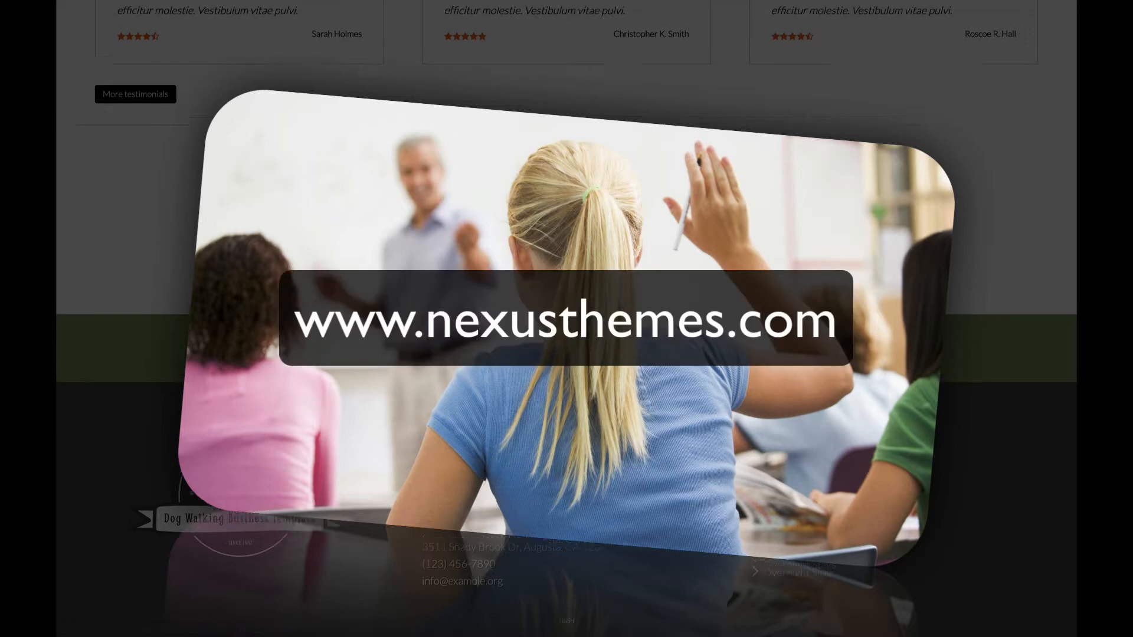
{"action": "scroll", "scroll_direction": "up", "scroll_amount": 3}
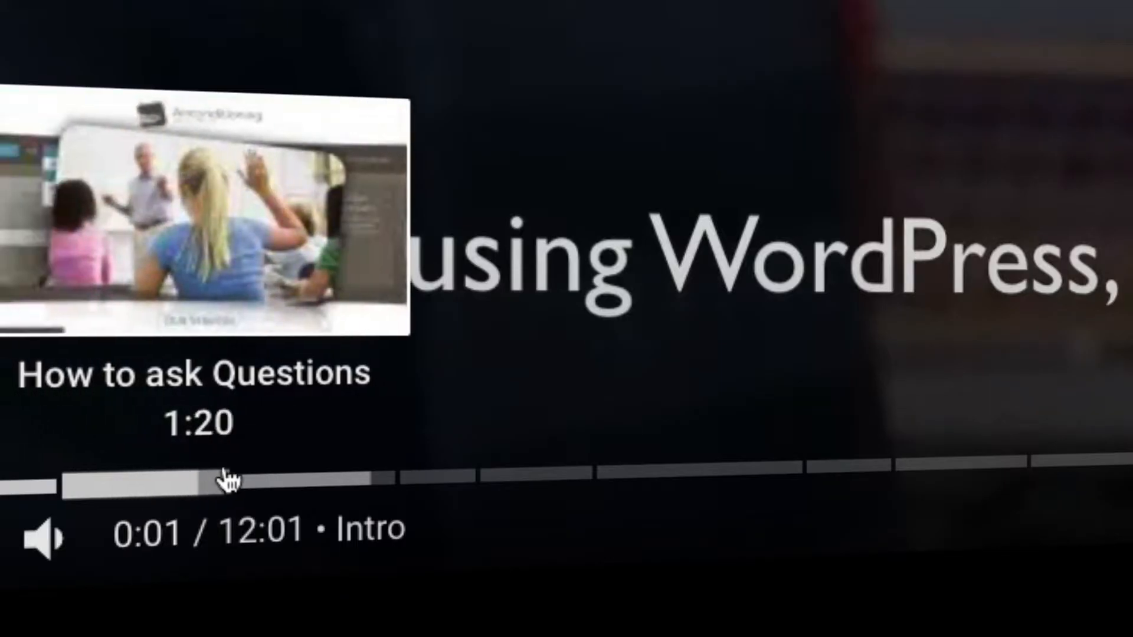
{"action": "mouse_move", "coordinate": [422, 478]}
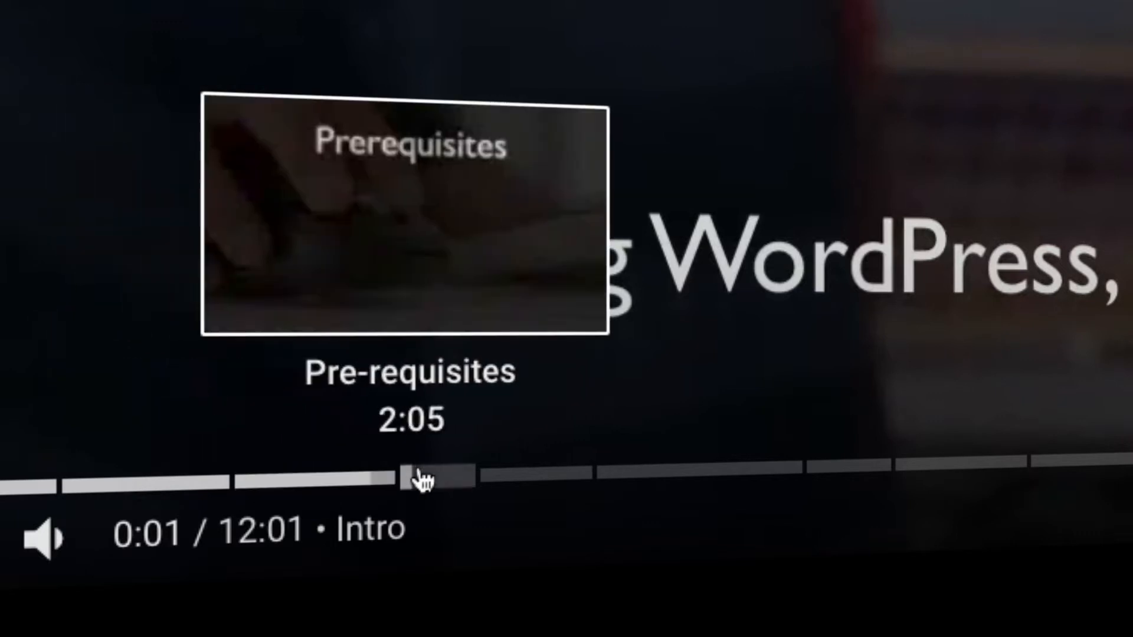
{"action": "mouse_move", "coordinate": [549, 477]}
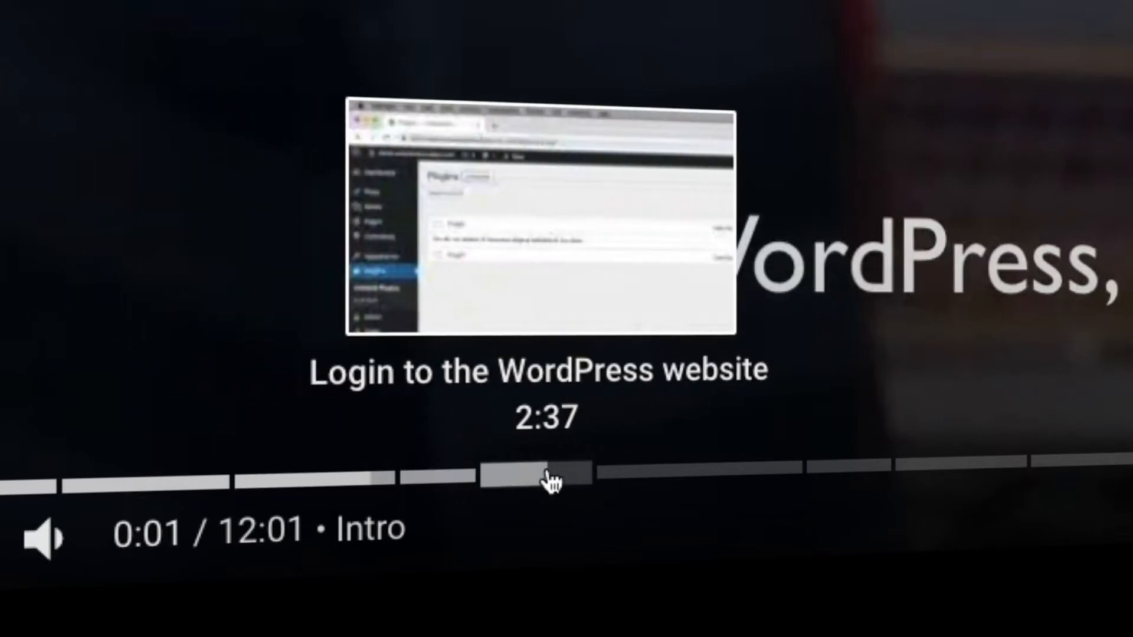
{"action": "left_click", "coordinate": [549, 476]}
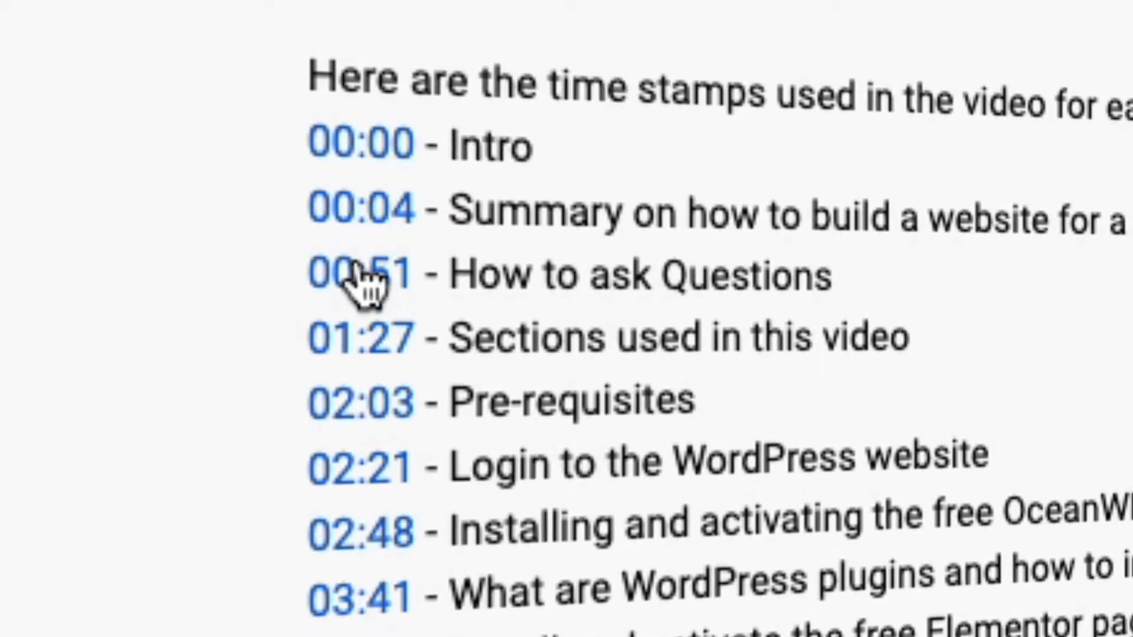
{"action": "mouse_move", "coordinate": [354, 466]}
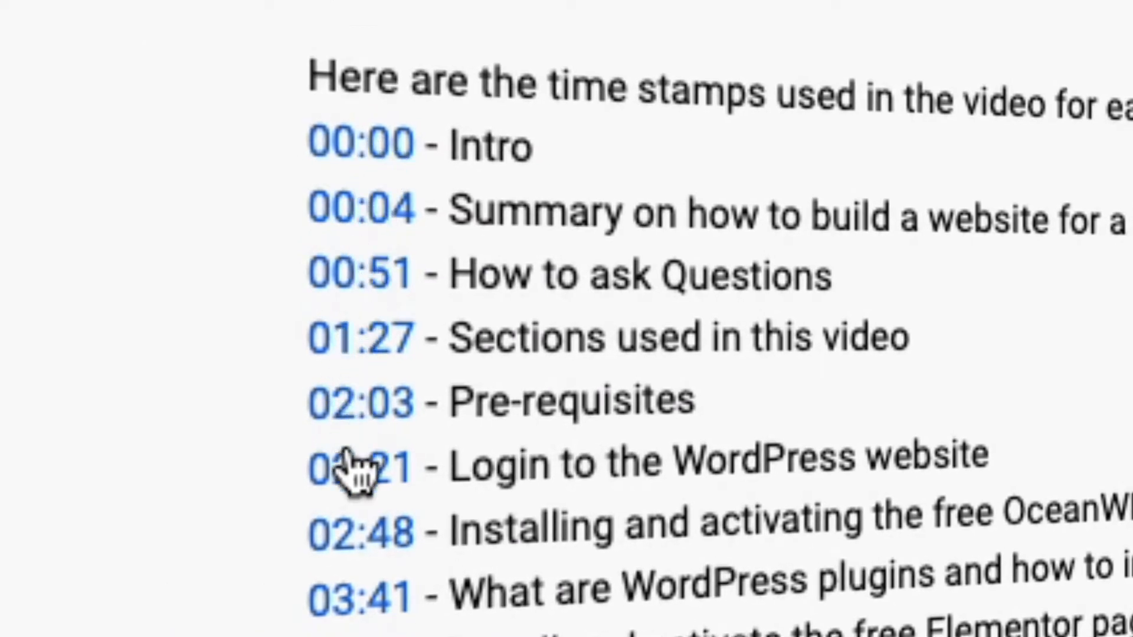
{"action": "scroll", "scroll_direction": "down", "scroll_amount": 3}
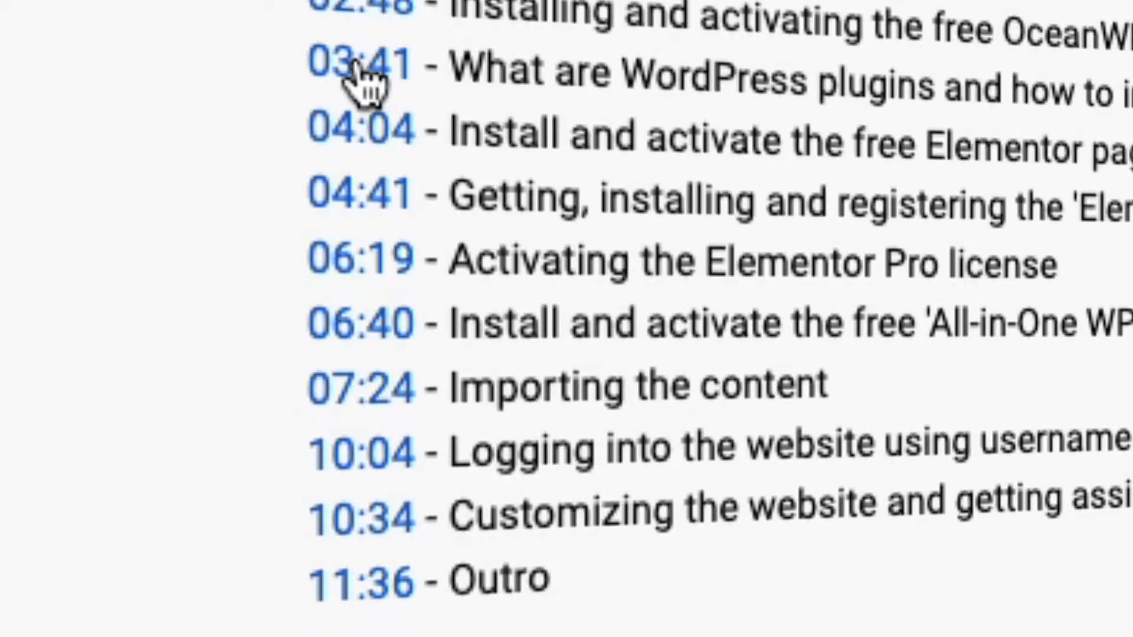
{"action": "mouse_move", "coordinate": [361, 253]}
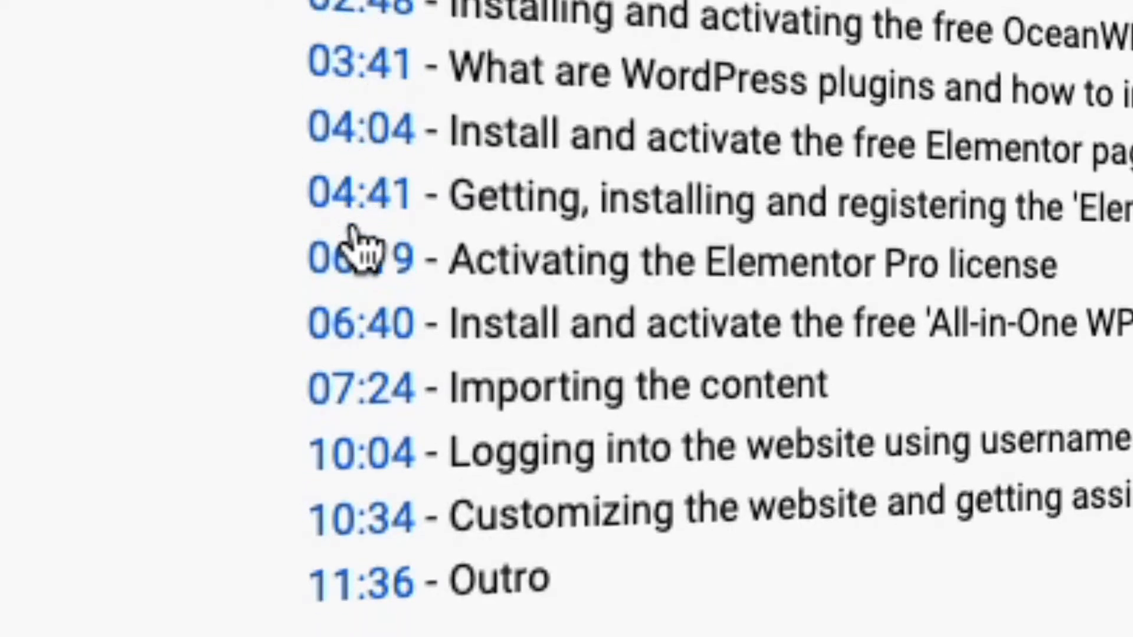
{"action": "mouse_move", "coordinate": [368, 397]}
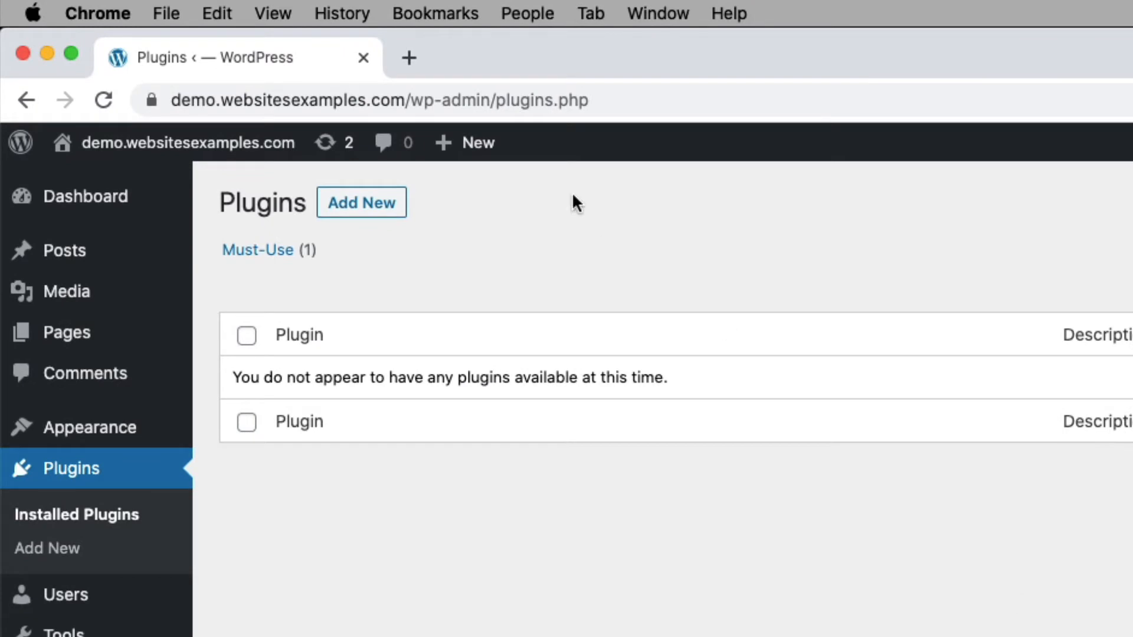
{"action": "mouse_move", "coordinate": [370, 120]}
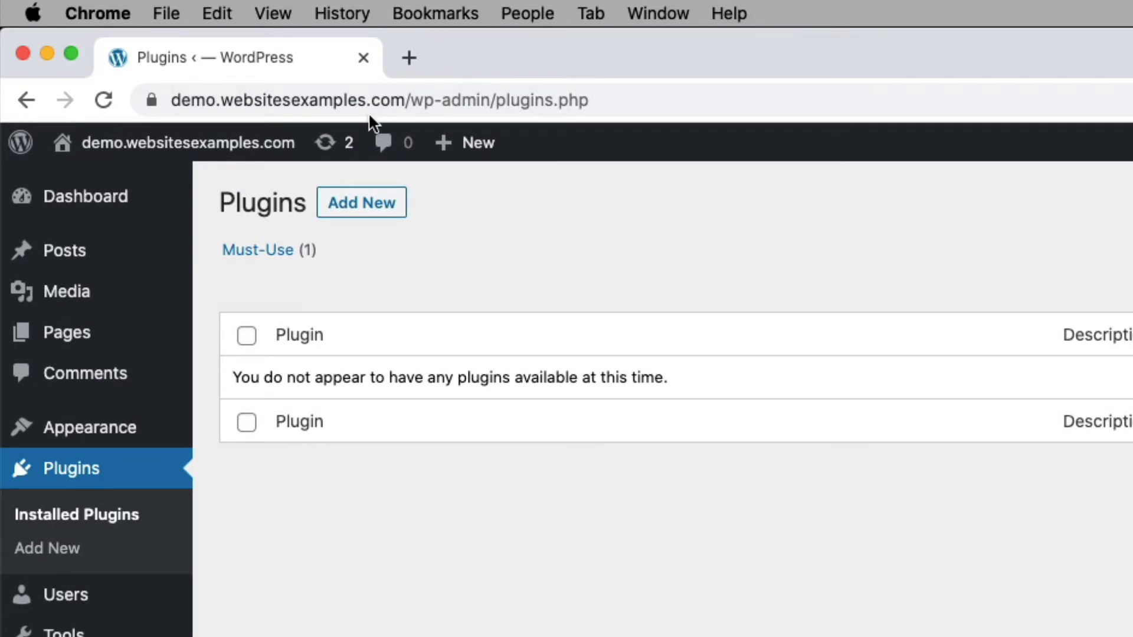
{"action": "left_click", "coordinate": [376, 100]}
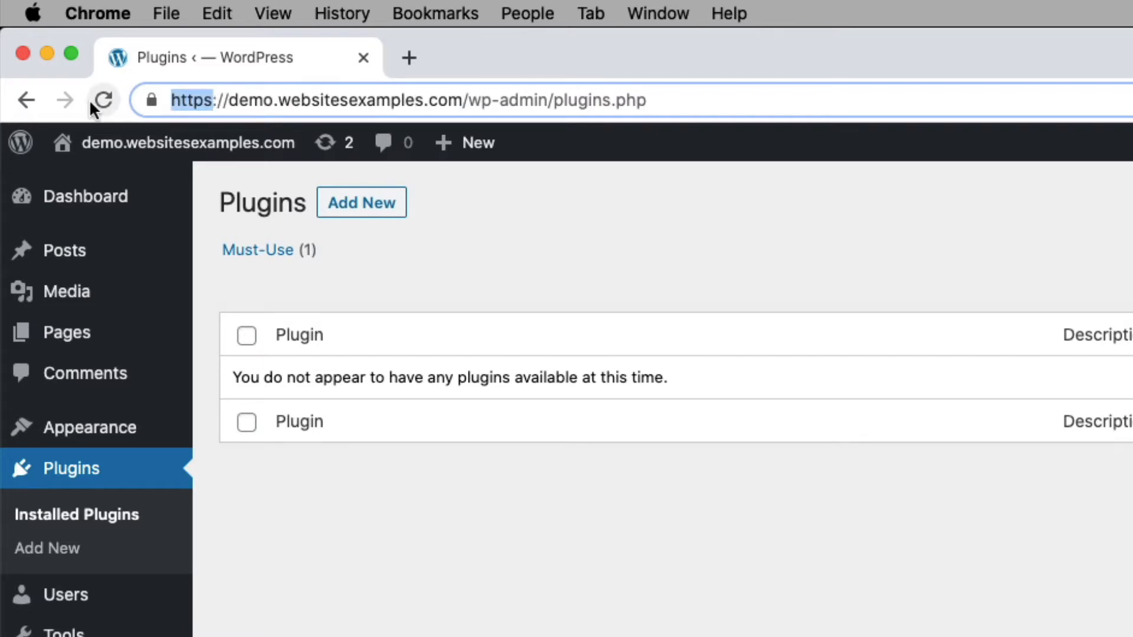
{"action": "type", "text": "https://demo.websitesexamples.com/wp-logi"}
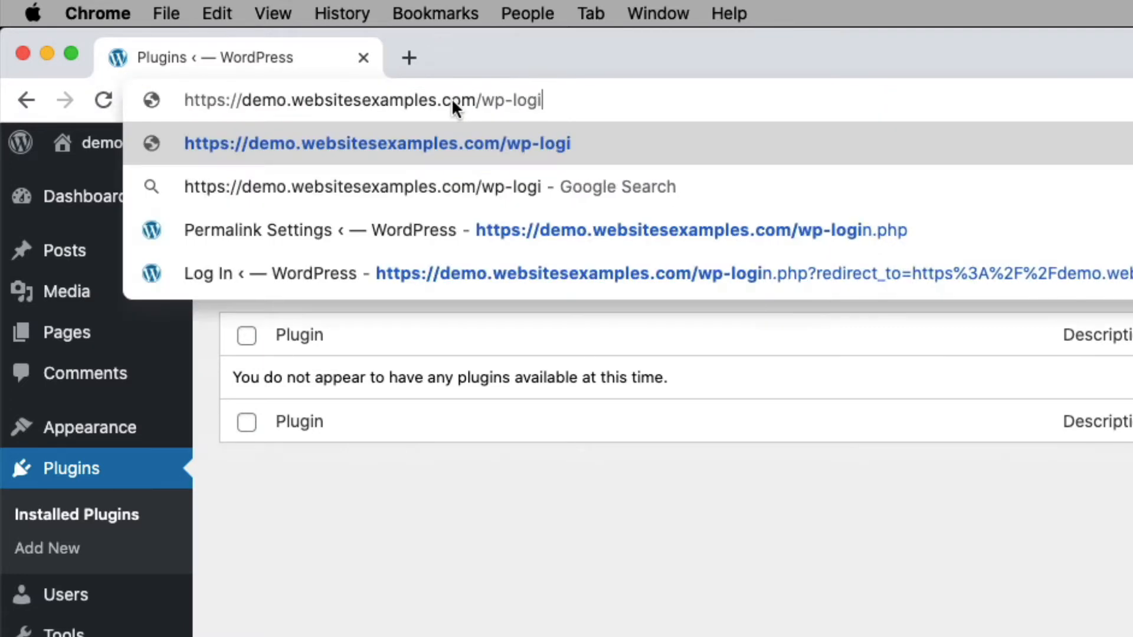
{"action": "type", "text": "n.php"}
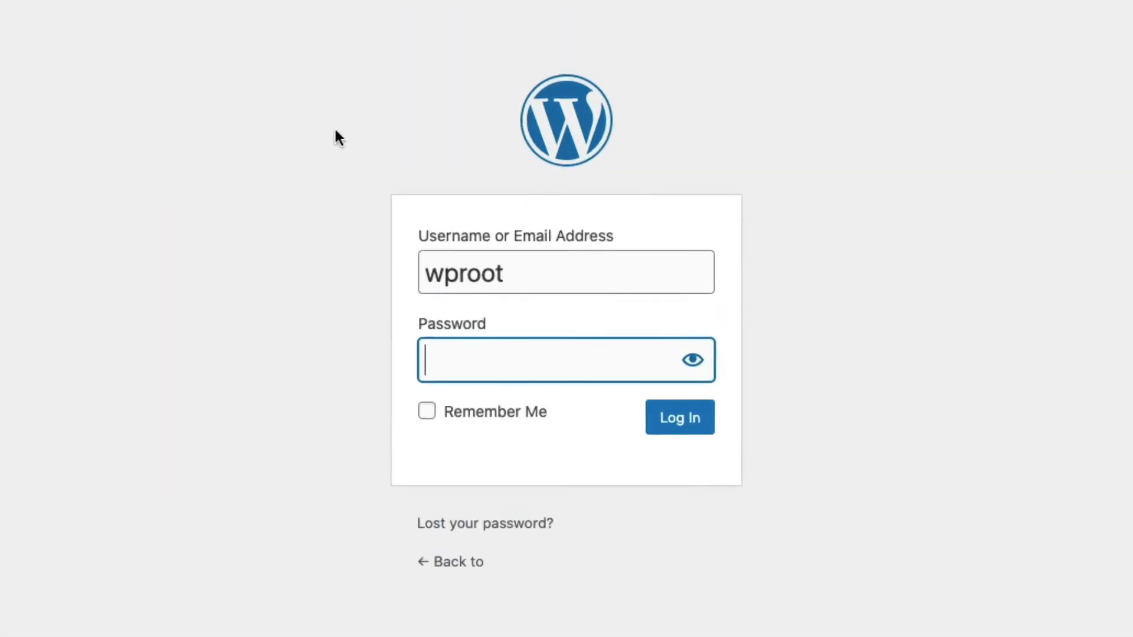
{"action": "left_click", "coordinate": [678, 417]}
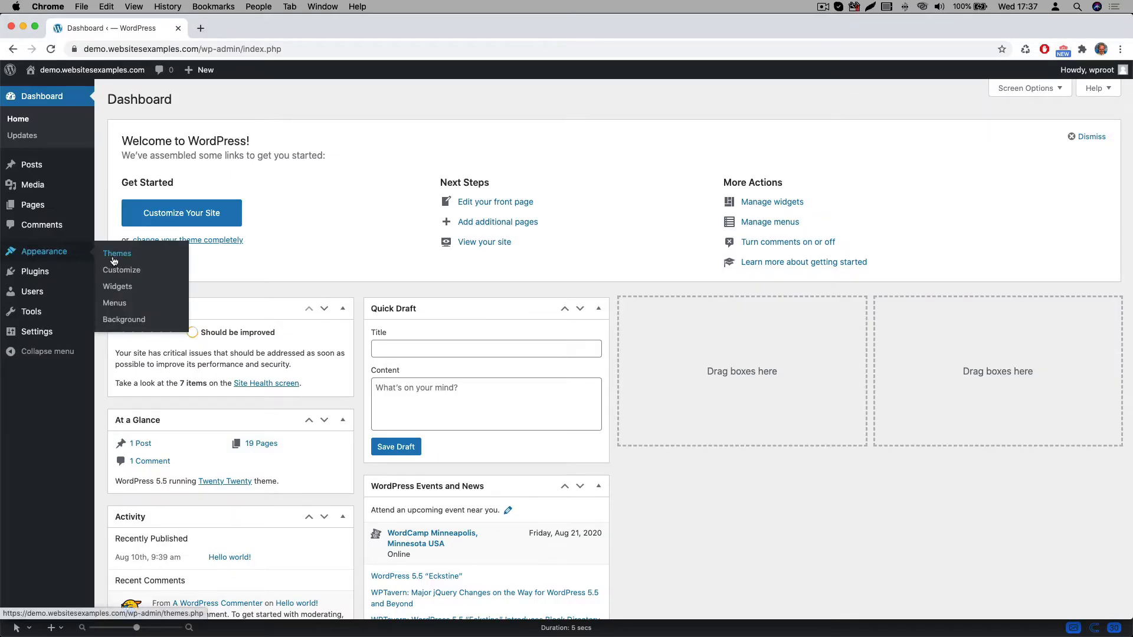
Go to Appearance > Themes to see Twenty Twenty and the broken theme
{"action": "left_click", "coordinate": [116, 253]}
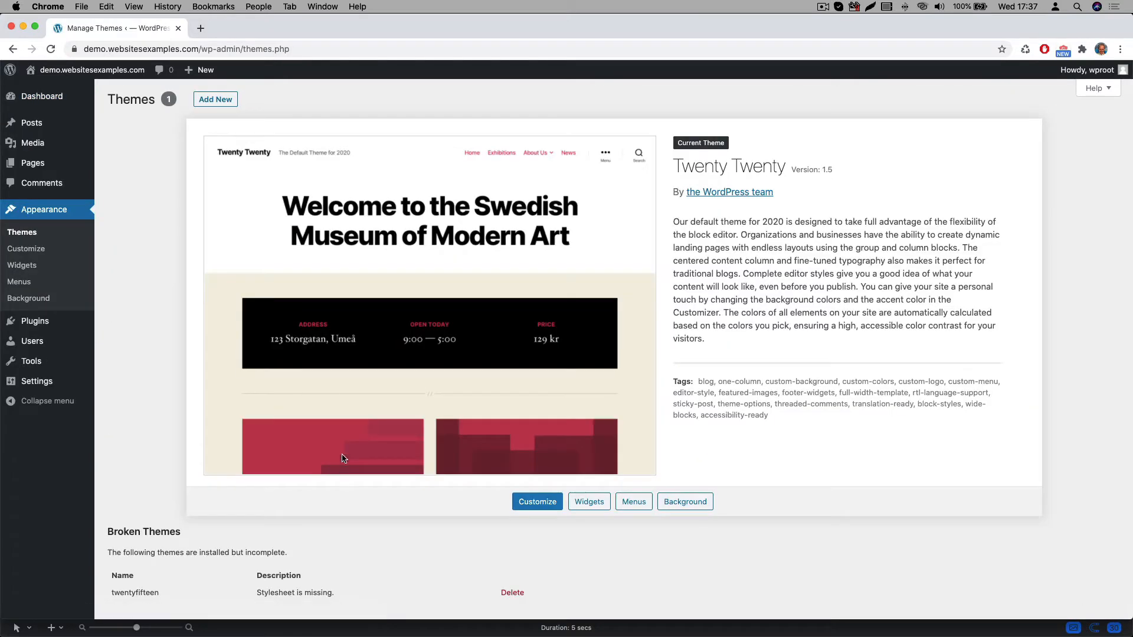
{"action": "mouse_move", "coordinate": [654, 165]}
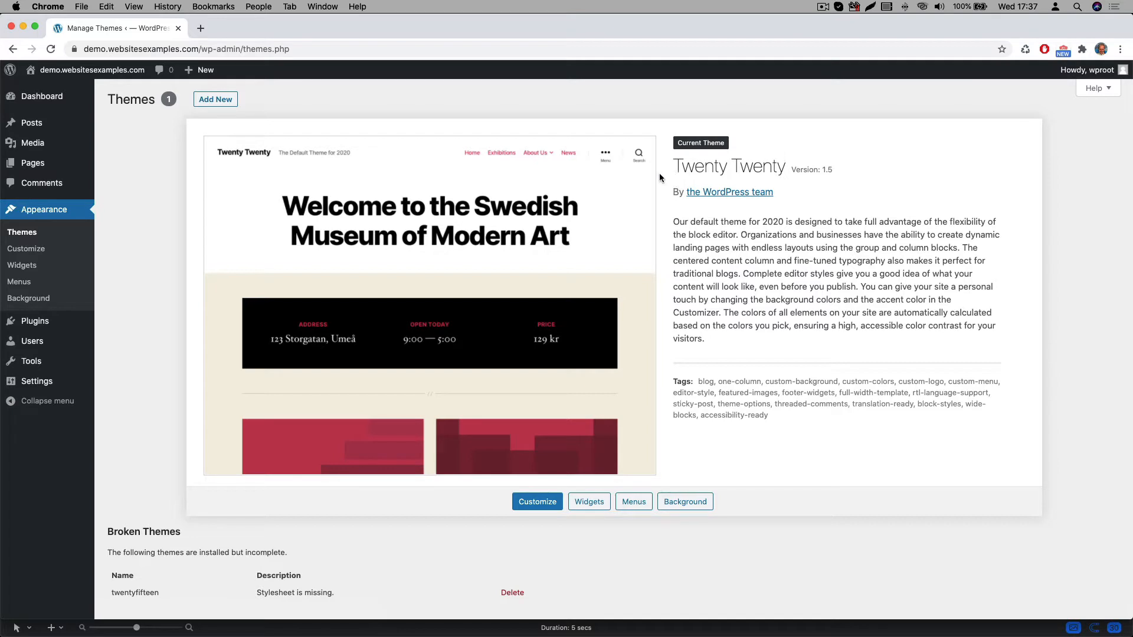
{"action": "double_click", "coordinate": [728, 167]}
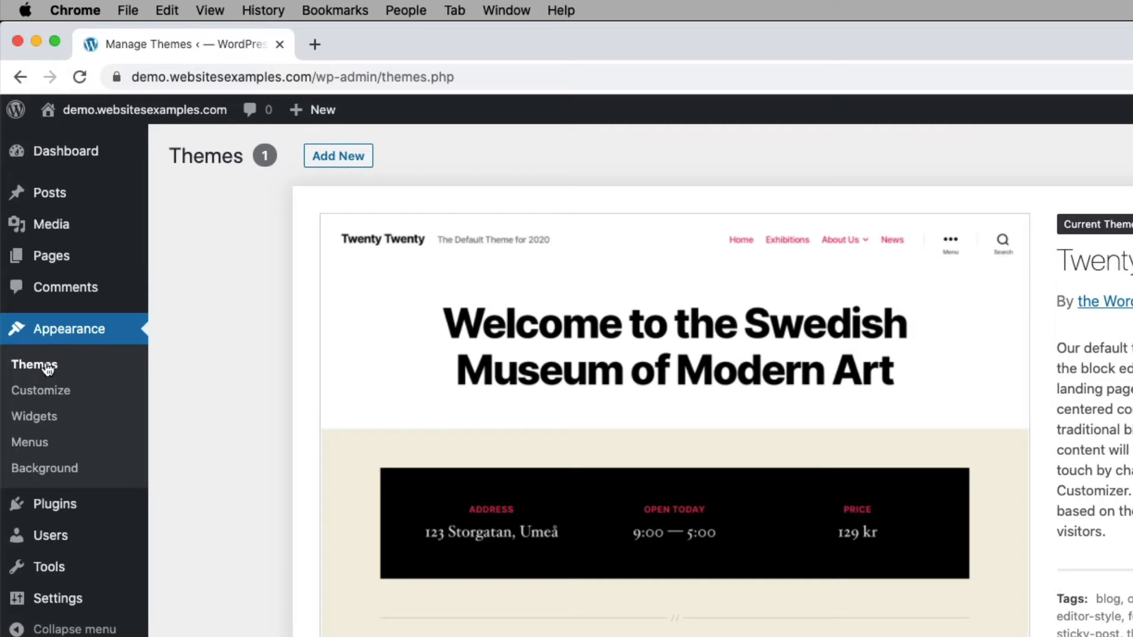
{"action": "mouse_move", "coordinate": [175, 141]}
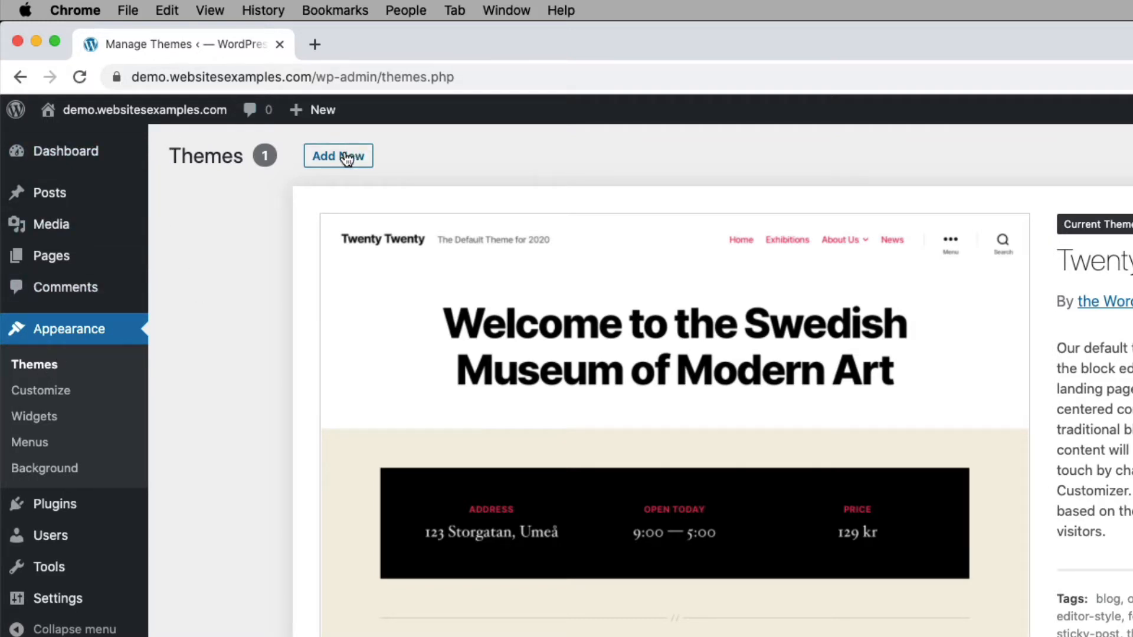
Add the OceanWP theme from Add New, install it, and activate it
{"action": "left_click", "coordinate": [337, 156]}
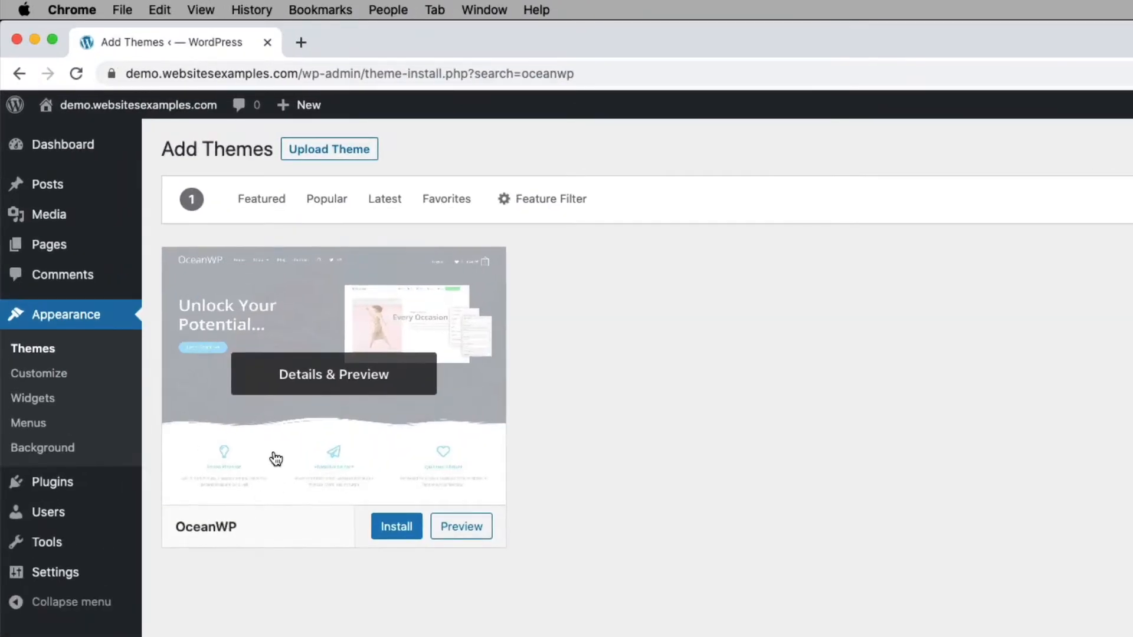
{"action": "left_click", "coordinate": [396, 526]}
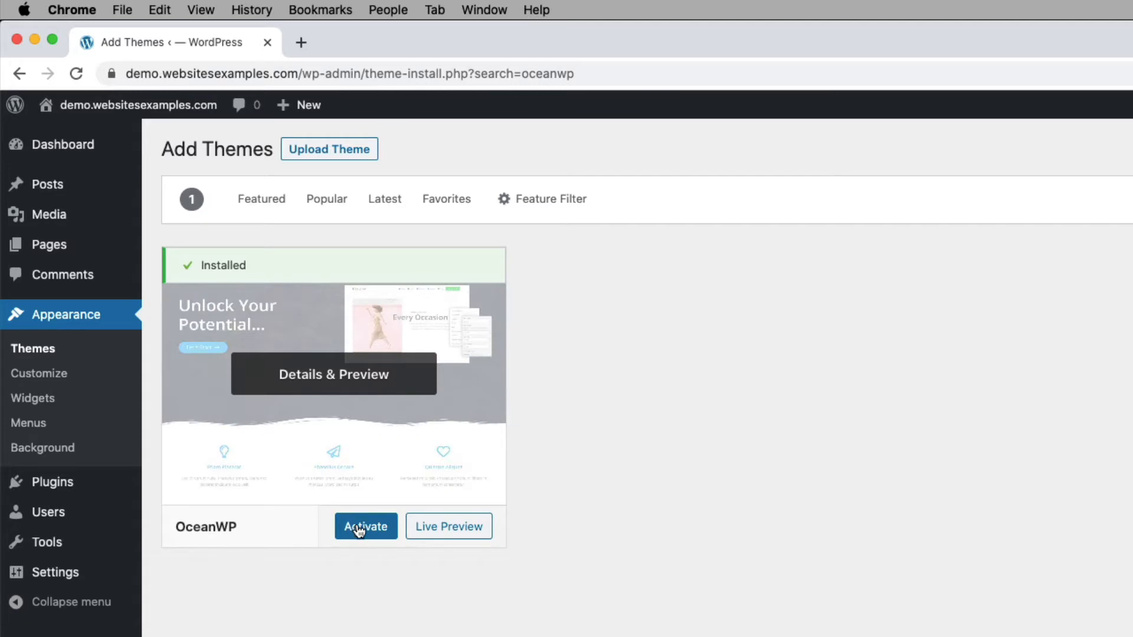
{"action": "left_click", "coordinate": [364, 526]}
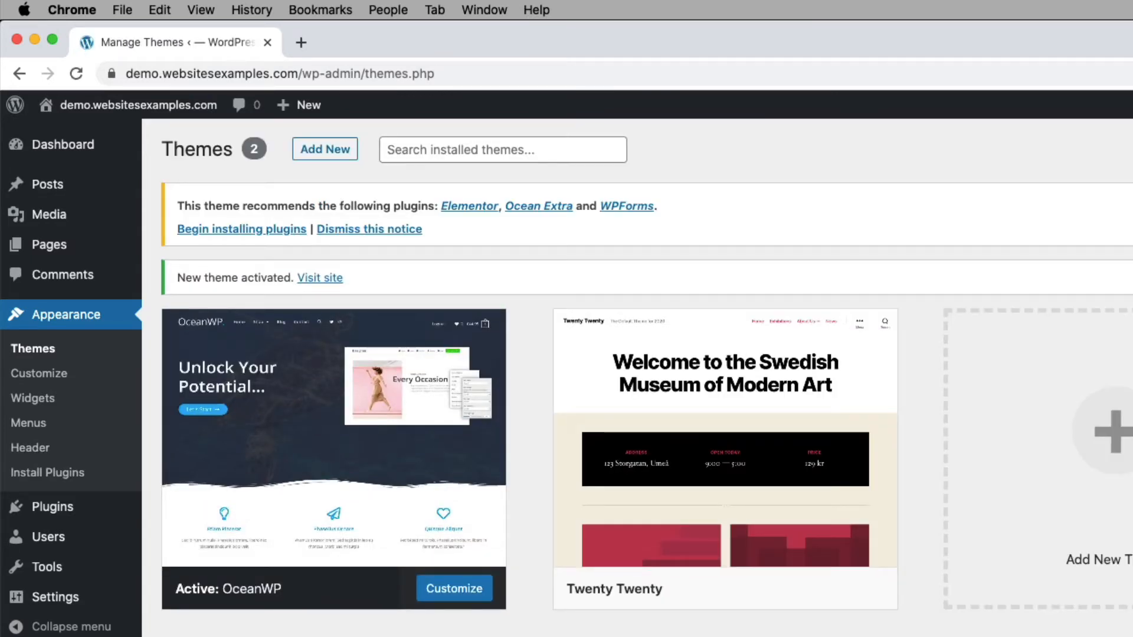
{"action": "mouse_move", "coordinate": [462, 70]}
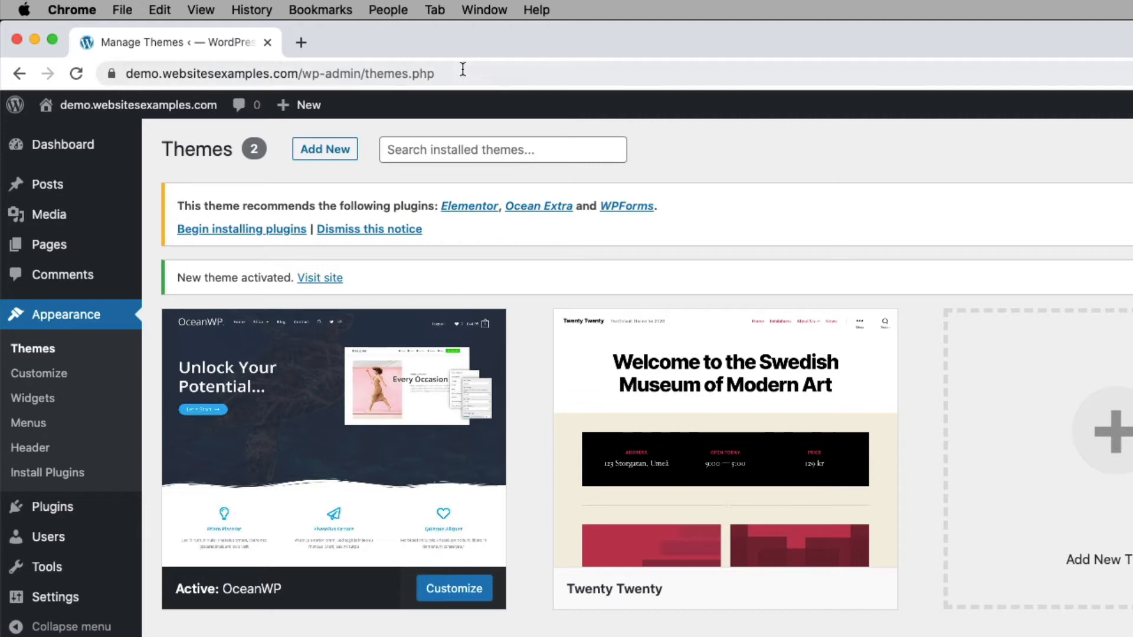
{"action": "mouse_move", "coordinate": [396, 79]}
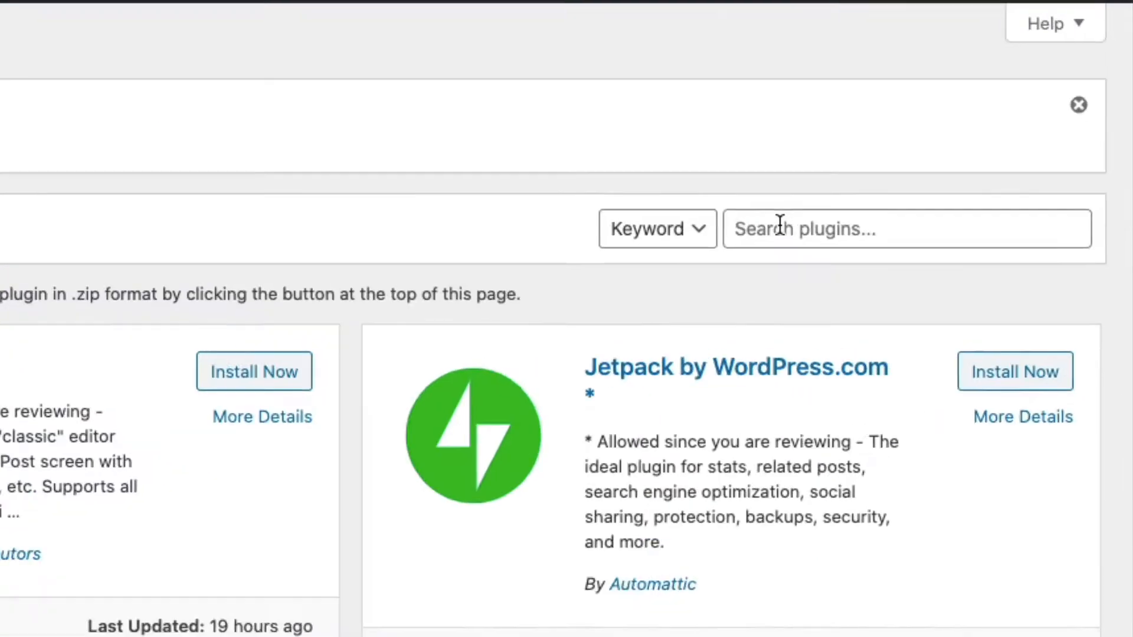
Search plugins for 'elementor', then install and activate Elementor Page Builder
{"action": "left_click", "coordinate": [906, 228]}
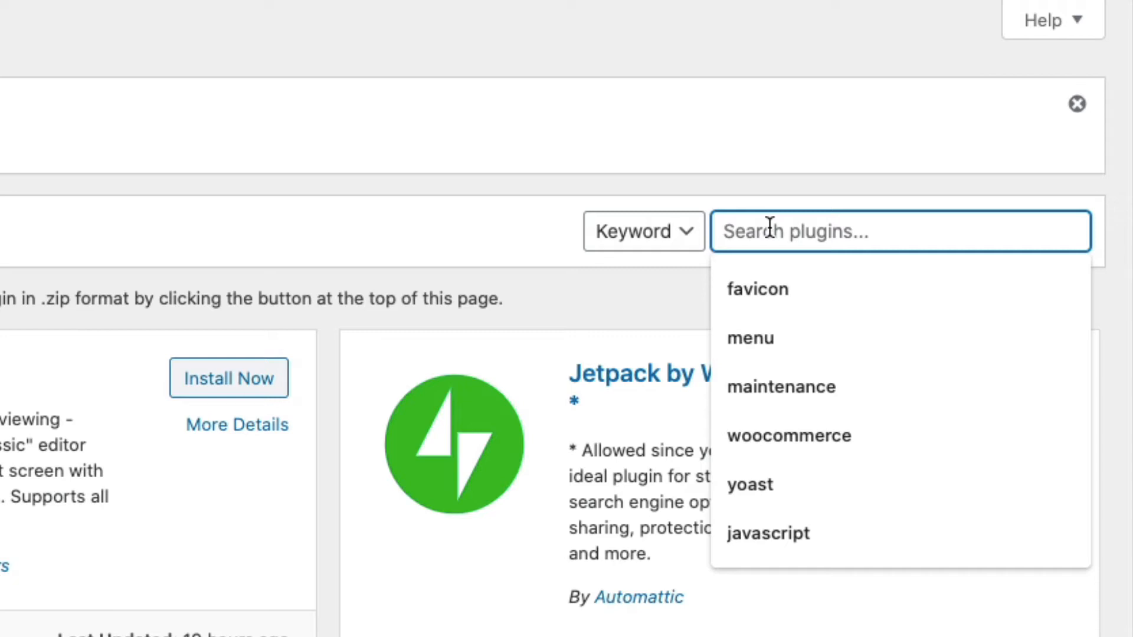
{"action": "type", "text": "elementor"}
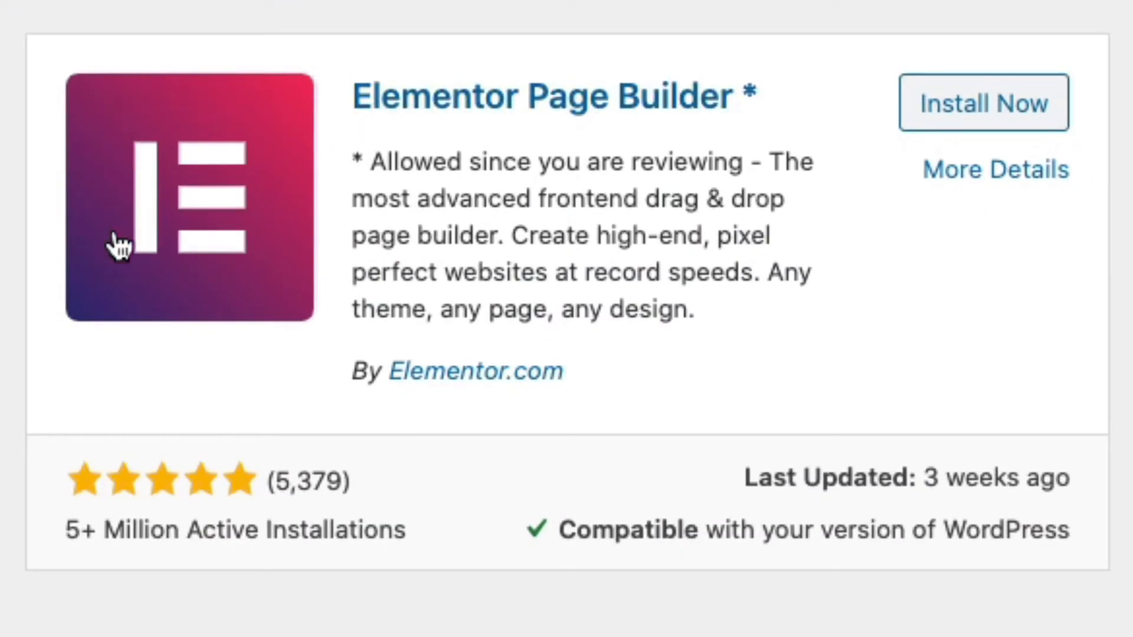
{"action": "mouse_move", "coordinate": [165, 123]}
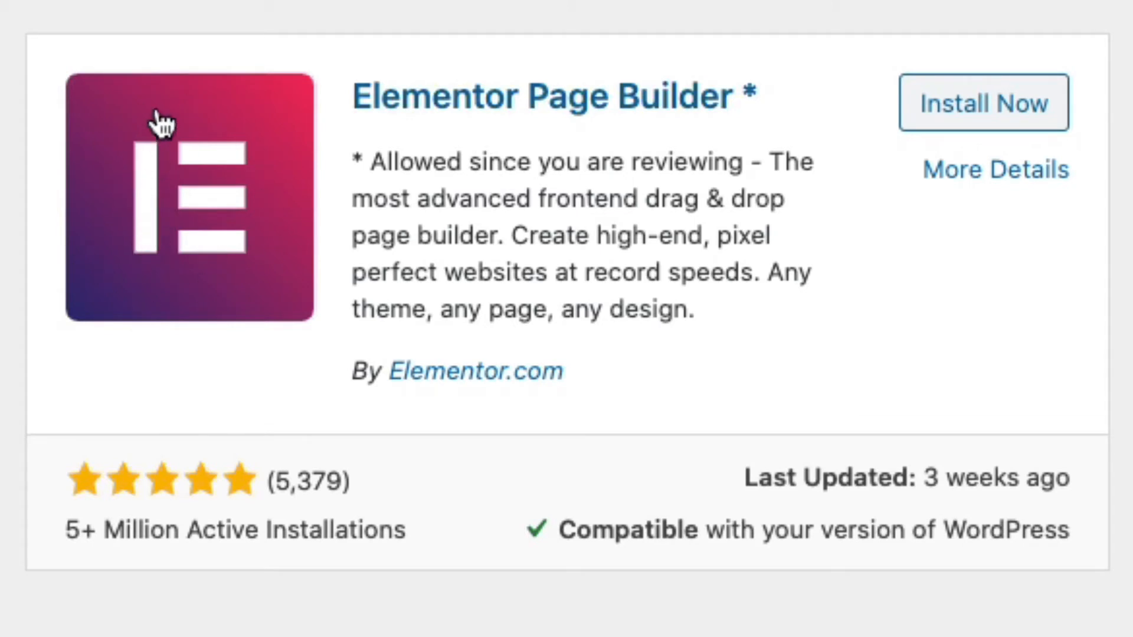
{"action": "mouse_move", "coordinate": [141, 249]}
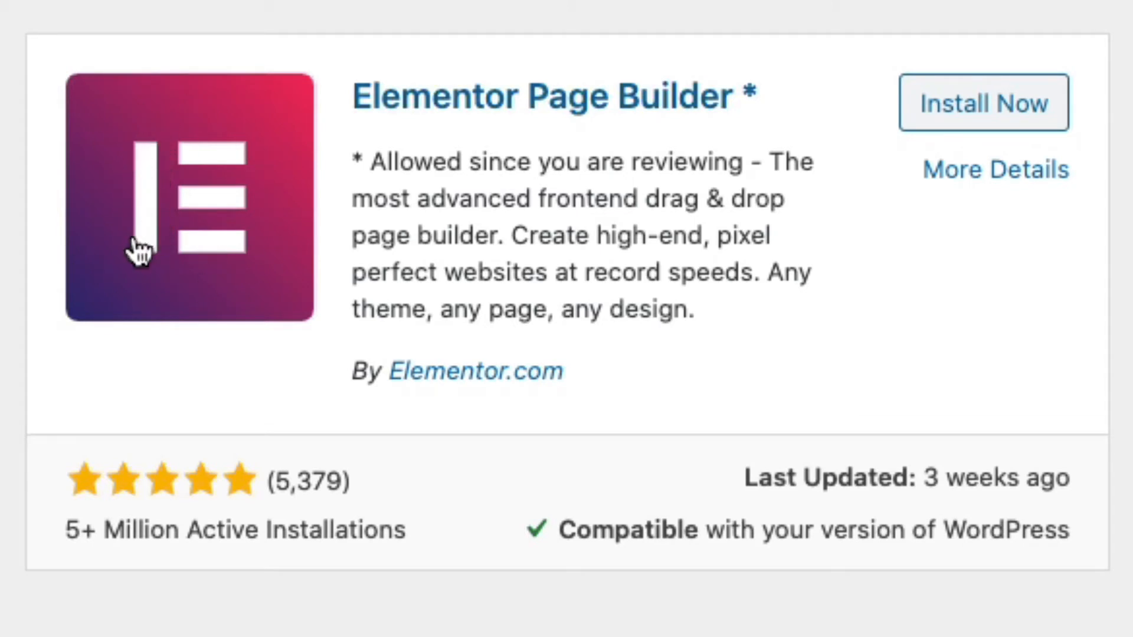
{"action": "mouse_move", "coordinate": [155, 318]}
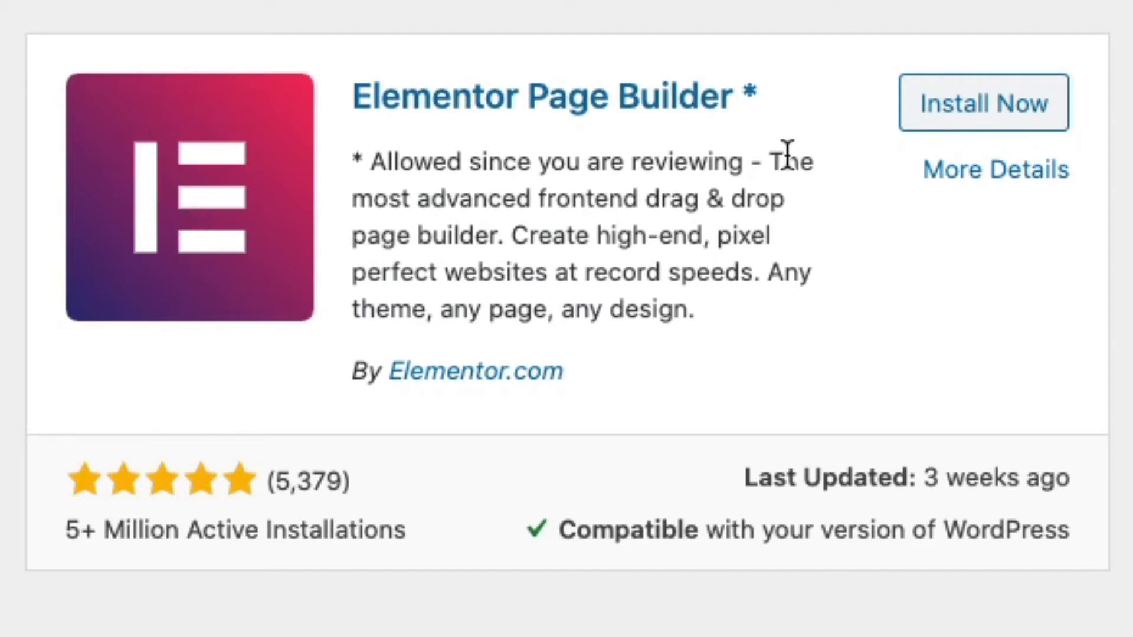
{"action": "mouse_move", "coordinate": [208, 492]}
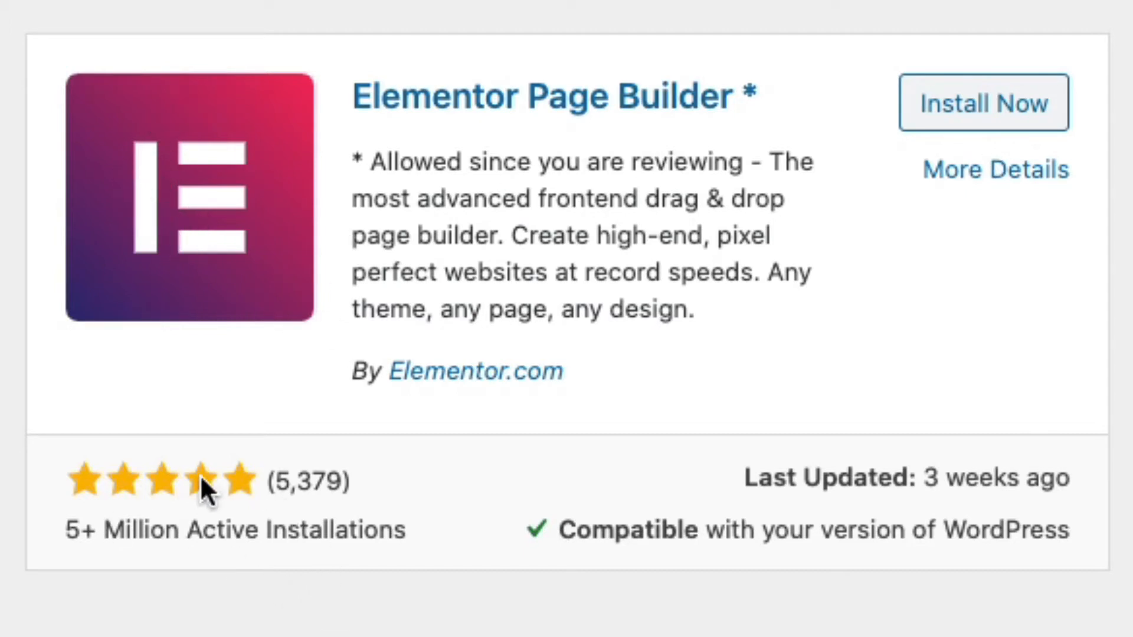
{"action": "mouse_move", "coordinate": [495, 469]}
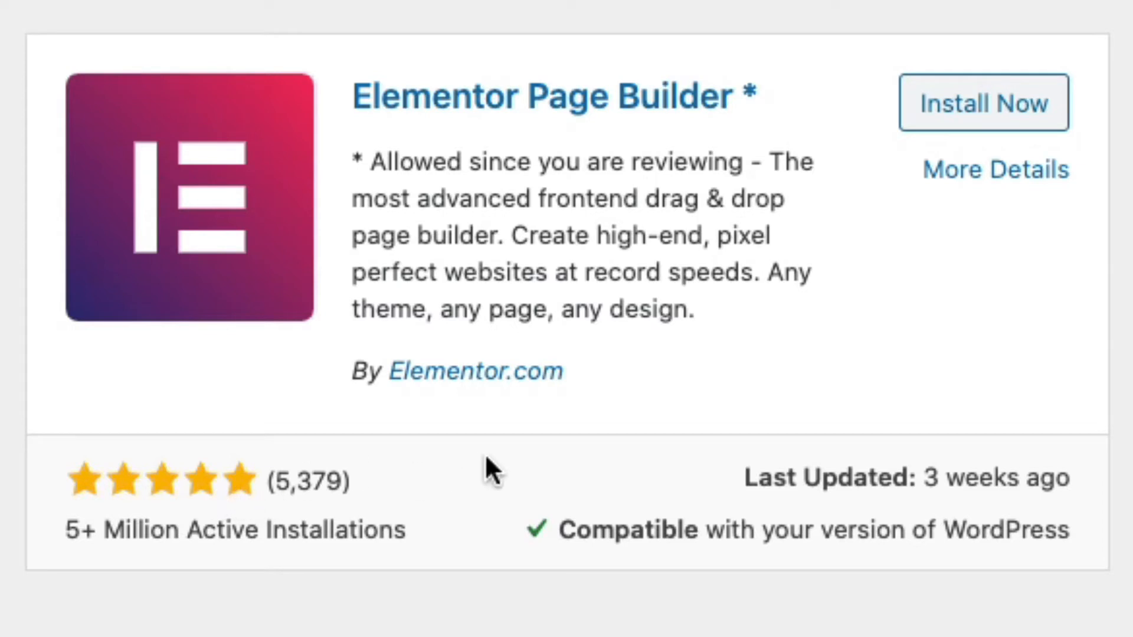
{"action": "mouse_move", "coordinate": [289, 459]}
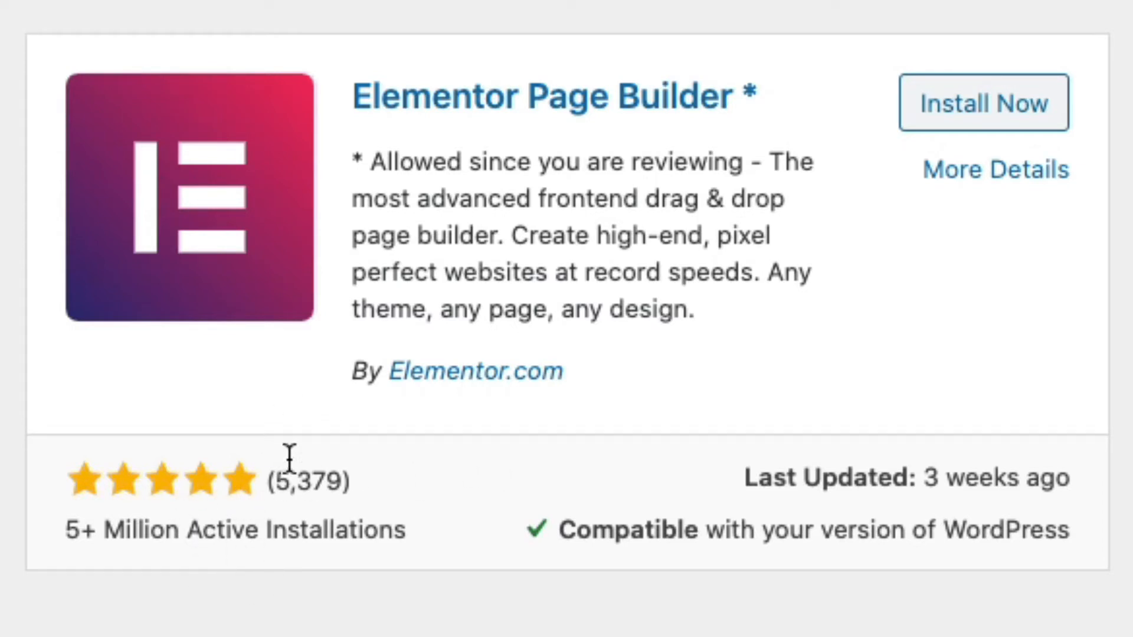
{"action": "mouse_move", "coordinate": [892, 170]}
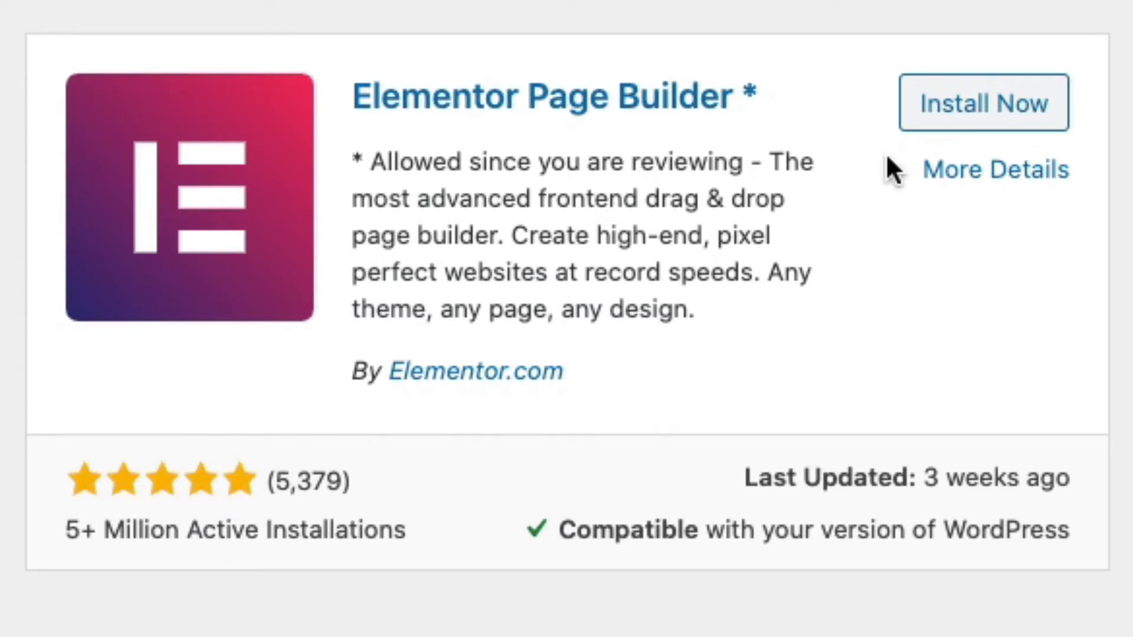
{"action": "left_click", "coordinate": [983, 102]}
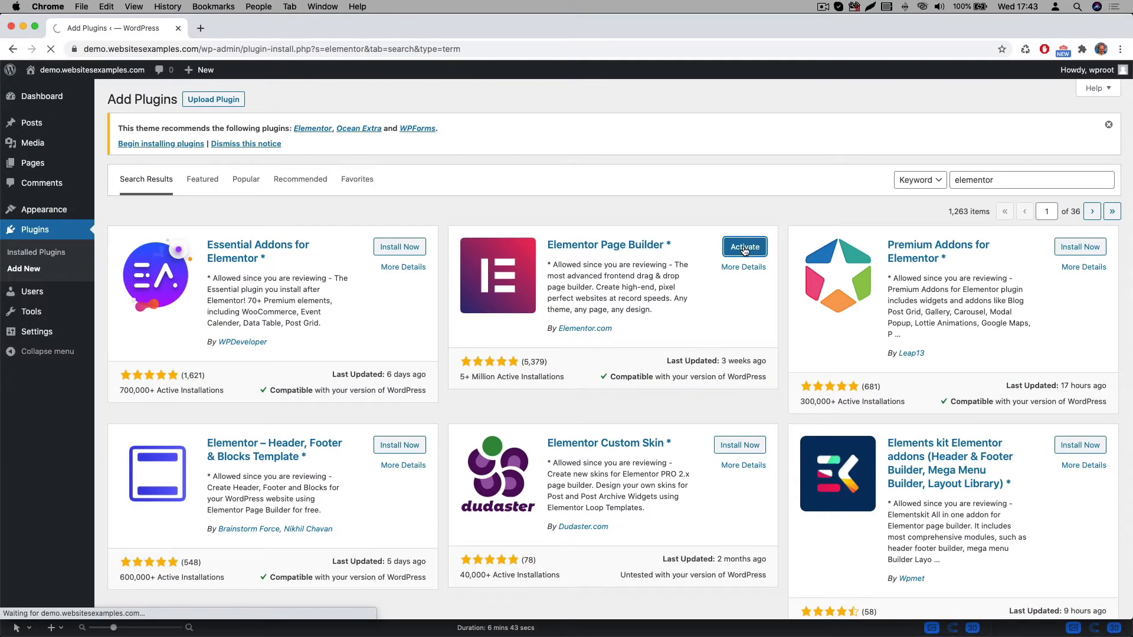
{"action": "left_click", "coordinate": [744, 247]}
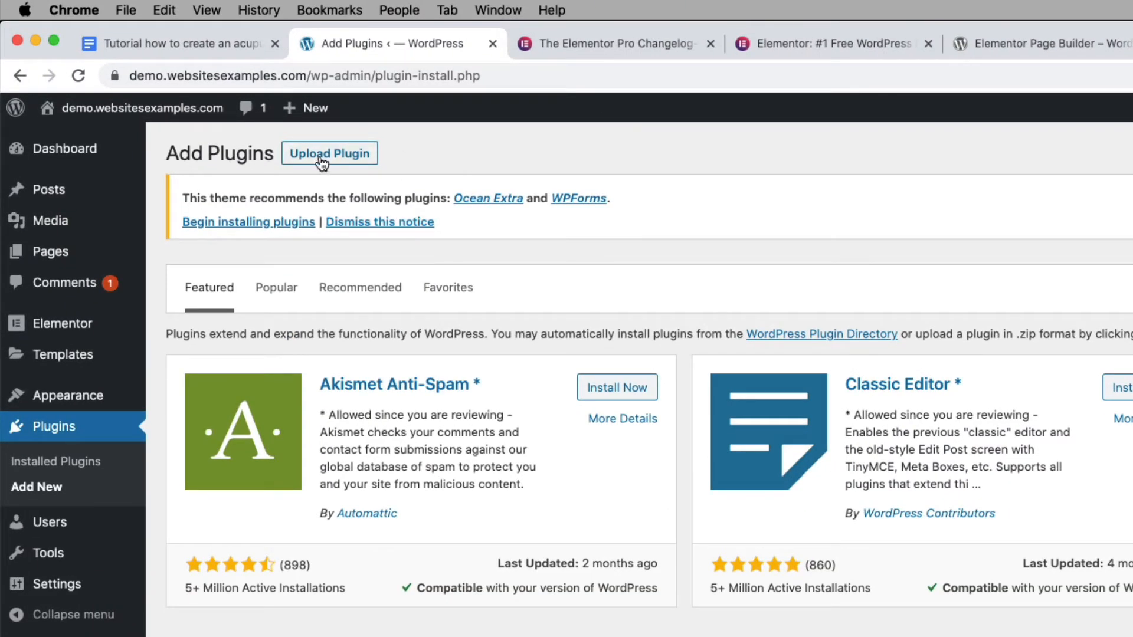
Upload the elementor-pro-2.10.3.zip plugin package from the computer
{"action": "left_click", "coordinate": [329, 154]}
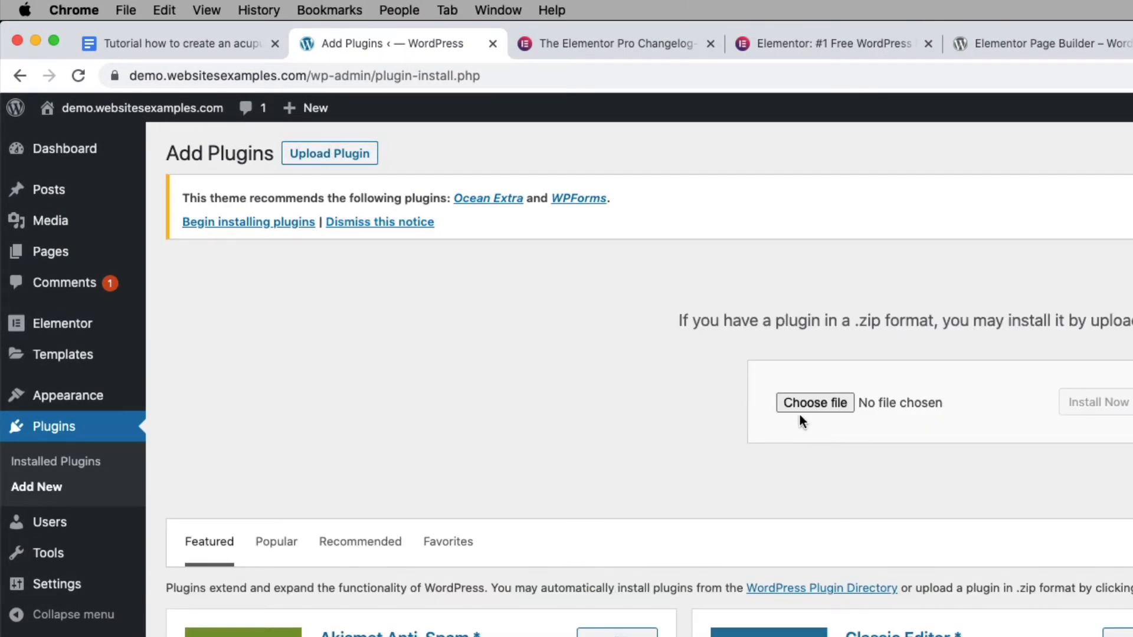
{"action": "left_click", "coordinate": [814, 402]}
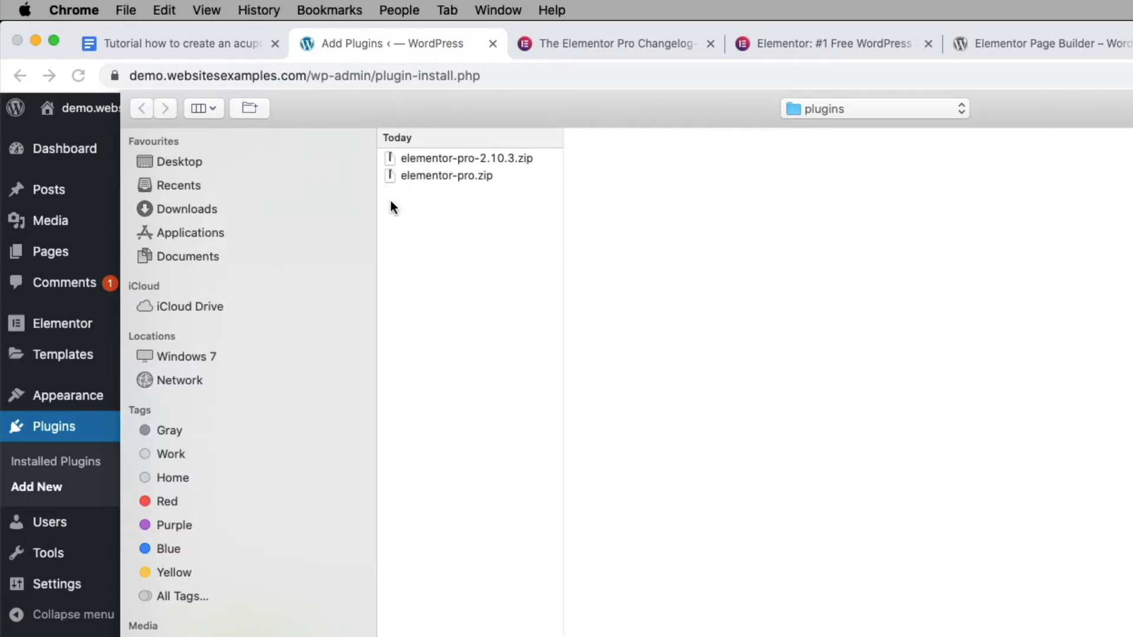
{"action": "left_click", "coordinate": [465, 158]}
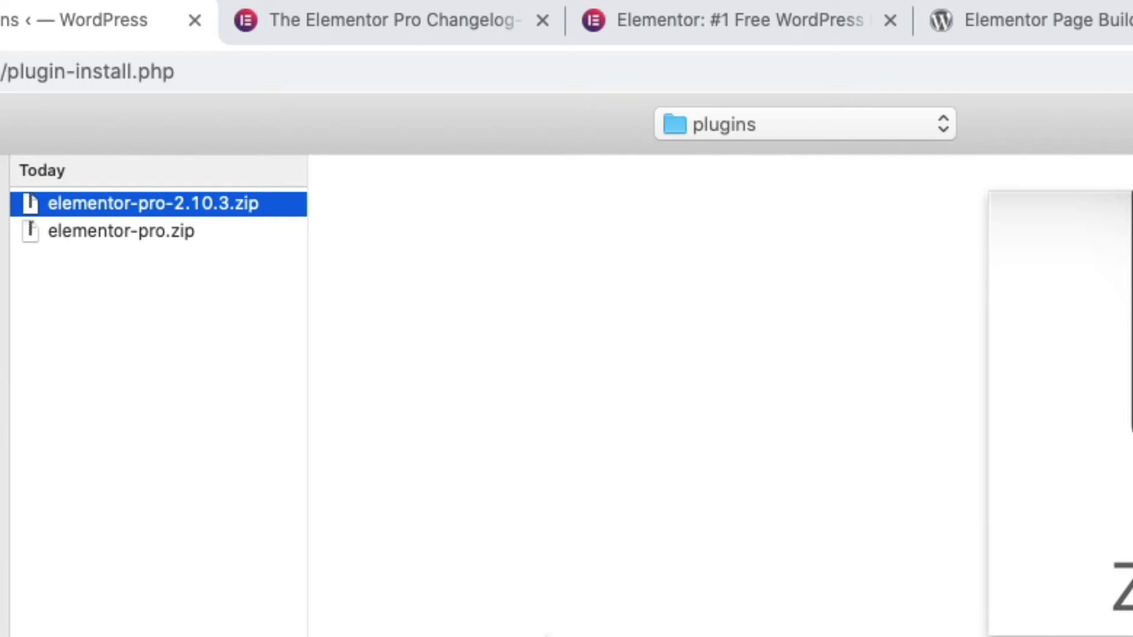
{"action": "mouse_move", "coordinate": [145, 183]}
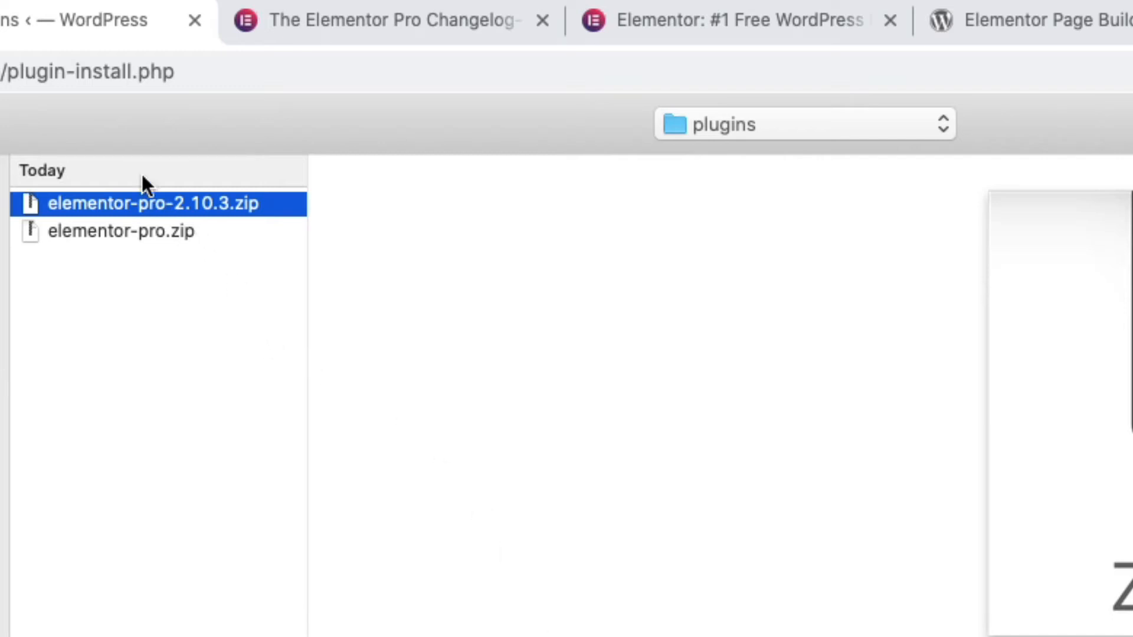
{"action": "mouse_move", "coordinate": [263, 229]}
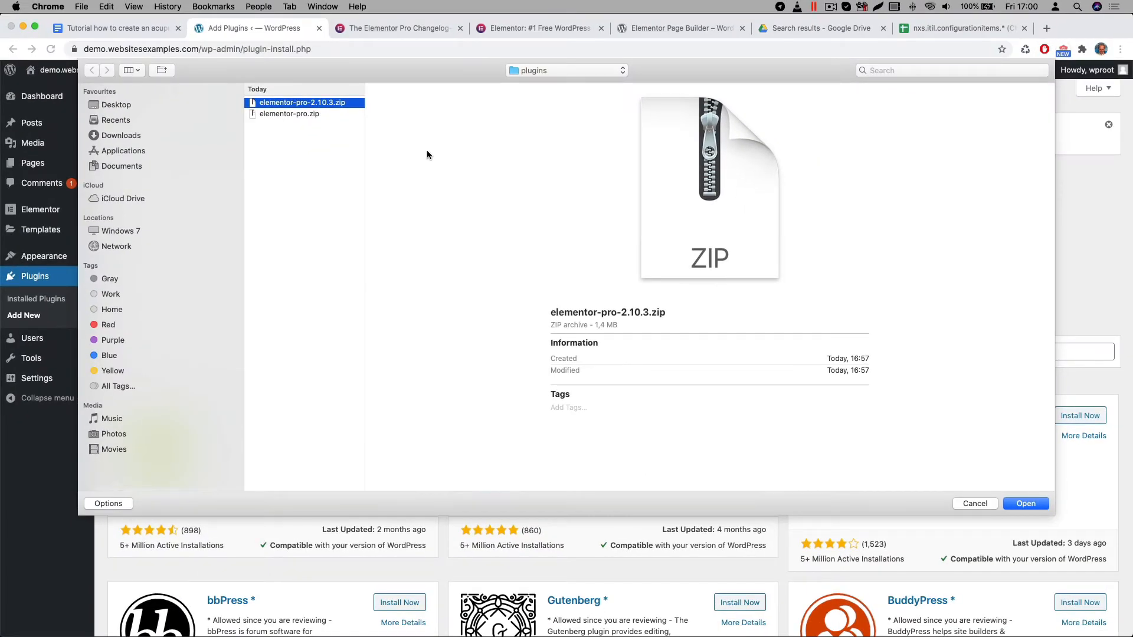
{"action": "left_click", "coordinate": [1025, 503]}
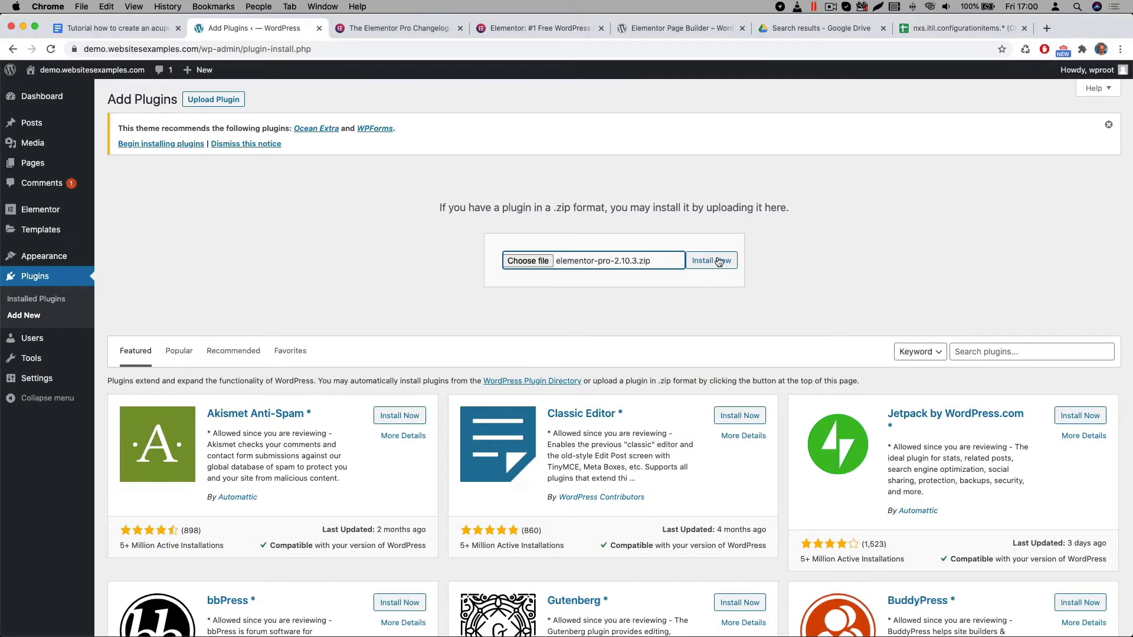
Install the uploaded Elementor Pro 2.10.3 package and activate the plugin
{"action": "left_click", "coordinate": [711, 261]}
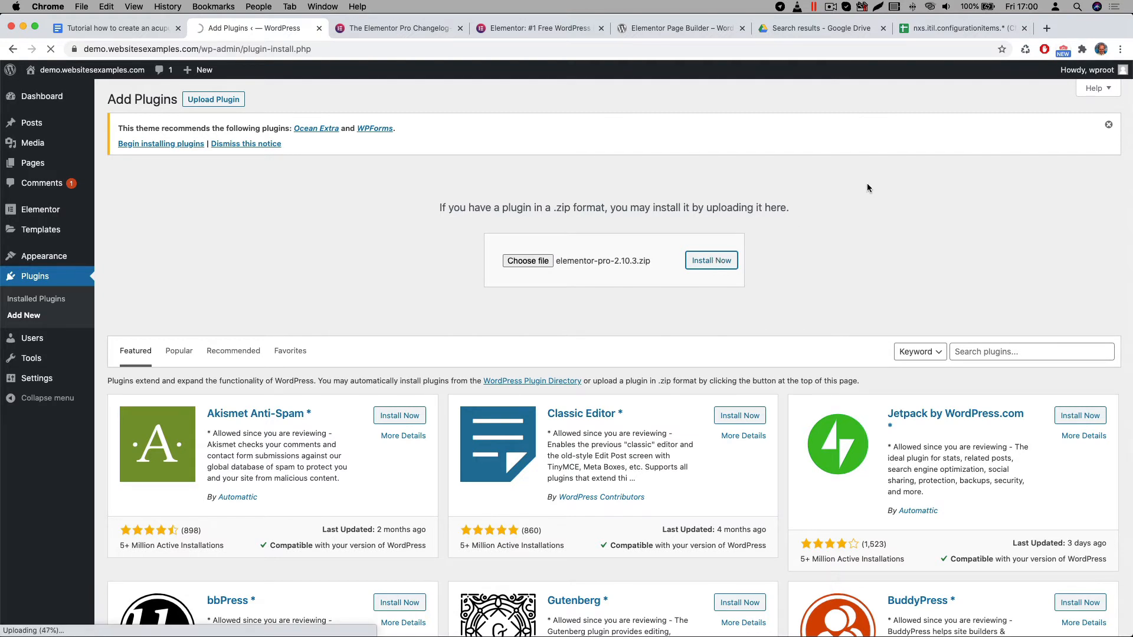
{"action": "left_click", "coordinate": [709, 260]}
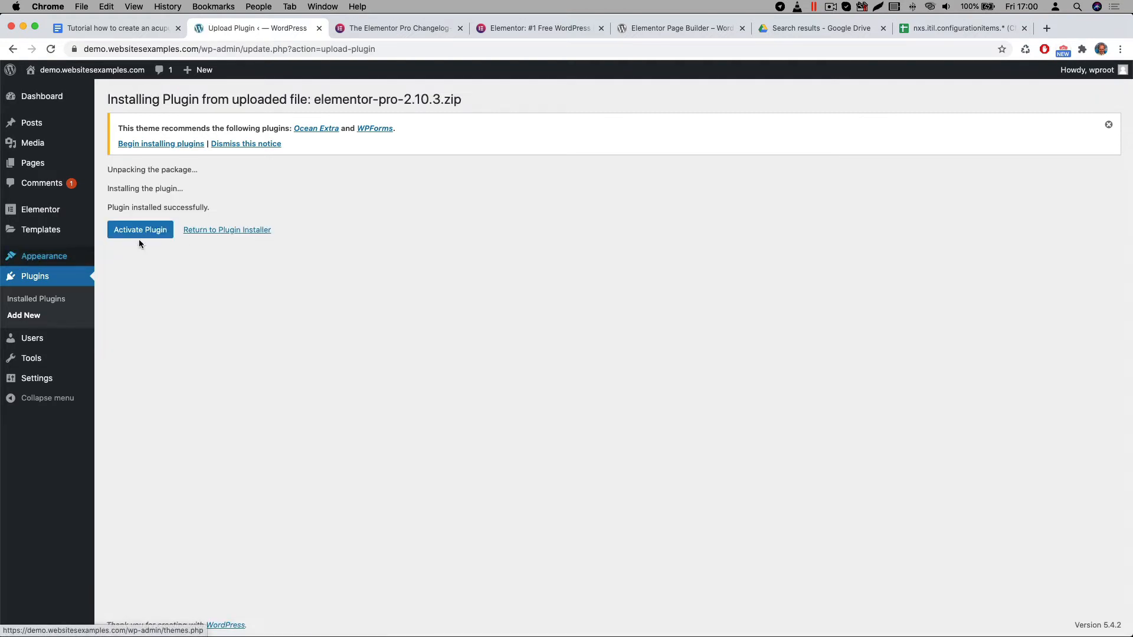
{"action": "left_click", "coordinate": [140, 229]}
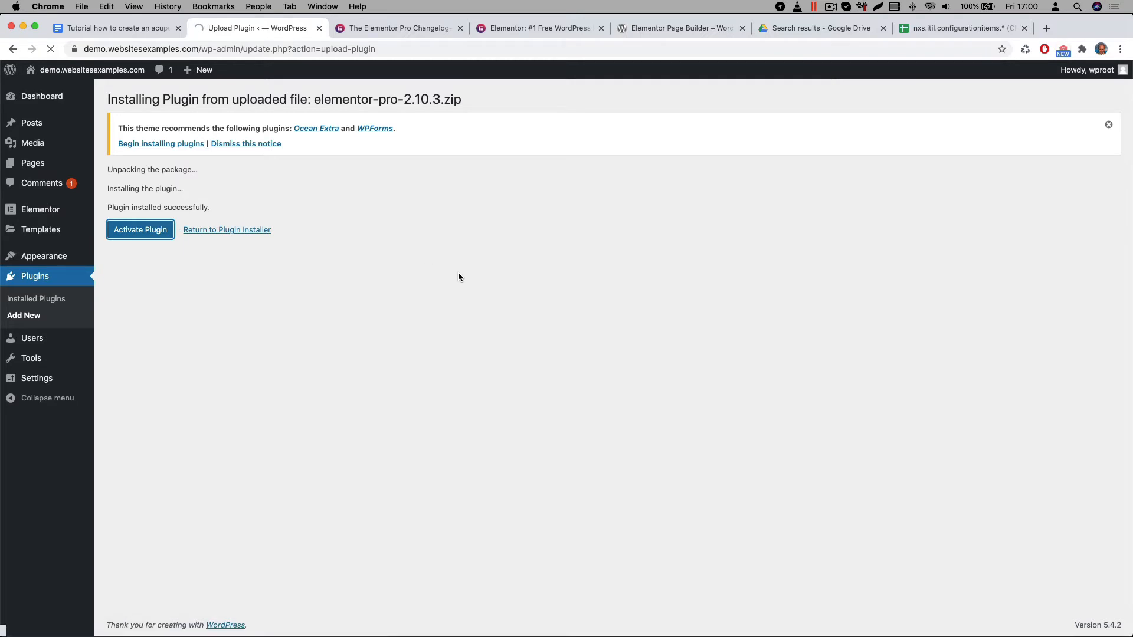
{"action": "left_click", "coordinate": [140, 229]}
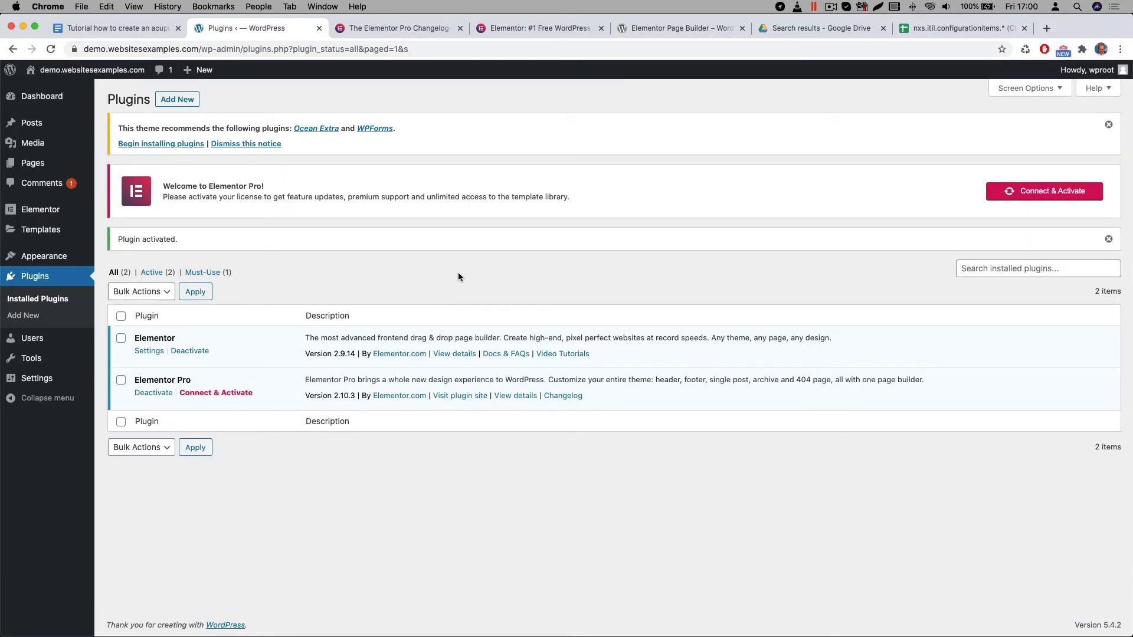
{"action": "mouse_move", "coordinate": [444, 485]}
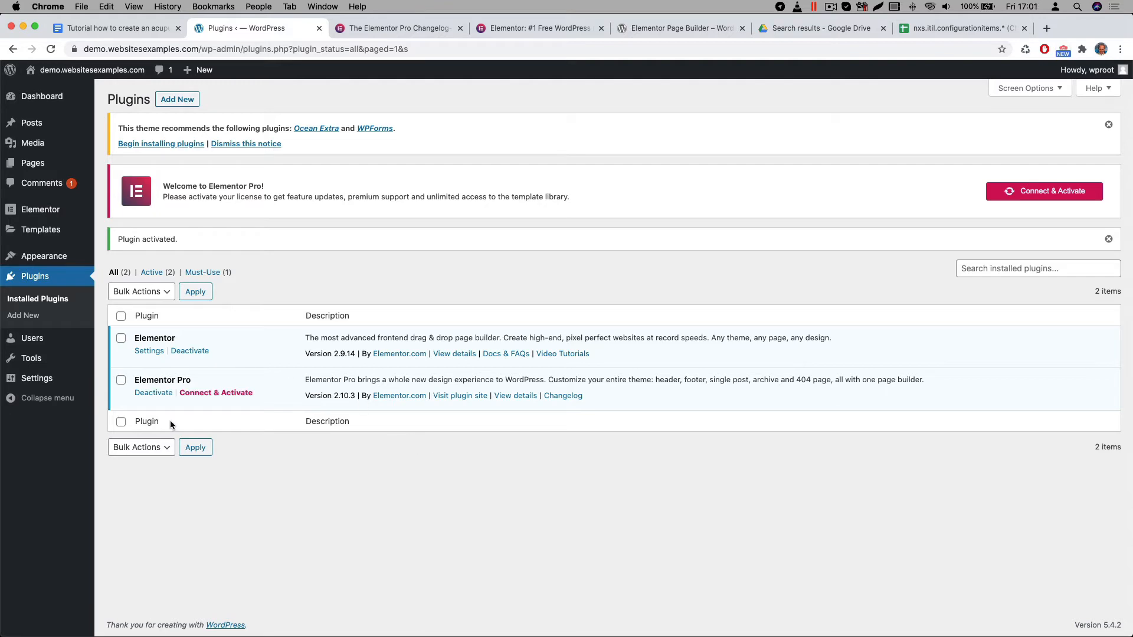
{"action": "mouse_move", "coordinate": [187, 434]}
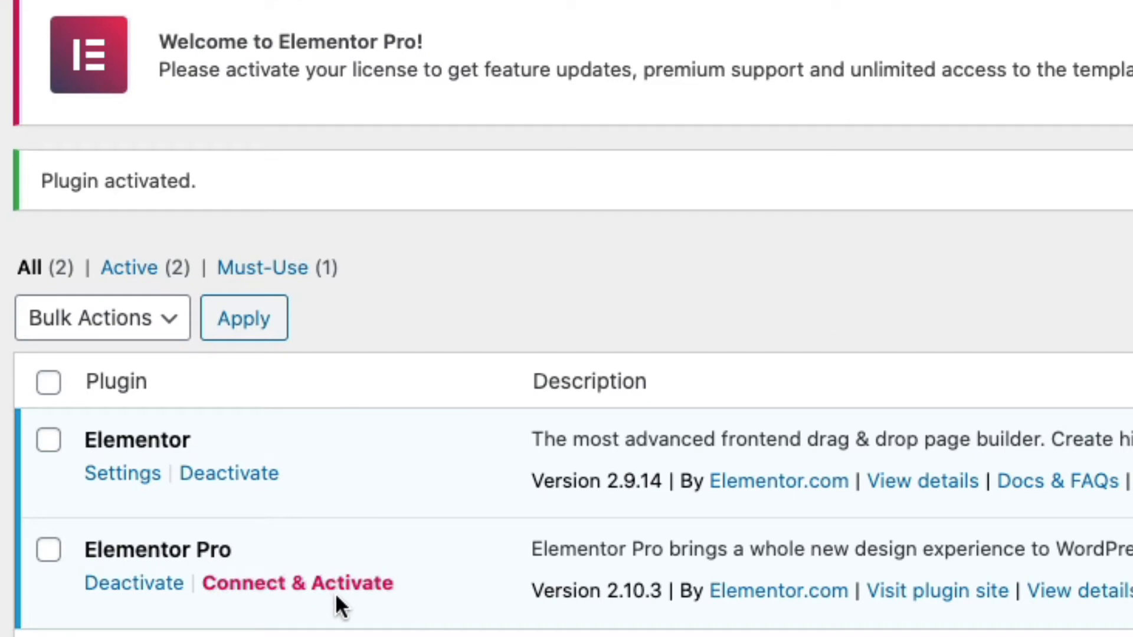
Connect and activate the Elementor Pro license from the Plugins page
{"action": "left_click", "coordinate": [297, 583]}
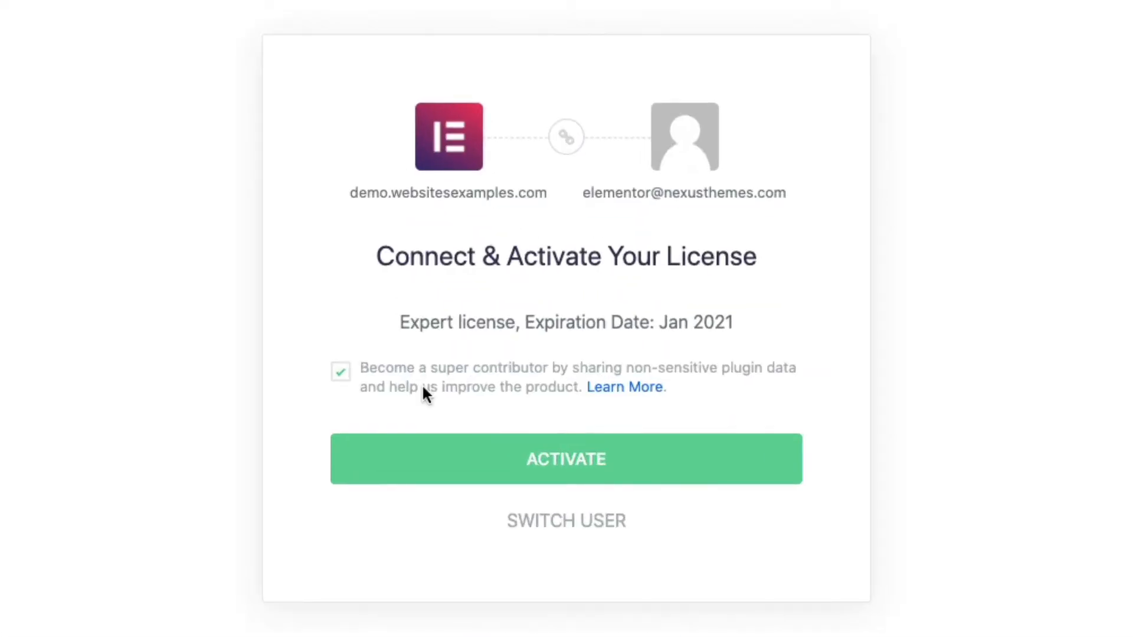
{"action": "left_click", "coordinate": [566, 459]}
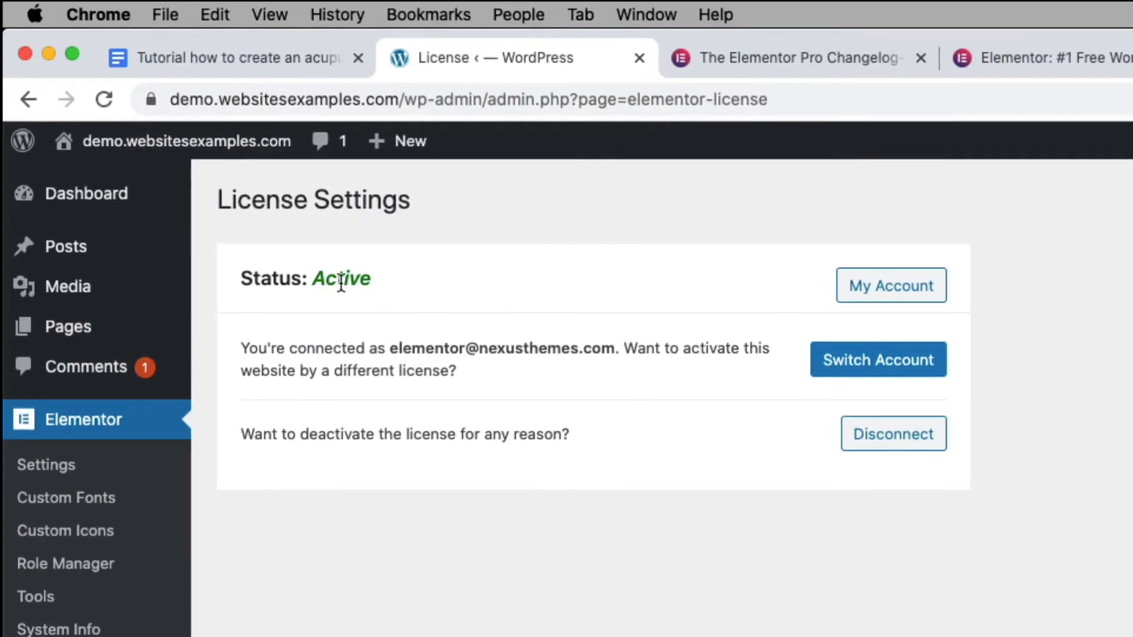
{"action": "mouse_move", "coordinate": [359, 345]}
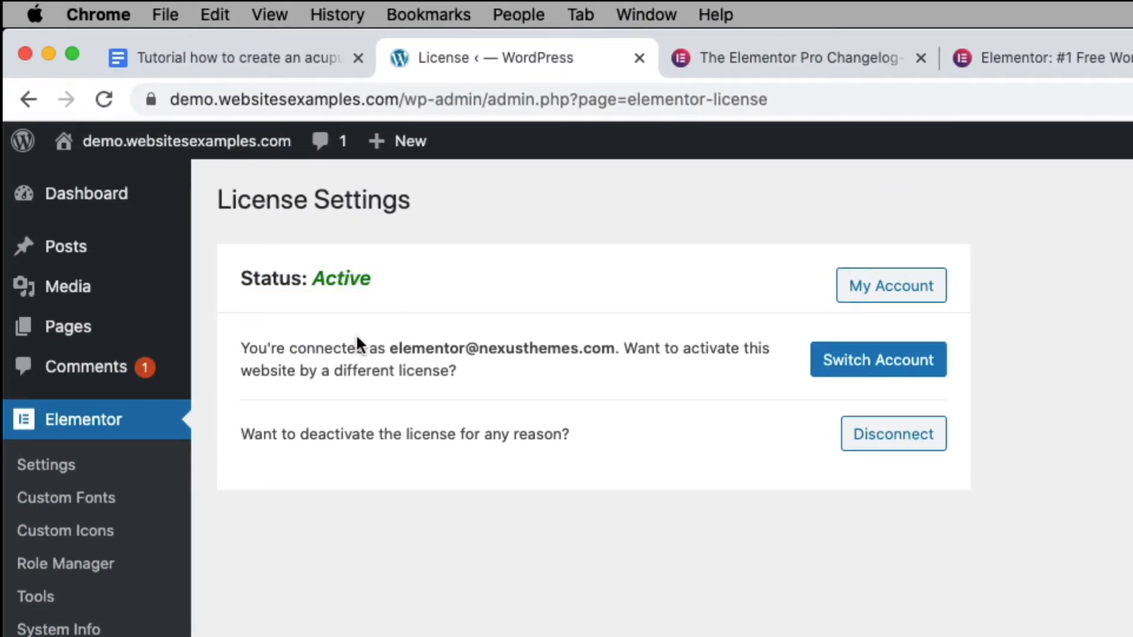
{"action": "mouse_move", "coordinate": [415, 585]}
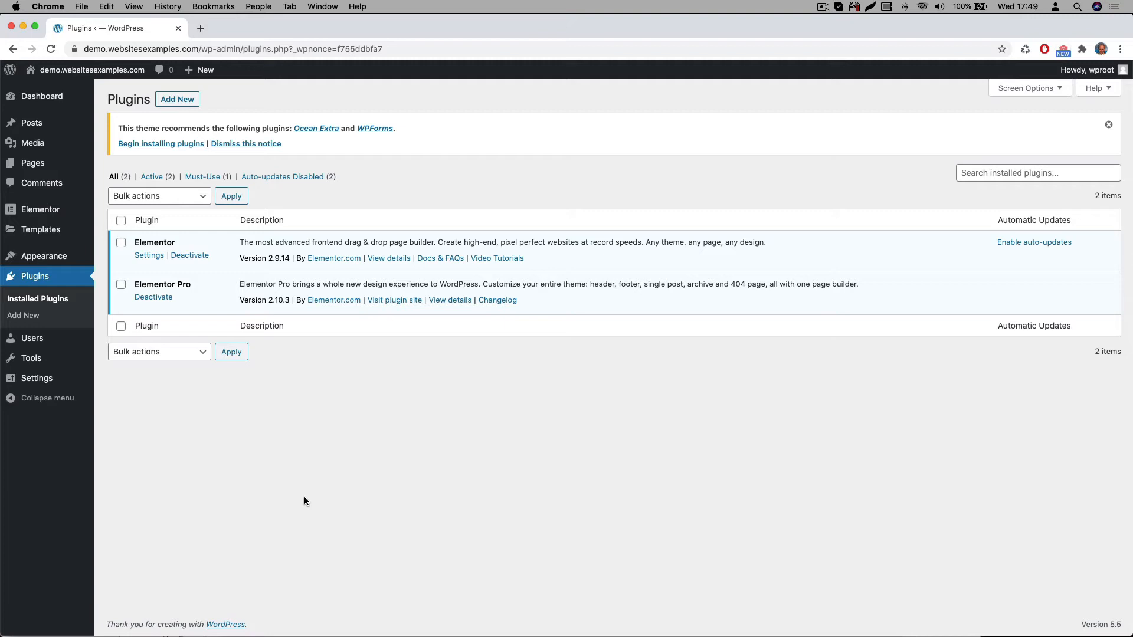
{"action": "mouse_move", "coordinate": [35, 277]}
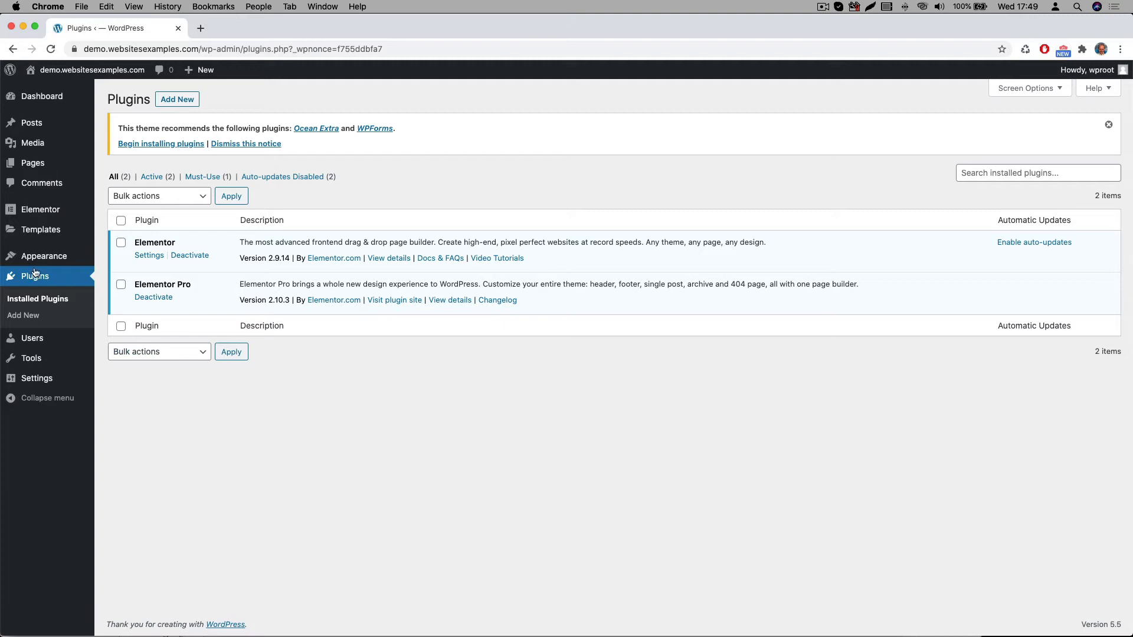
Search Add New plugins for 'all in one', then install and activate All-in-One WP Migration
{"action": "left_click", "coordinate": [23, 316]}
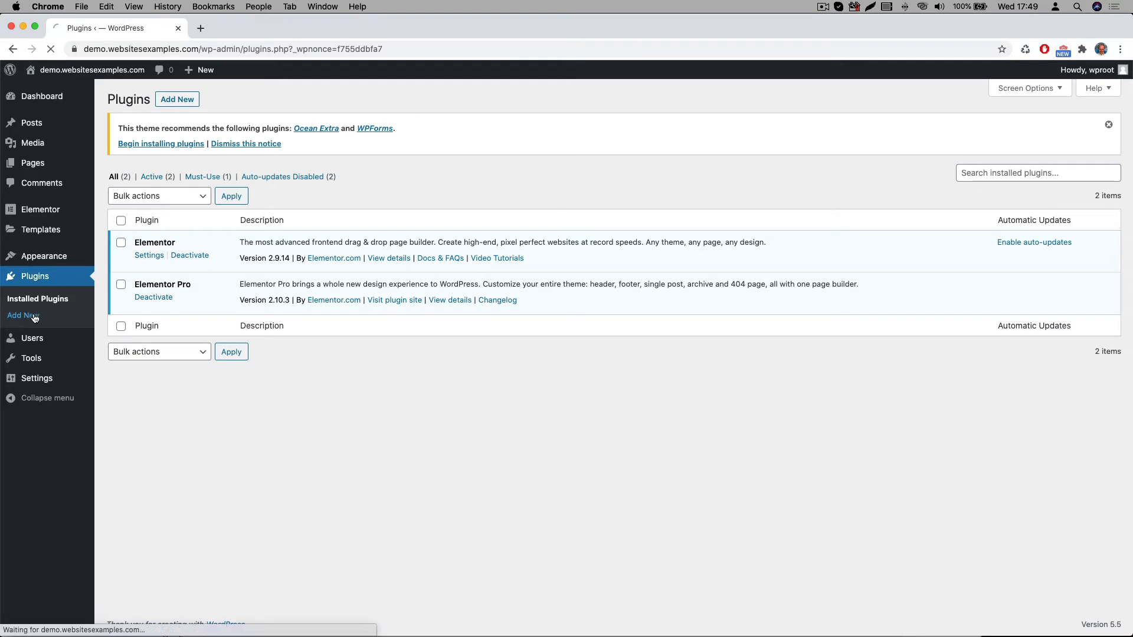
{"action": "left_click", "coordinate": [23, 315]}
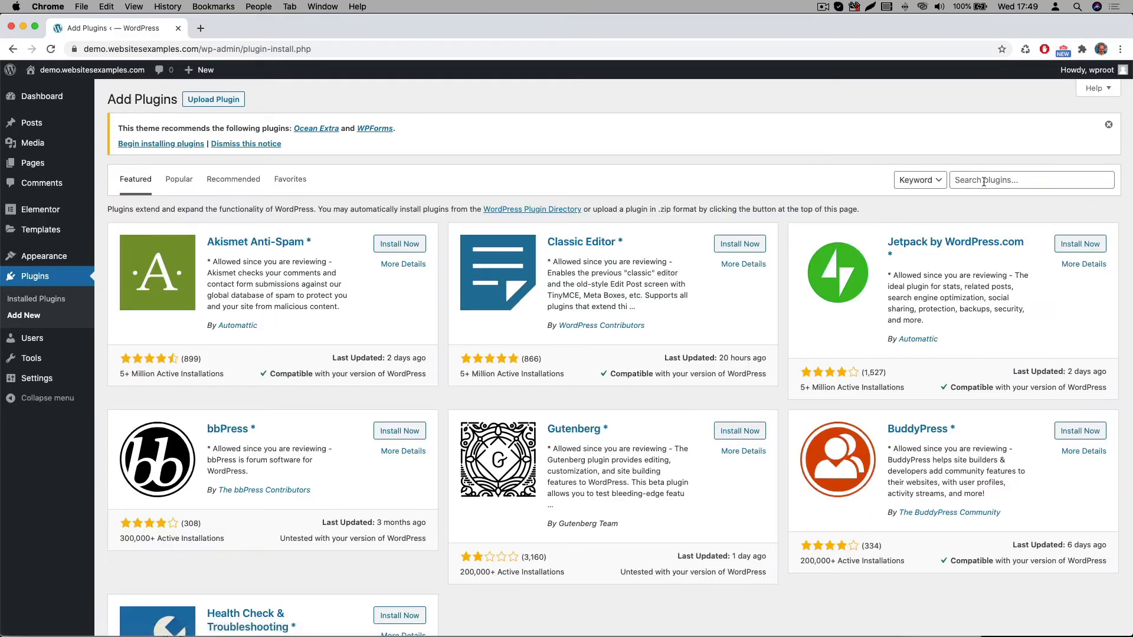
{"action": "type", "text": "all in on"}
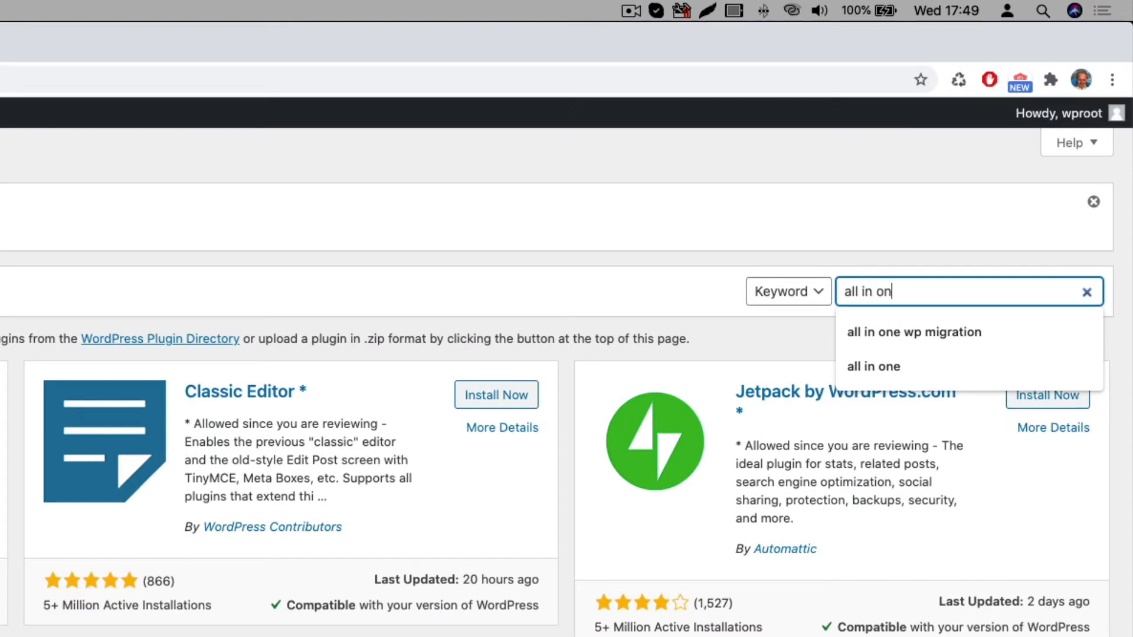
{"action": "left_click", "coordinate": [915, 332]}
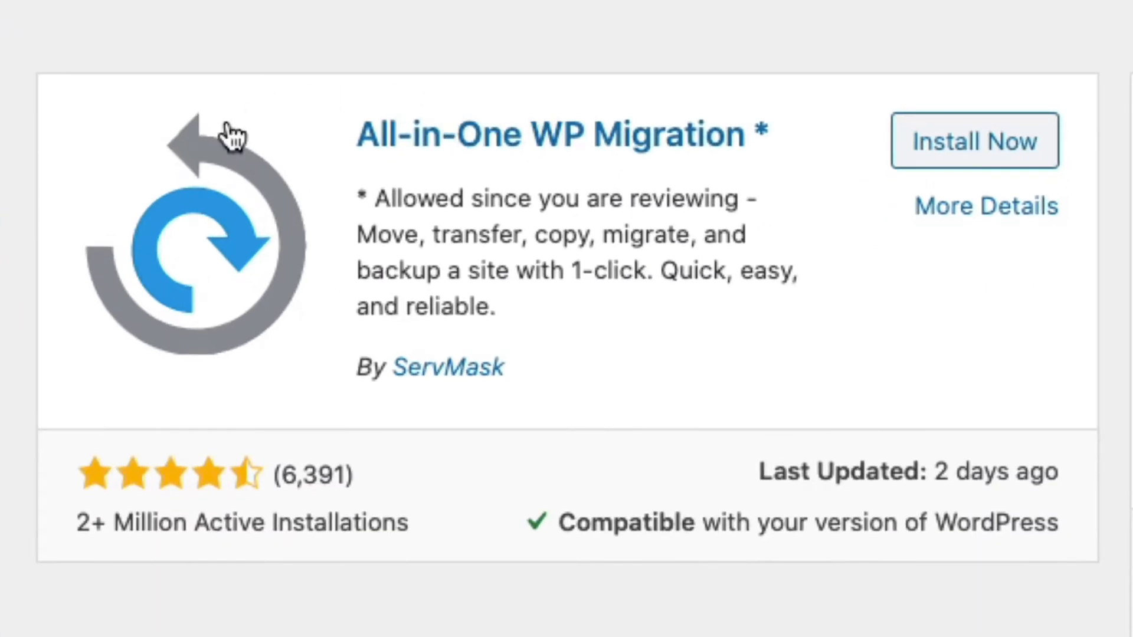
{"action": "mouse_move", "coordinate": [202, 582]}
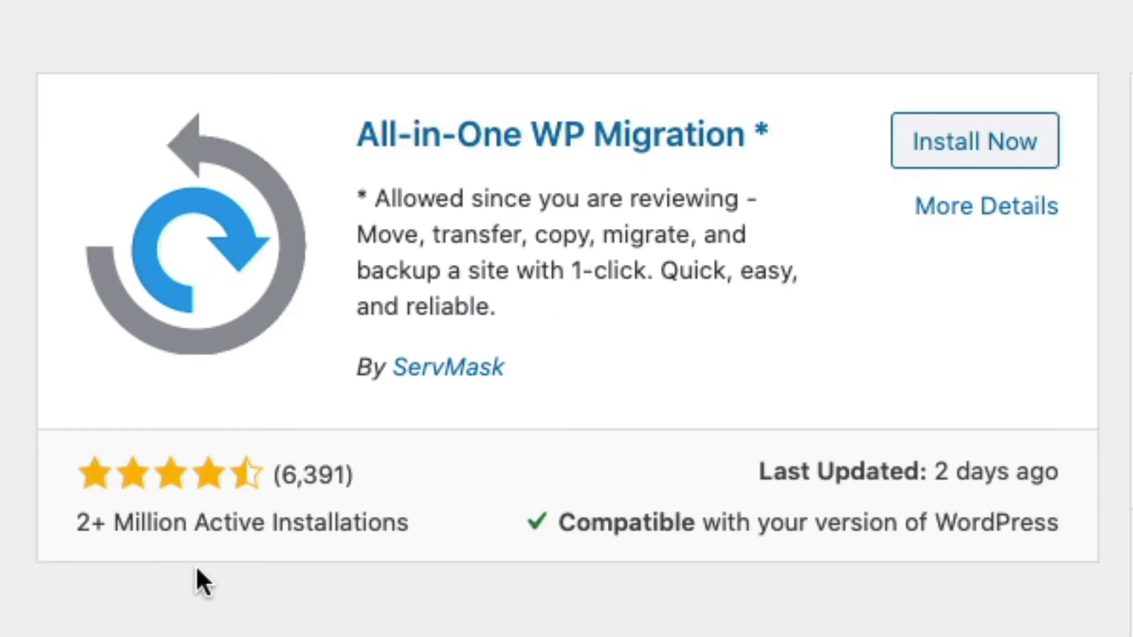
{"action": "mouse_move", "coordinate": [297, 513]}
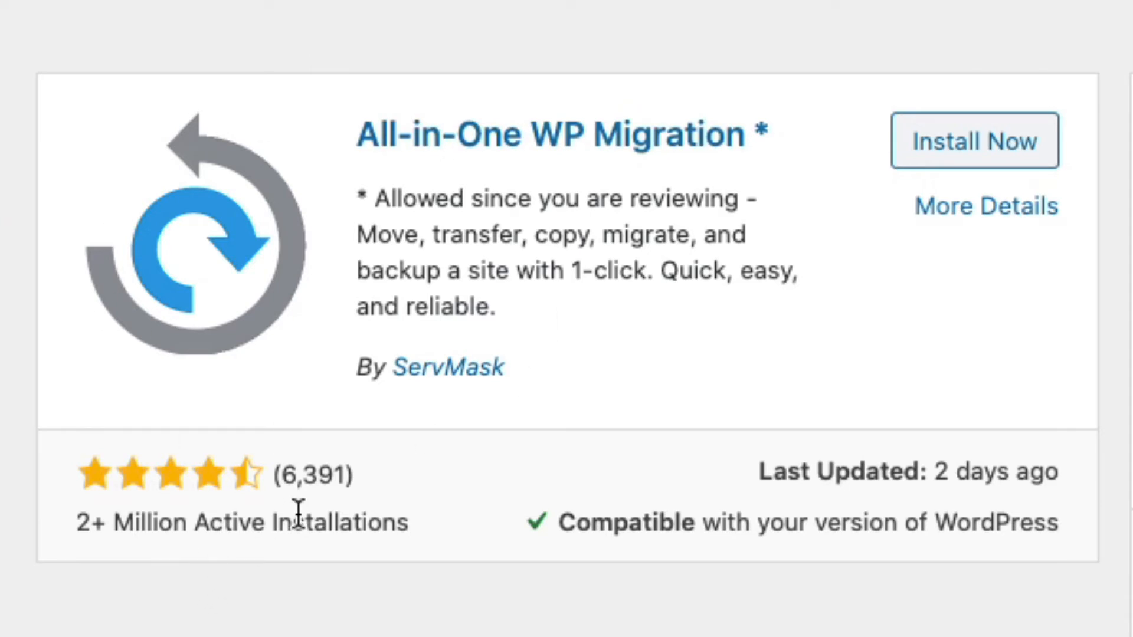
{"action": "mouse_move", "coordinate": [254, 488]}
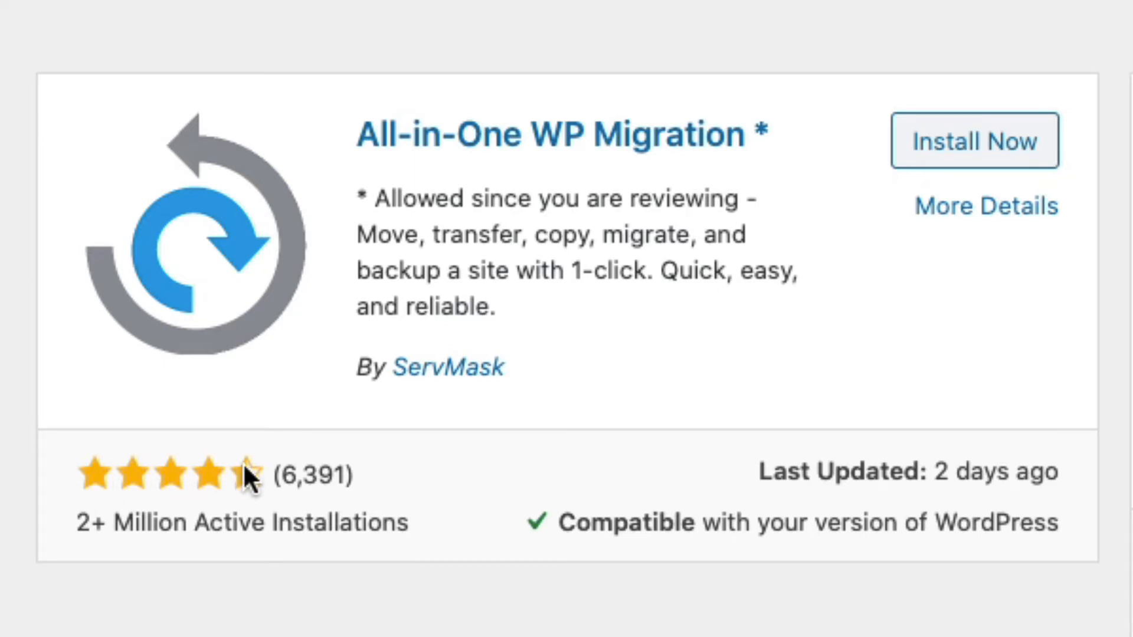
{"action": "mouse_move", "coordinate": [1091, 295]}
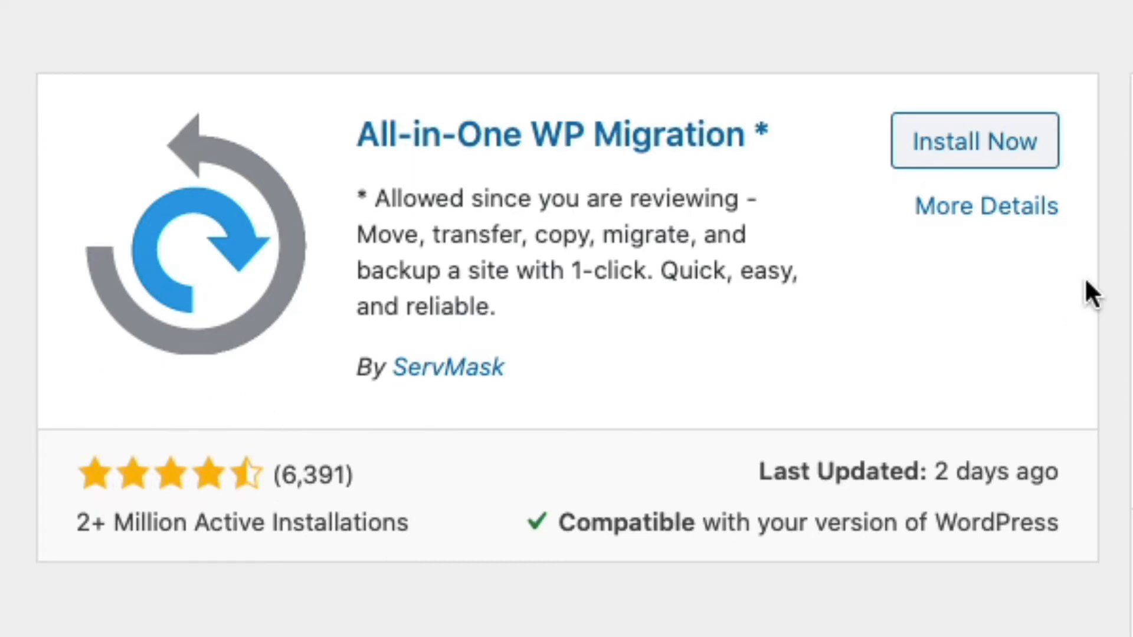
{"action": "left_click", "coordinate": [975, 140]}
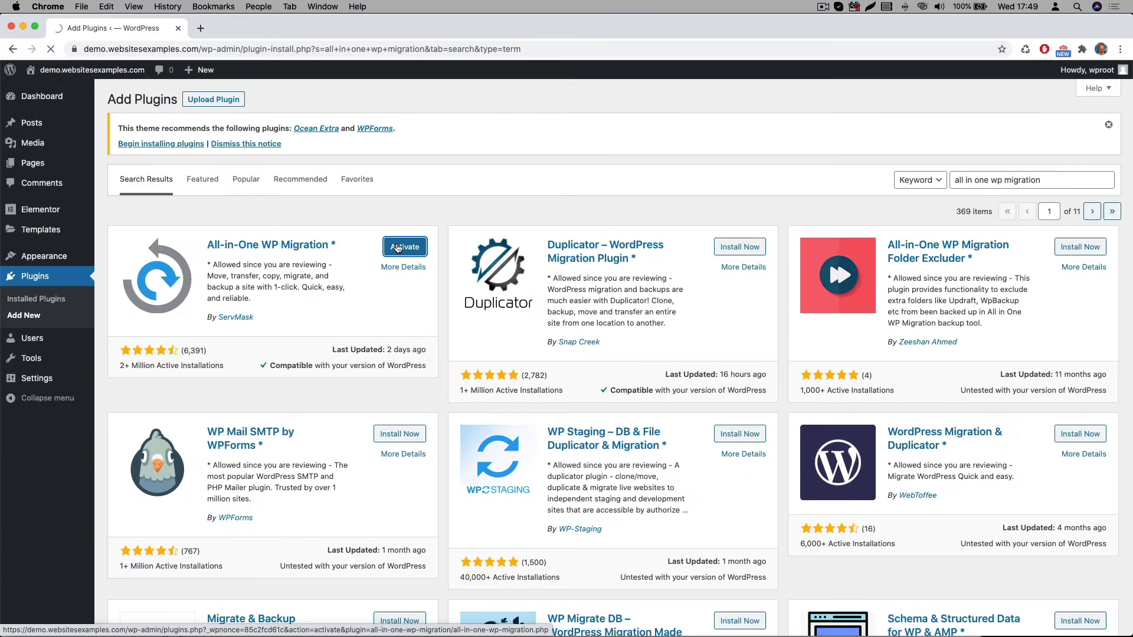
{"action": "left_click", "coordinate": [405, 247]}
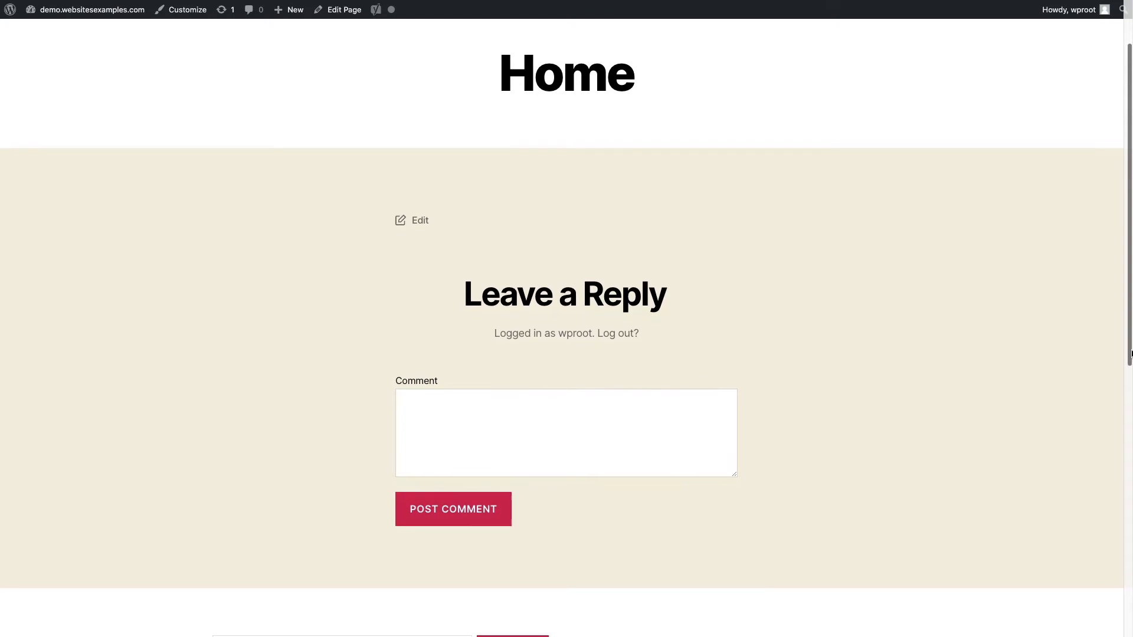
Scroll down the default Home page to its Recent Posts, Categories and Meta widgets
{"action": "scroll", "scroll_direction": "down", "scroll_amount": 3}
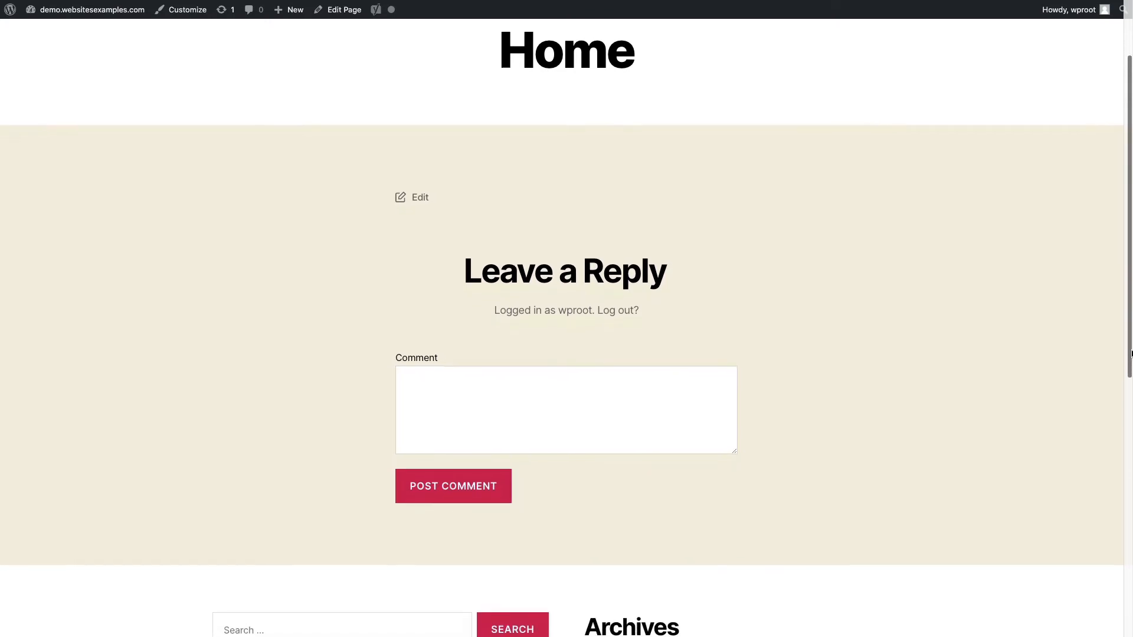
{"action": "scroll", "scroll_direction": "down", "scroll_amount": 3}
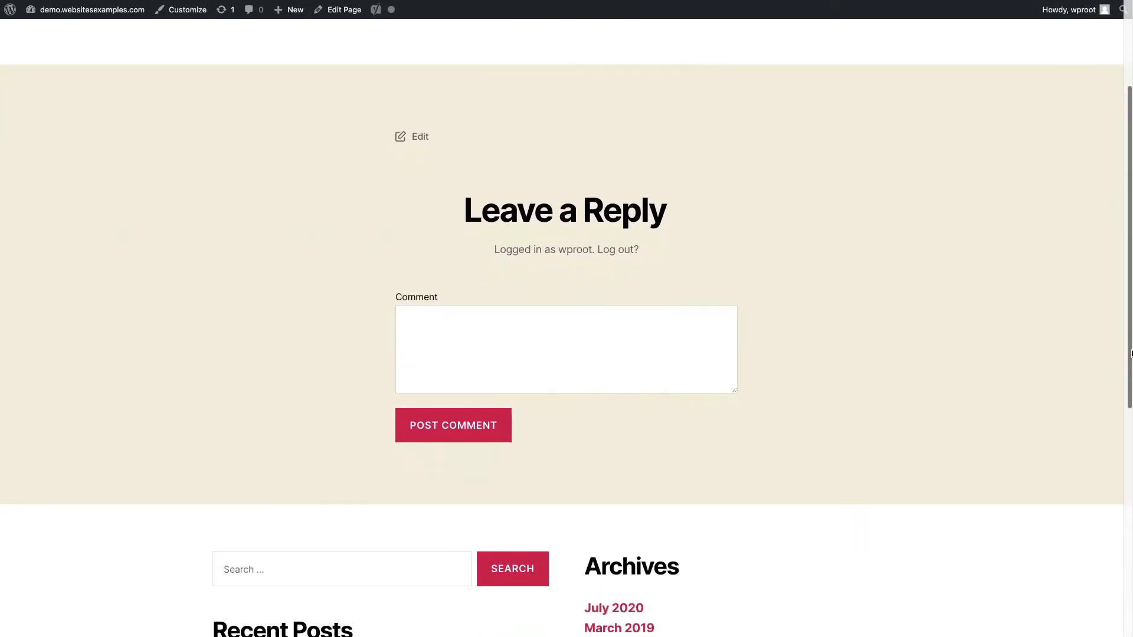
{"action": "scroll", "scroll_direction": "down", "scroll_amount": 3}
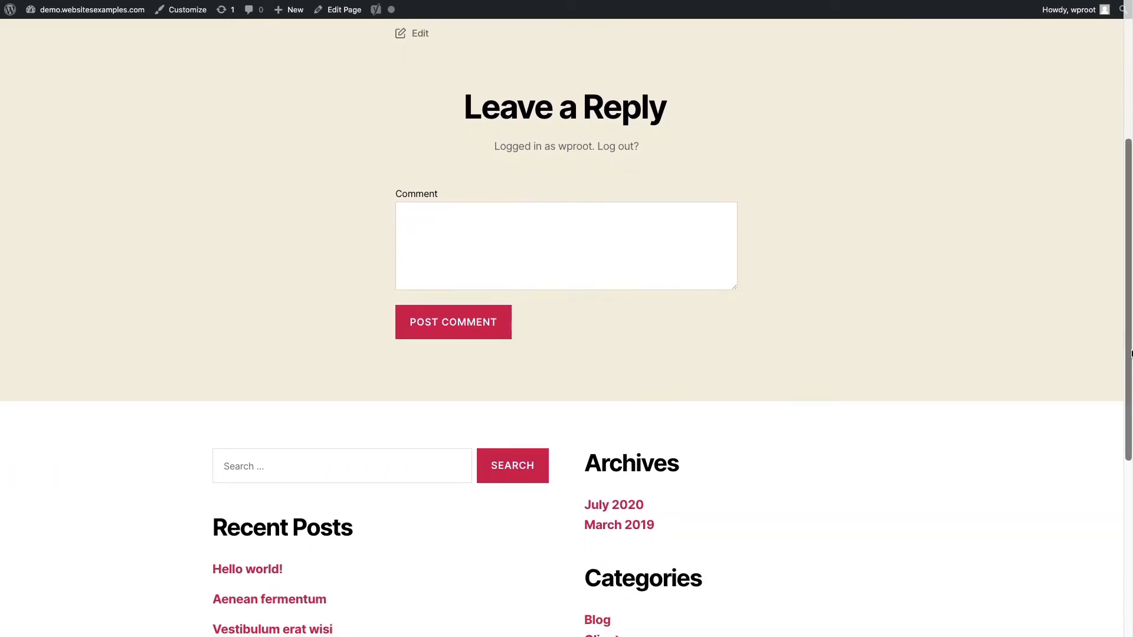
{"action": "scroll", "scroll_direction": "down", "scroll_amount": 3}
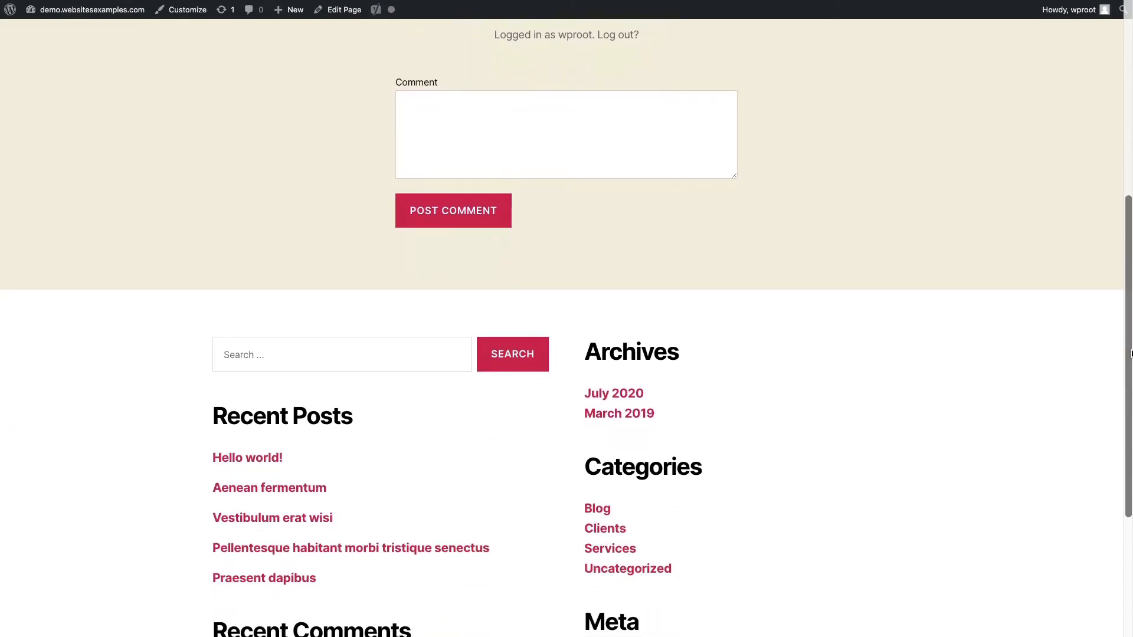
{"action": "scroll", "scroll_direction": "down", "scroll_amount": 3}
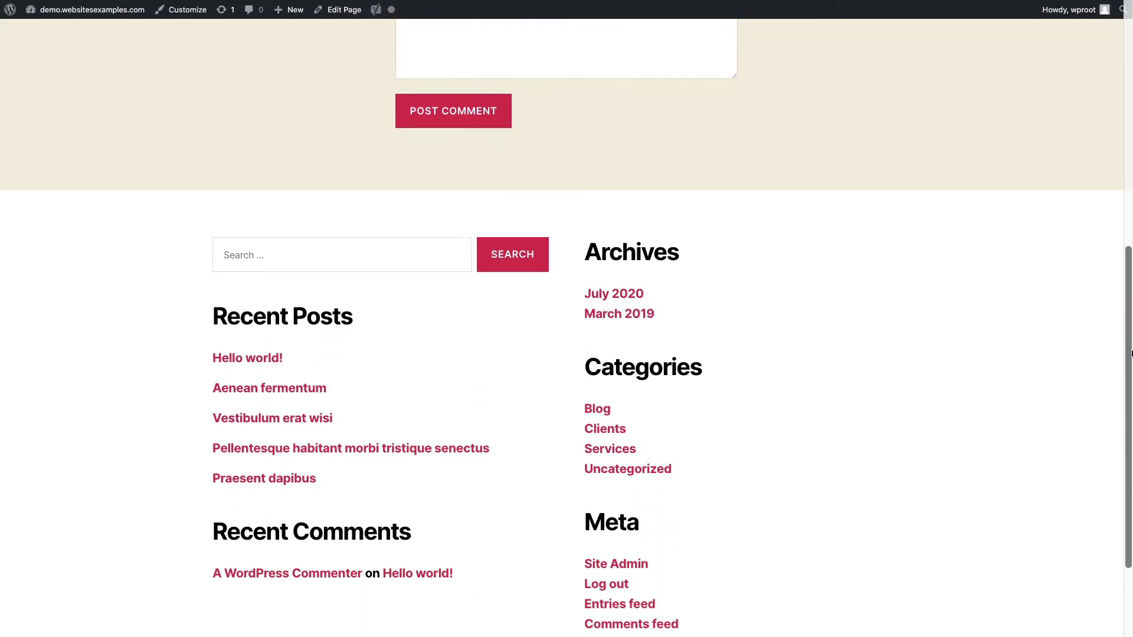
{"action": "scroll", "scroll_direction": "down", "scroll_amount": 3}
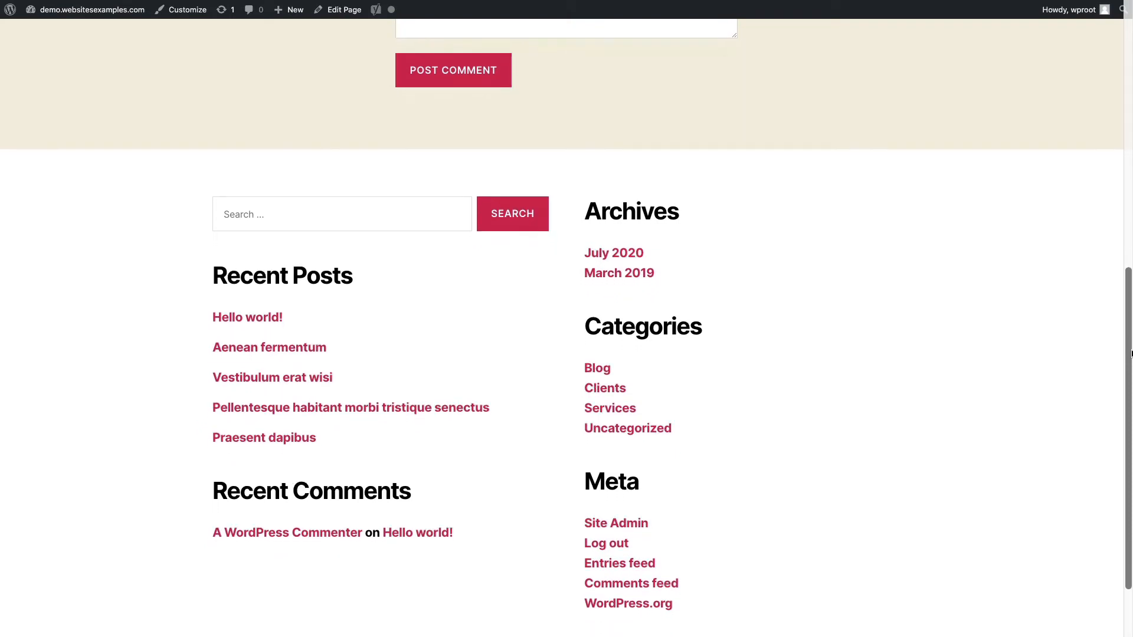
{"action": "scroll", "scroll_direction": "down", "scroll_amount": 3}
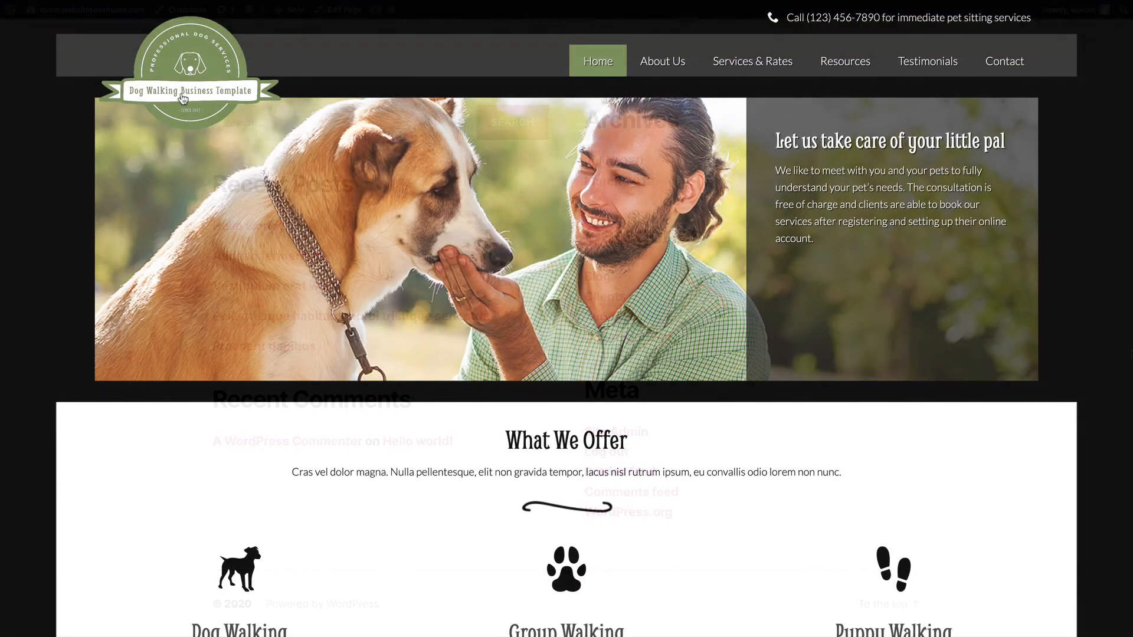
{"action": "key", "text": "ctrl+plus"}
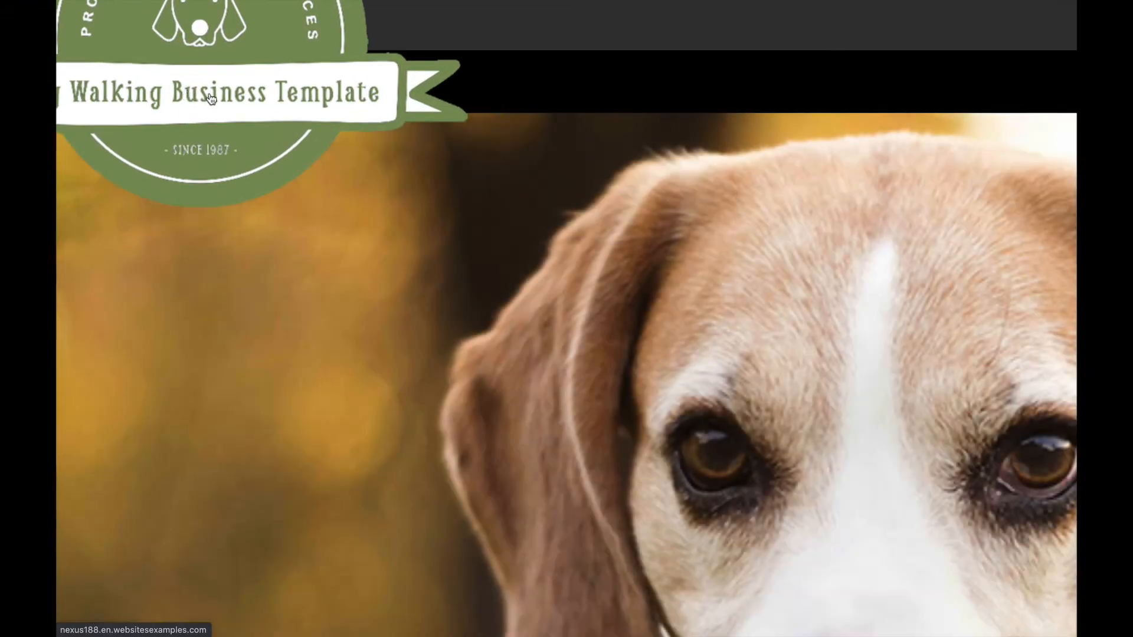
{"action": "scroll", "scroll_direction": "up", "scroll_amount": 3}
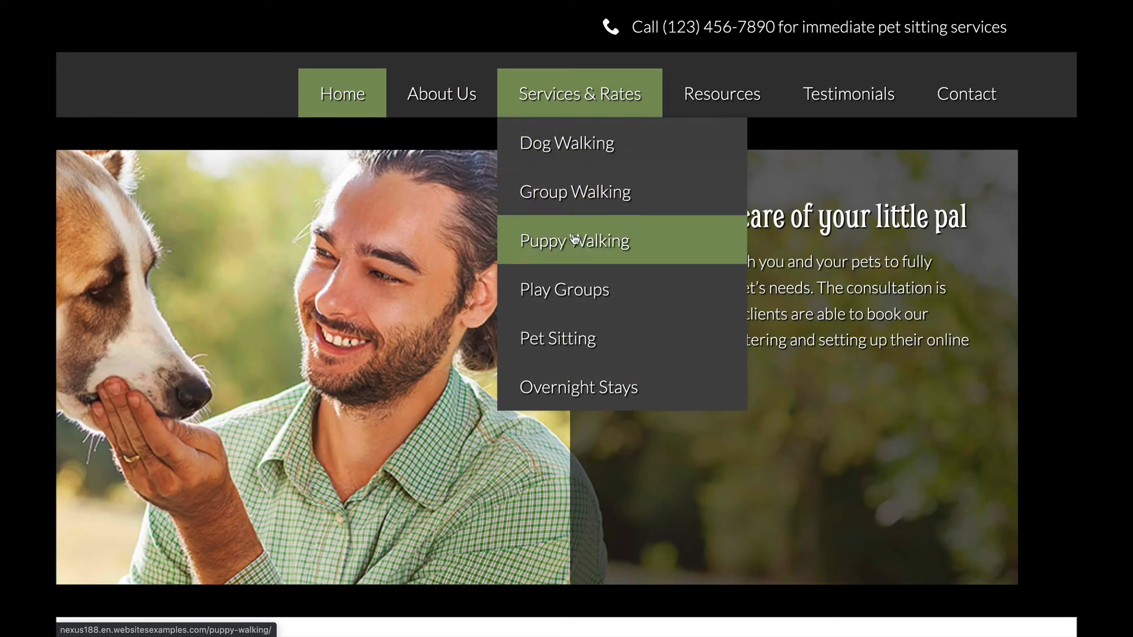
{"action": "mouse_move", "coordinate": [557, 338]}
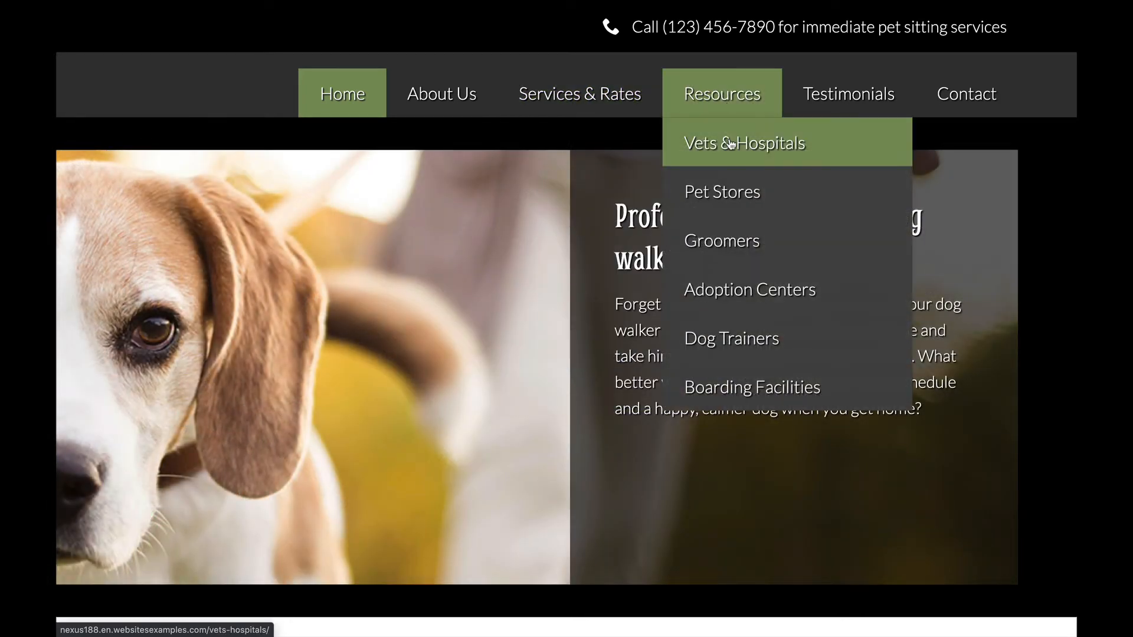
{"action": "mouse_move", "coordinate": [721, 241]}
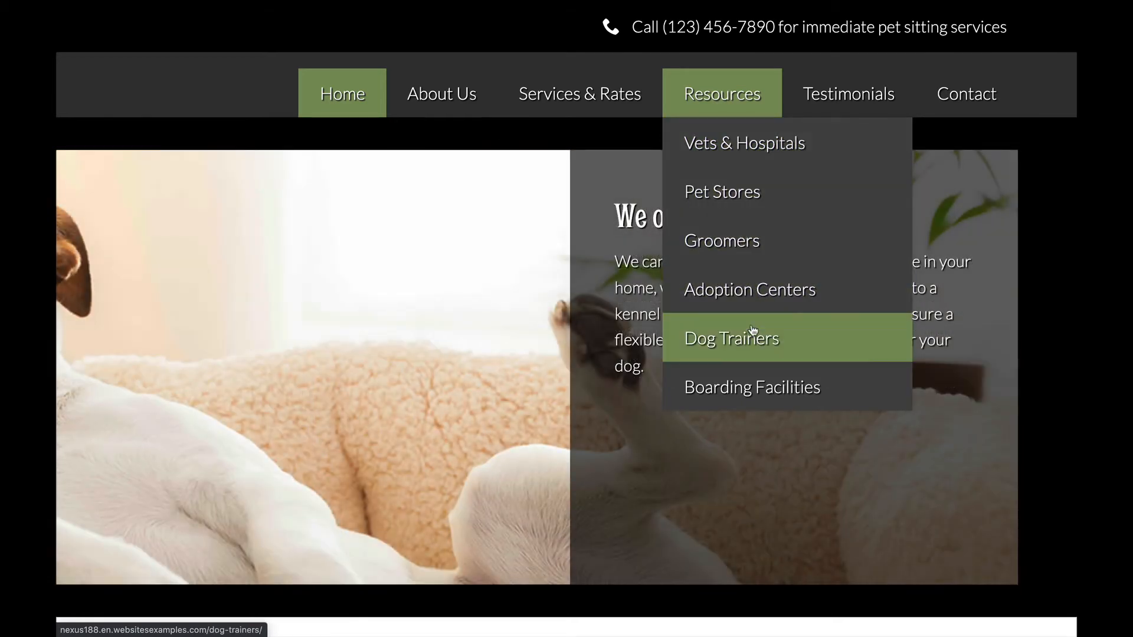
{"action": "mouse_move", "coordinate": [780, 114]}
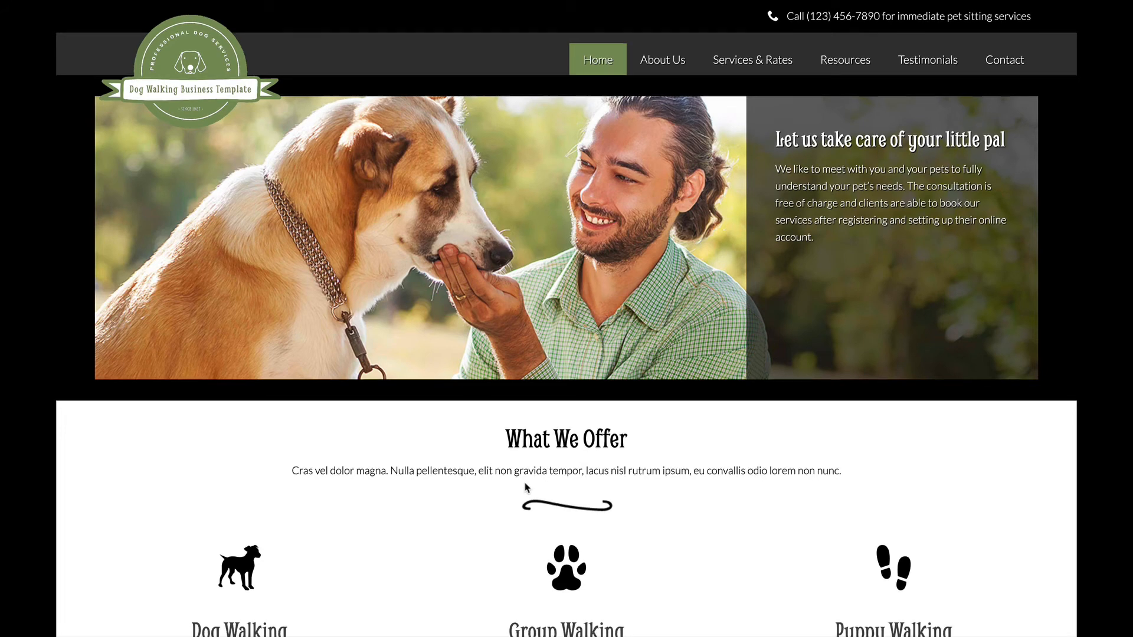
{"action": "scroll", "scroll_direction": "down", "scroll_amount": 3}
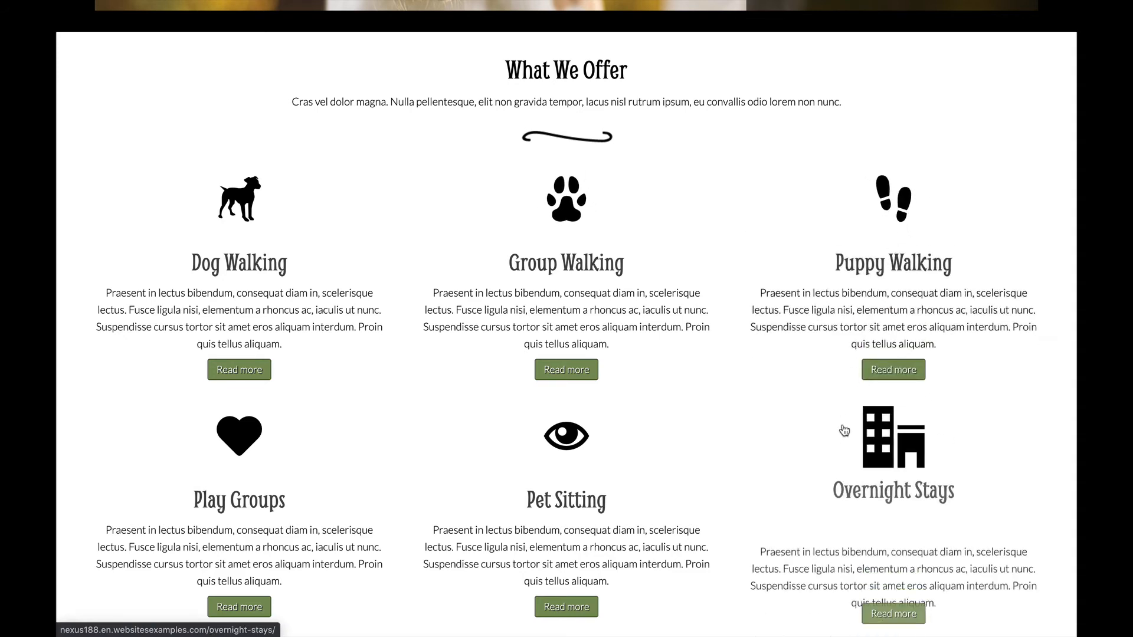
{"action": "scroll", "scroll_direction": "down", "scroll_amount": 3}
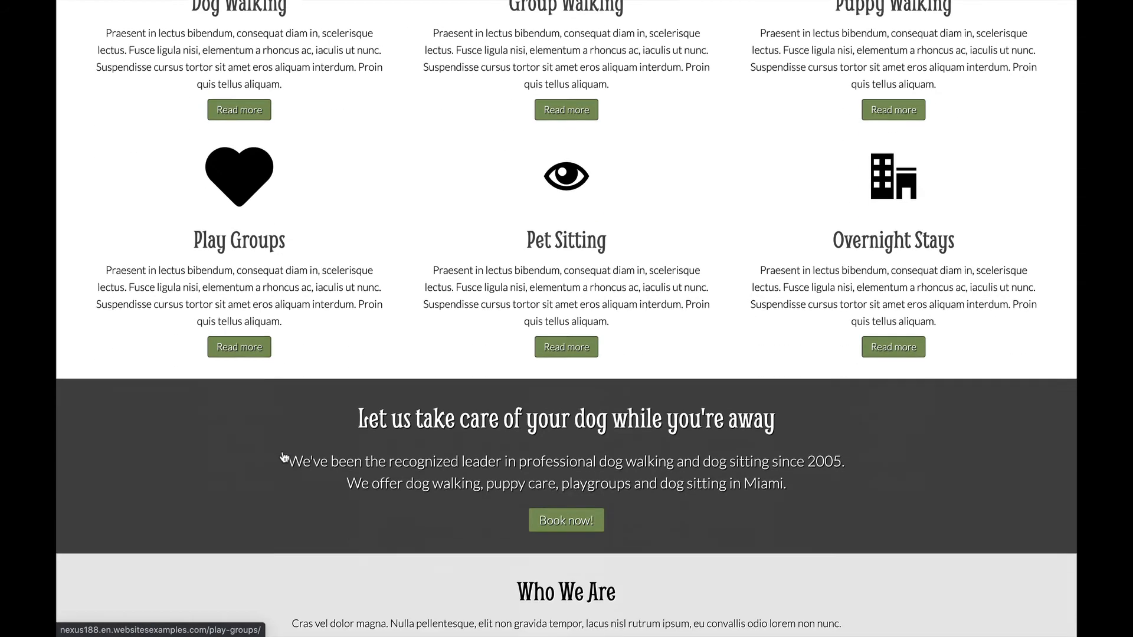
{"action": "scroll", "scroll_direction": "down", "scroll_amount": 3}
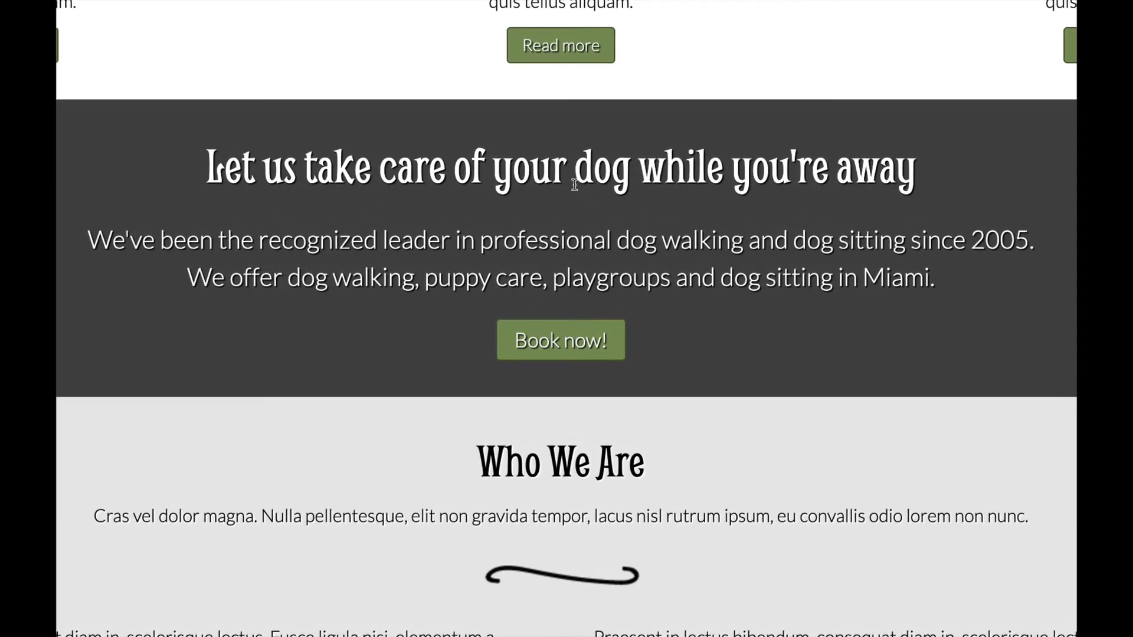
{"action": "scroll", "scroll_direction": "down", "scroll_amount": 3}
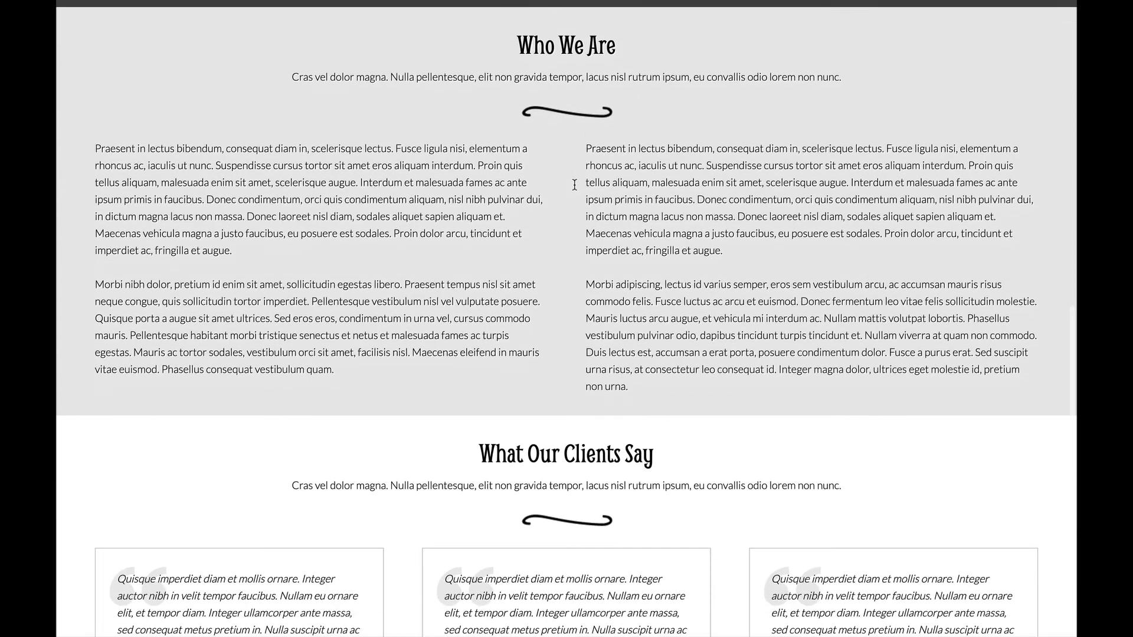
{"action": "scroll", "scroll_direction": "down", "scroll_amount": 3}
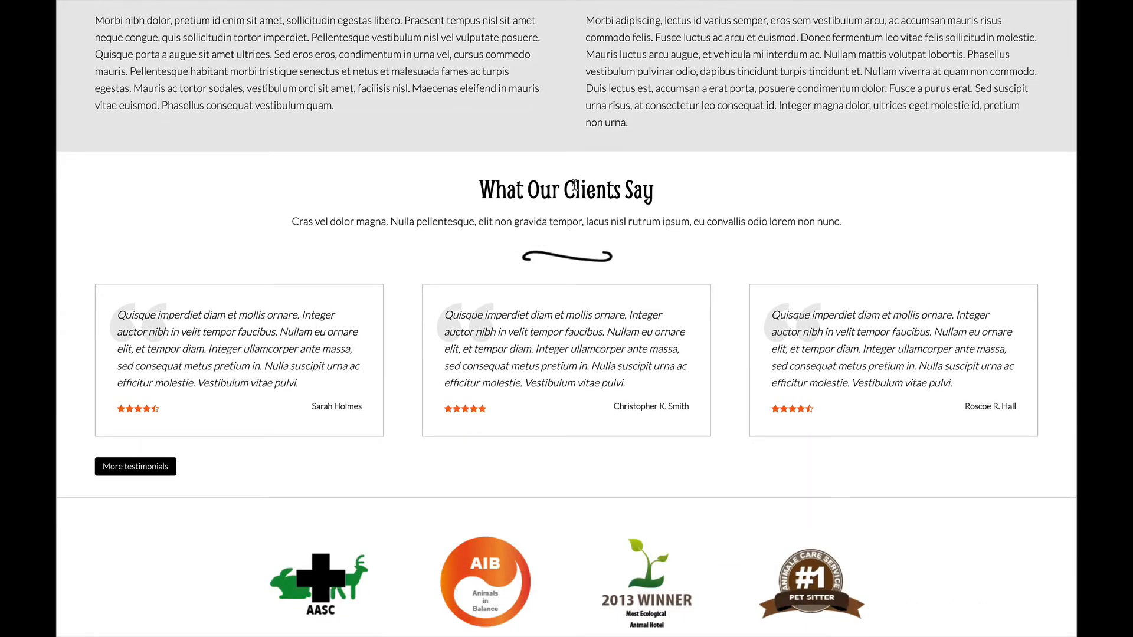
{"action": "scroll", "scroll_direction": "down", "scroll_amount": 3}
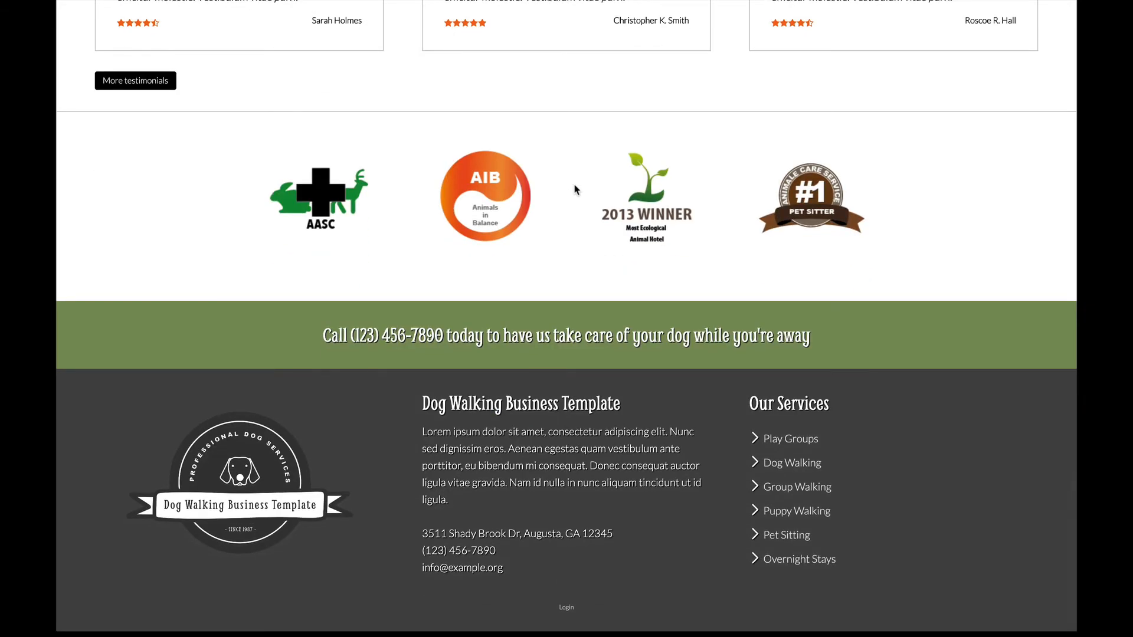
{"action": "scroll", "scroll_direction": "down", "scroll_amount": 3}
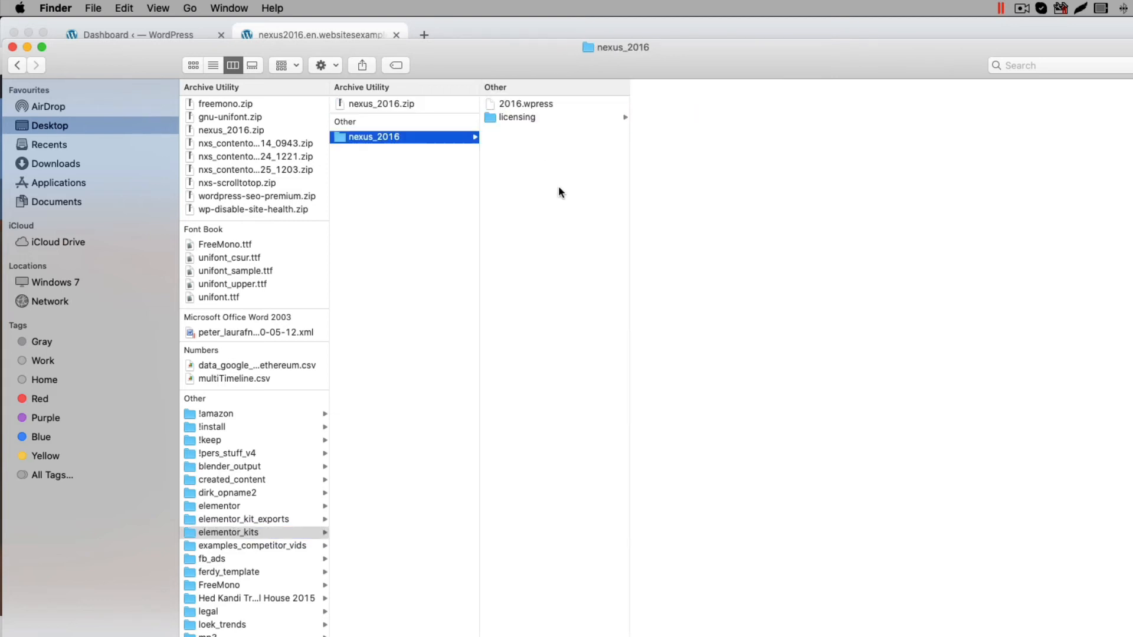
Select 2016.wpress in the nexus_2016 folder to preview its details
{"action": "left_click", "coordinate": [527, 103]}
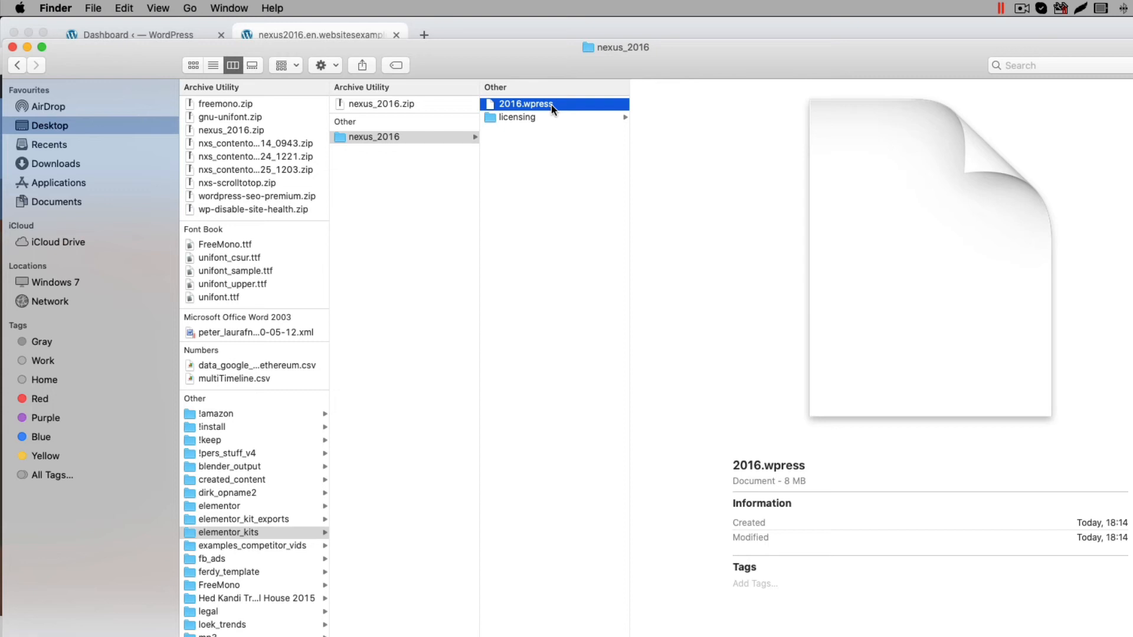
{"action": "mouse_move", "coordinate": [561, 123]}
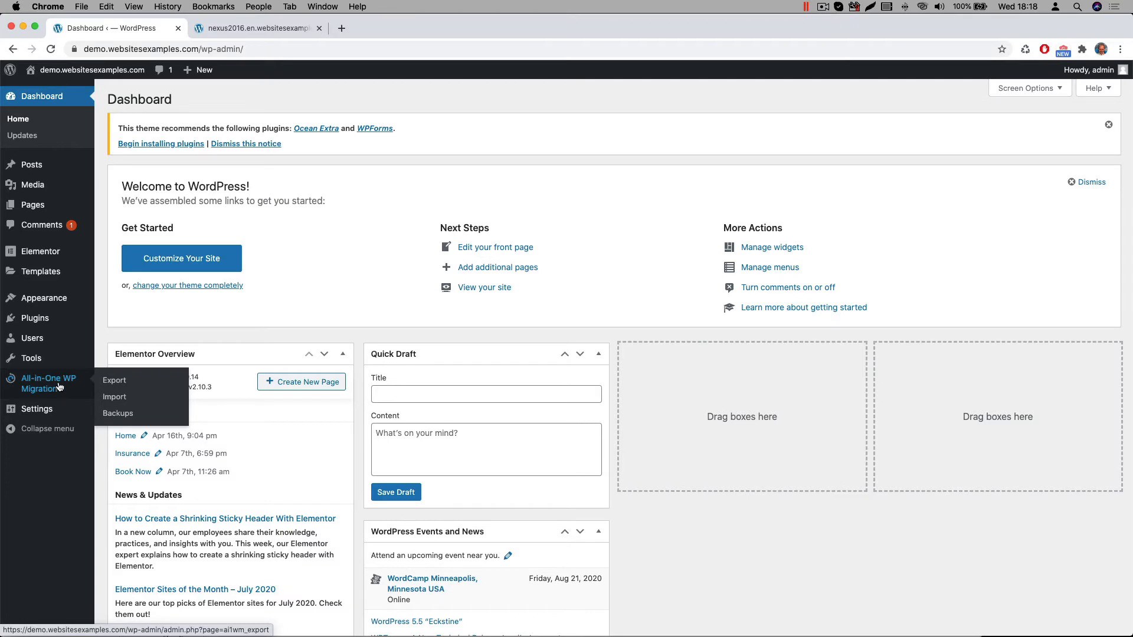
Import the 2016.wpress file via All-in-One WP Migration and finish the import
{"action": "left_click", "coordinate": [114, 396]}
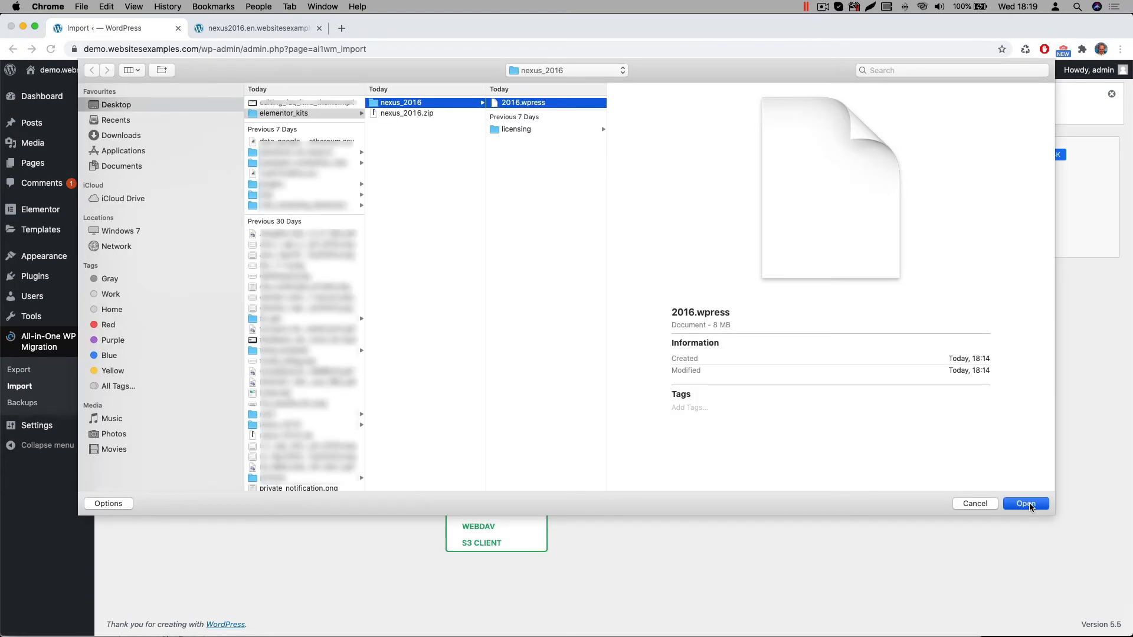
{"action": "left_click", "coordinate": [1026, 504]}
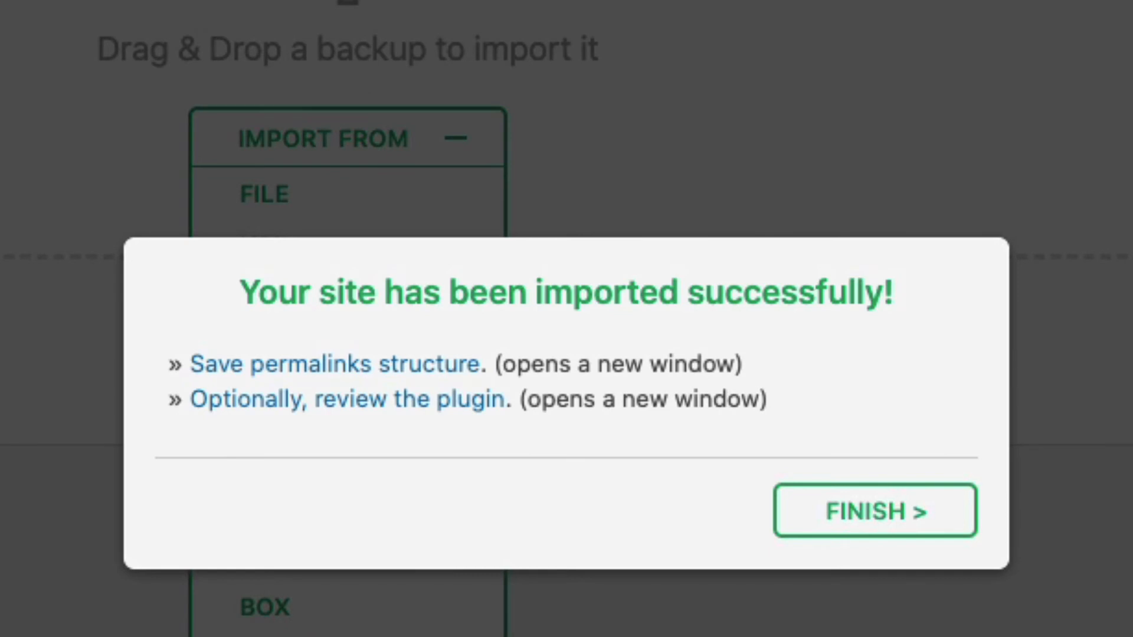
{"action": "left_click", "coordinate": [874, 510]}
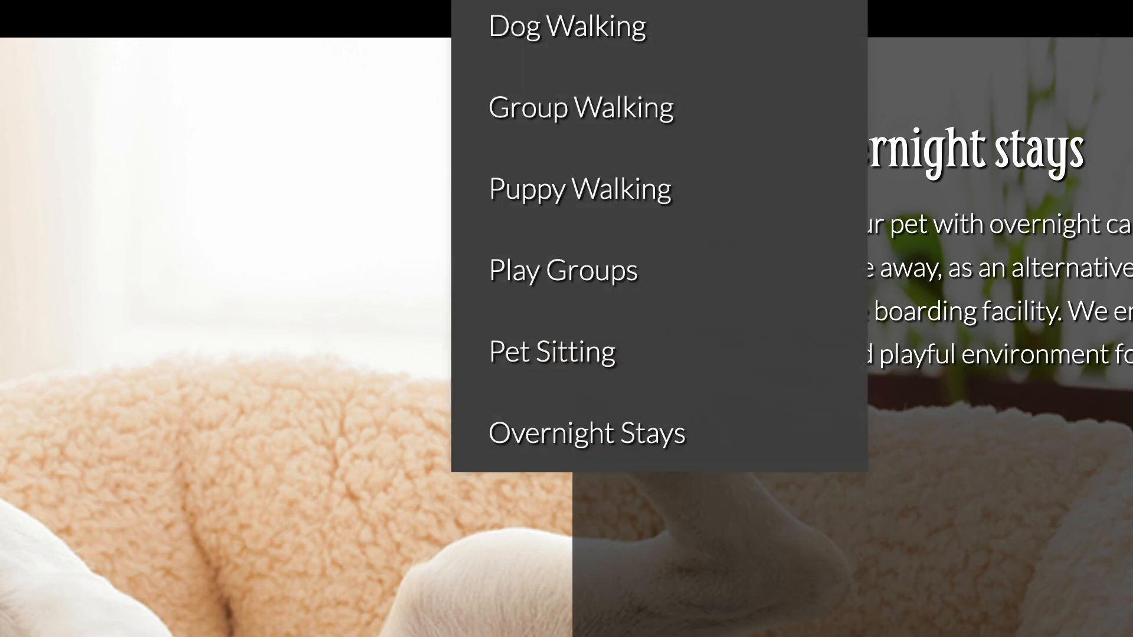
{"action": "mouse_move", "coordinate": [580, 106]}
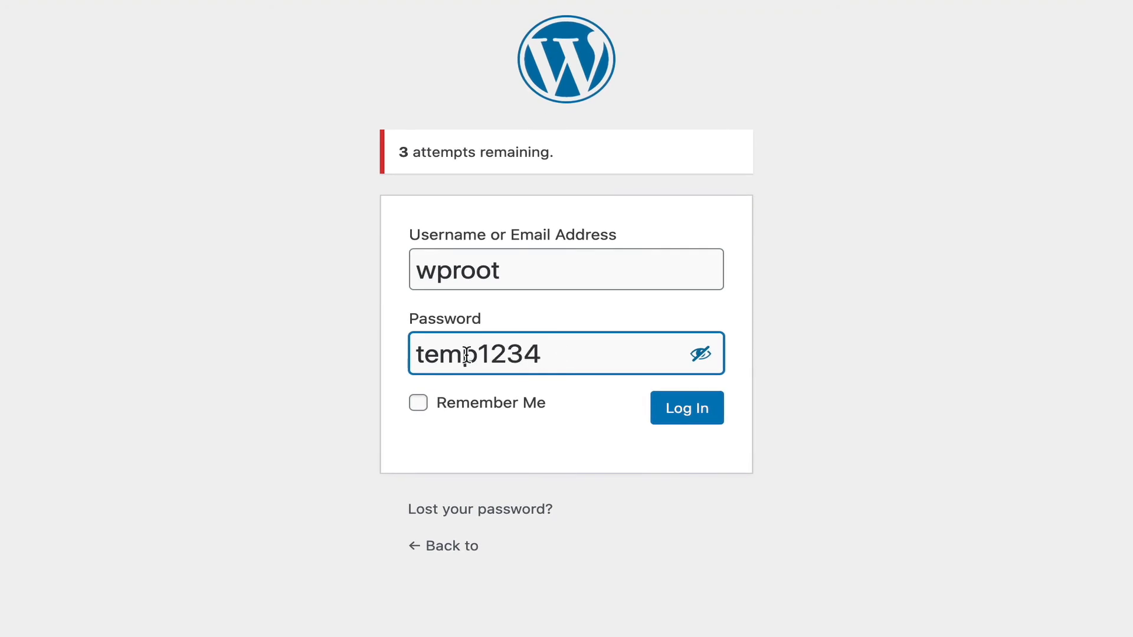
{"action": "mouse_move", "coordinate": [565, 348]}
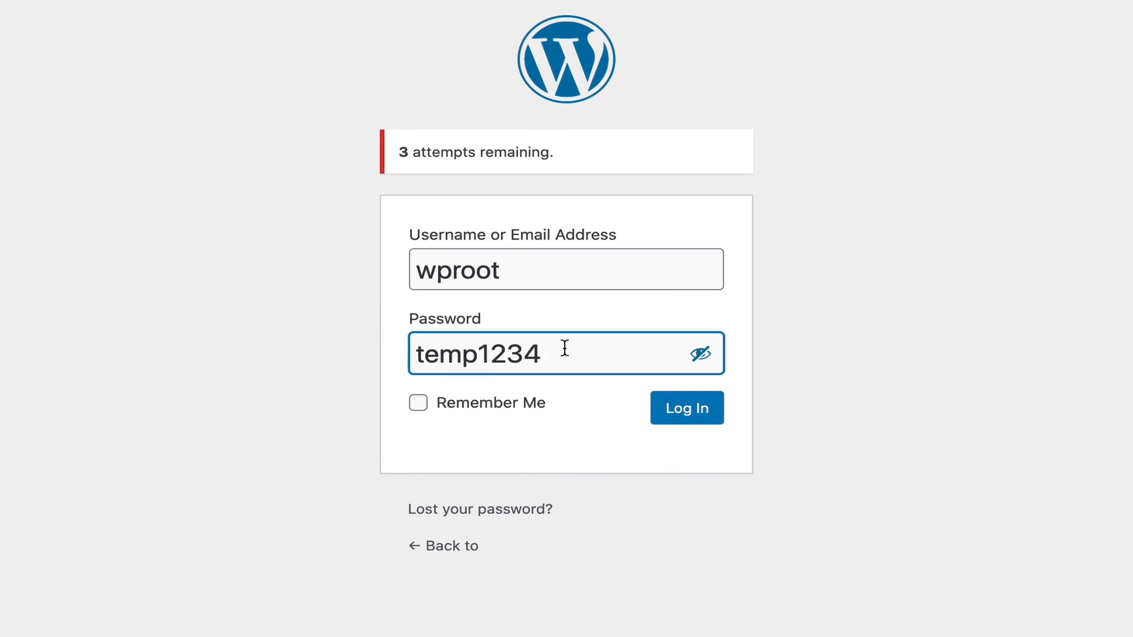
{"action": "mouse_move", "coordinate": [495, 260]}
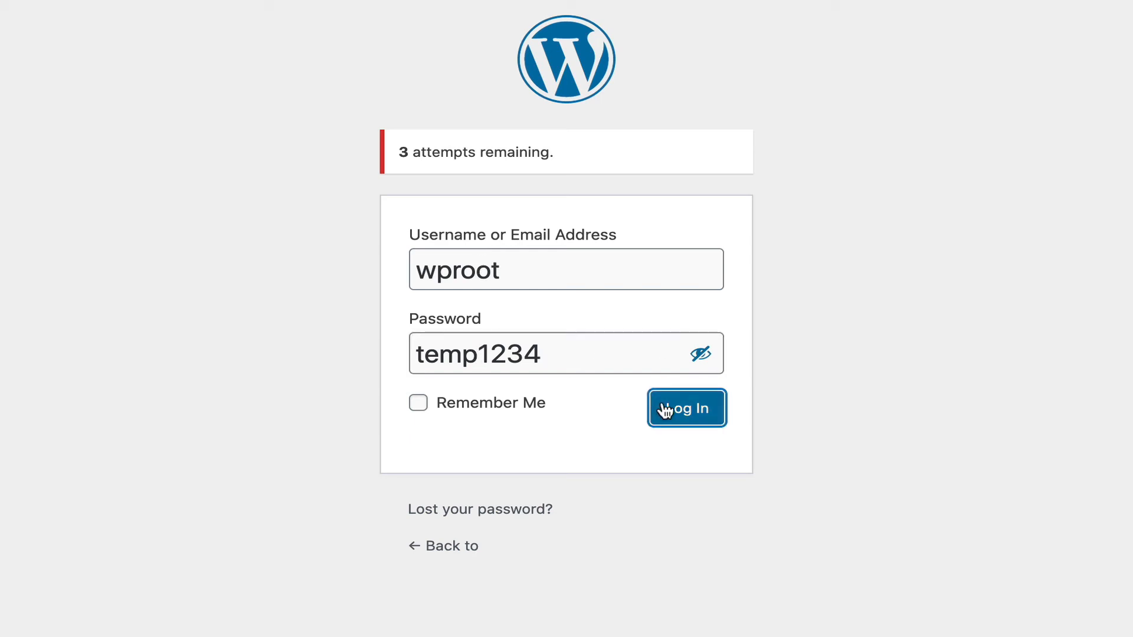
Submit the temporary admin credentials to reach the imported site's Dashboard
{"action": "left_click", "coordinate": [685, 408]}
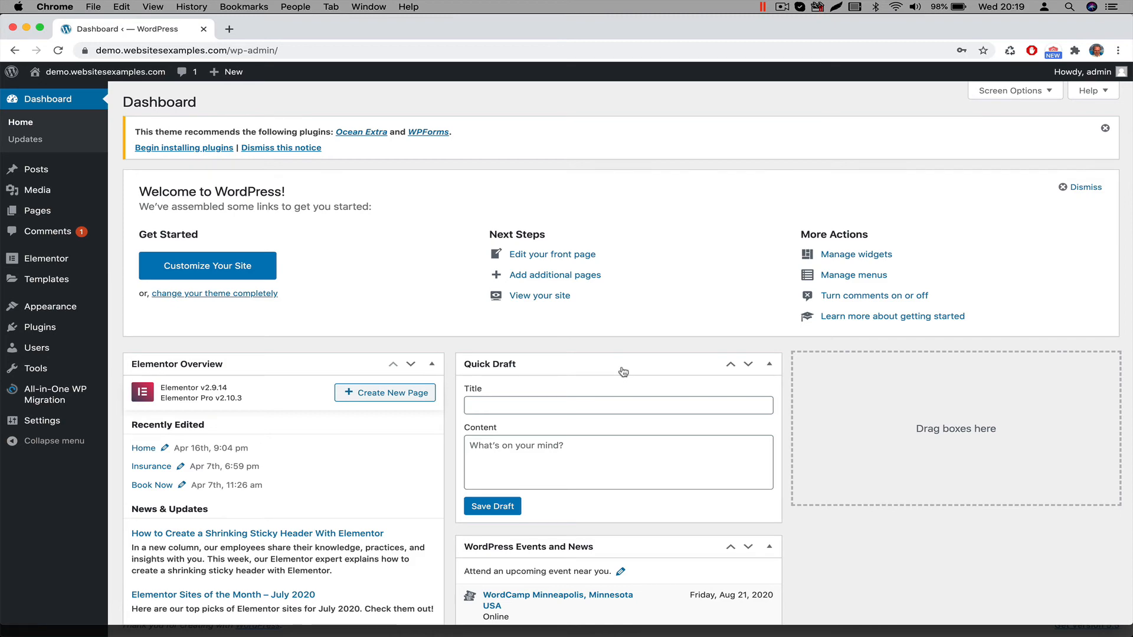
{"action": "mouse_move", "coordinate": [581, 239]}
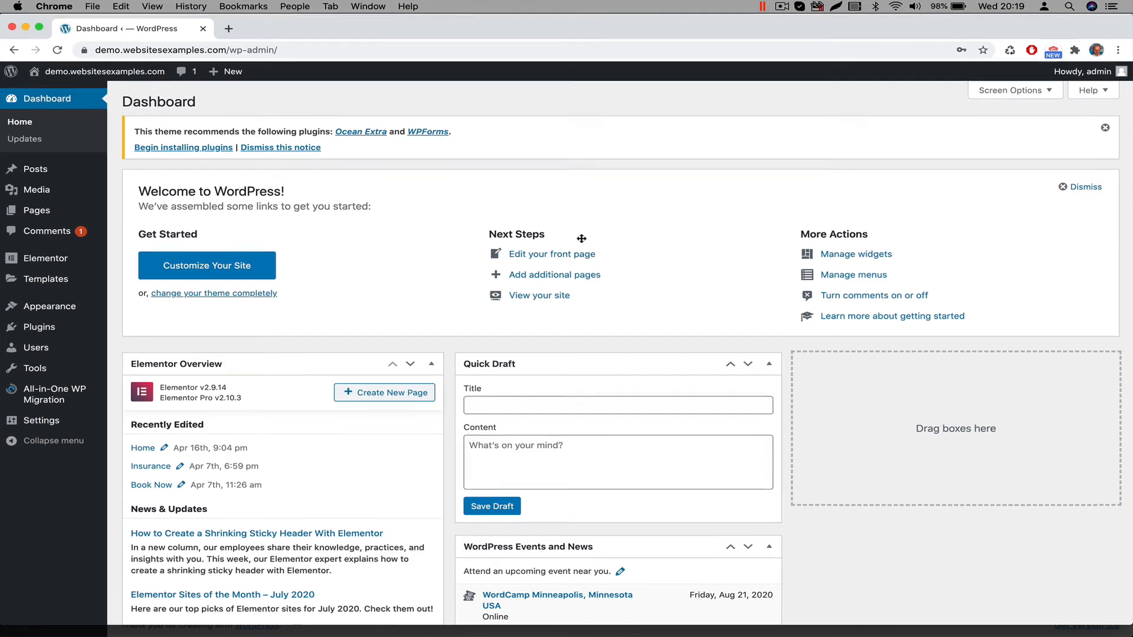
From the Howdy, admin menu, open Edit Profile and generate a new password under Account Management
{"action": "left_click", "coordinate": [1084, 70]}
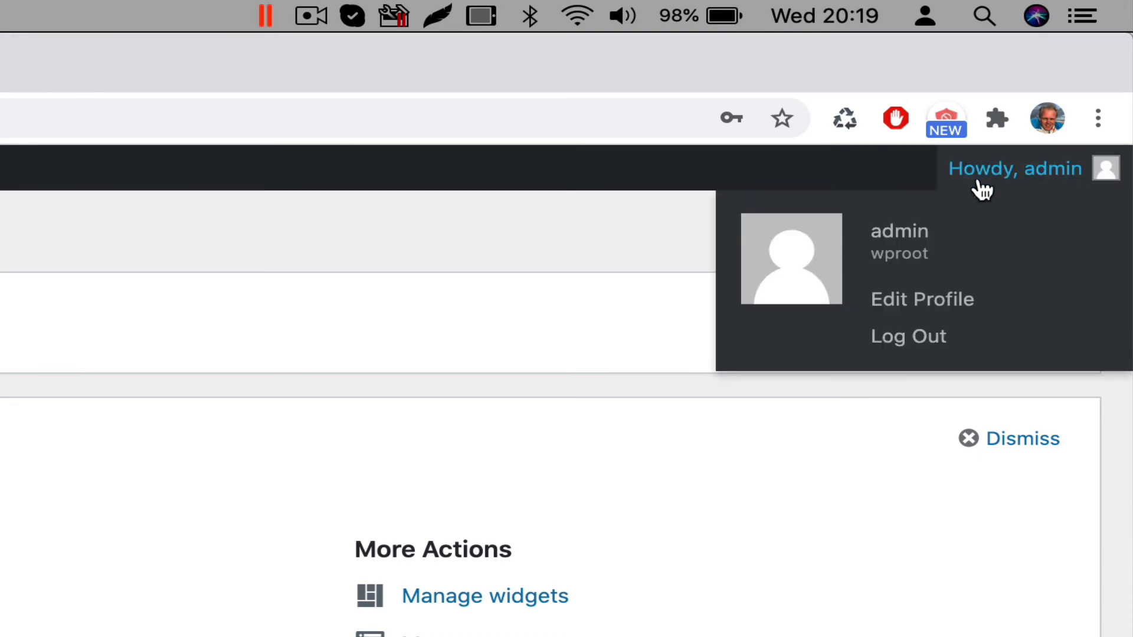
{"action": "mouse_move", "coordinate": [922, 180]}
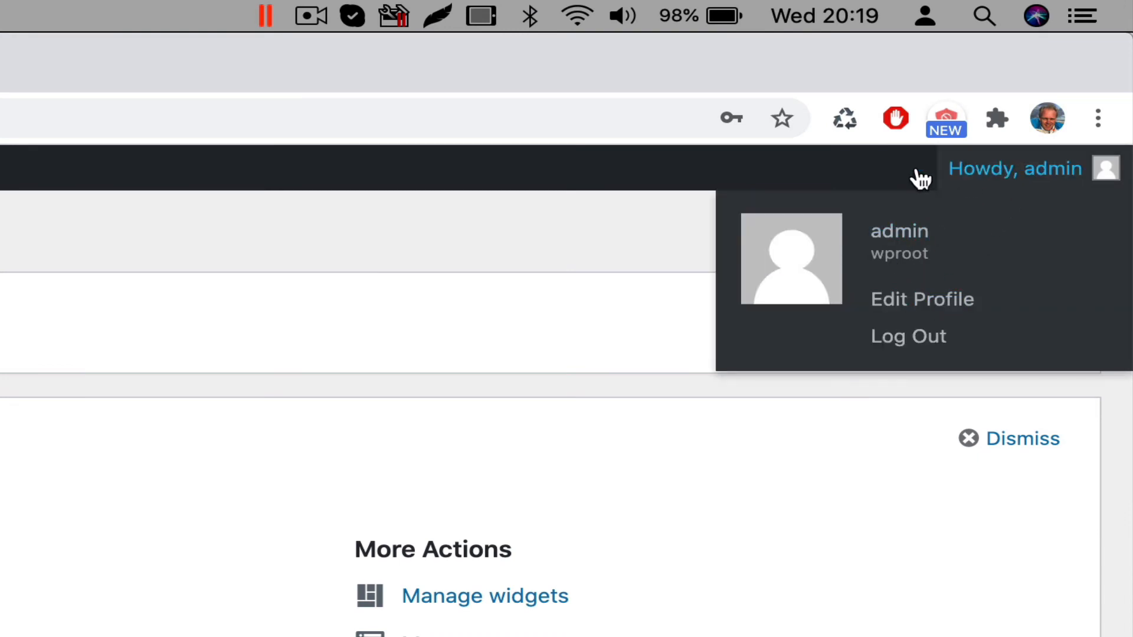
{"action": "mouse_move", "coordinate": [947, 285]}
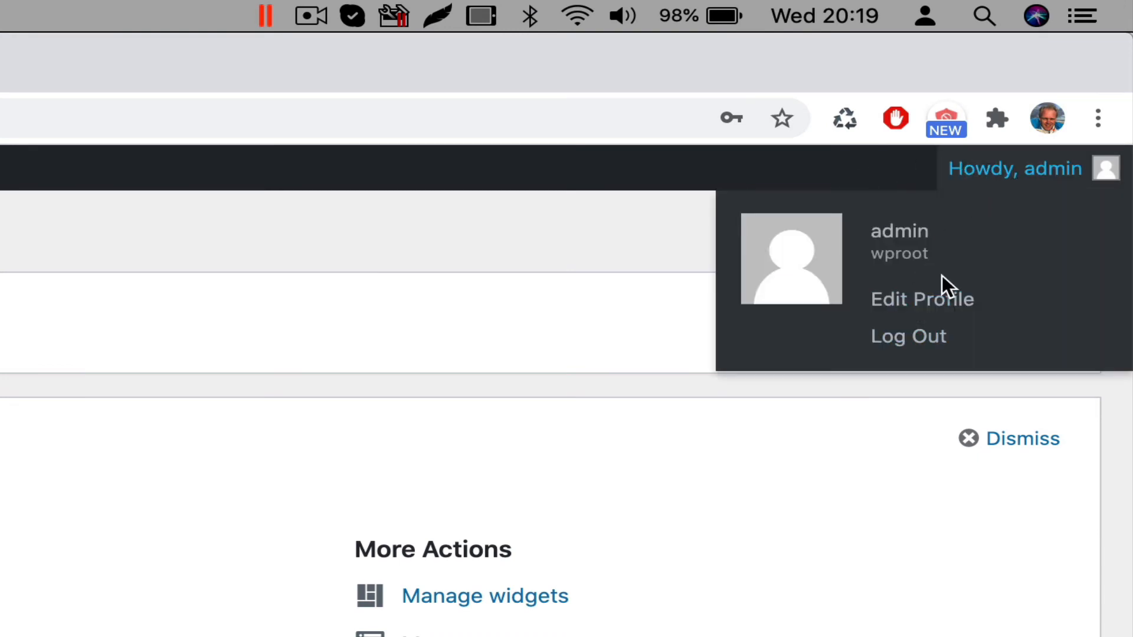
{"action": "left_click", "coordinate": [923, 299]}
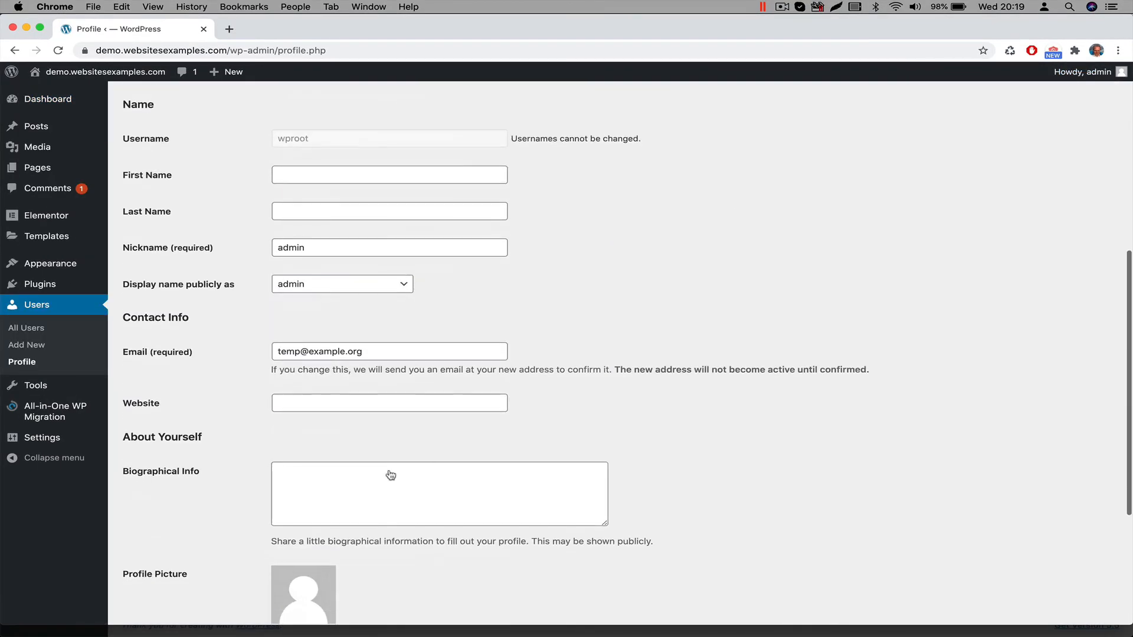
{"action": "scroll", "scroll_direction": "down", "scroll_amount": 3}
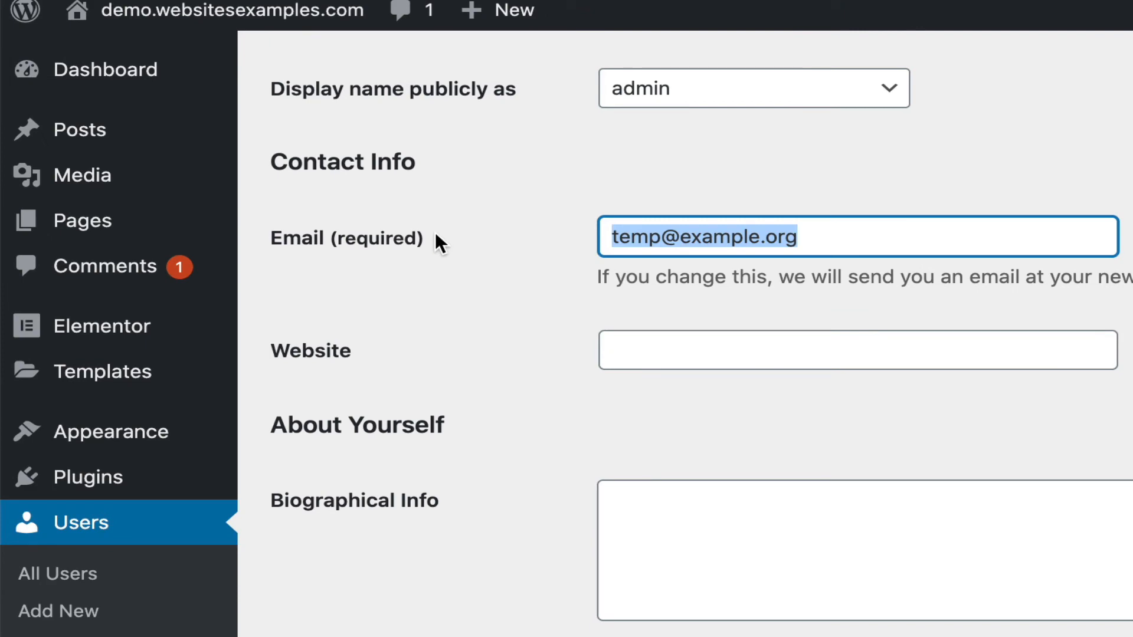
{"action": "scroll", "scroll_direction": "down", "scroll_amount": 3}
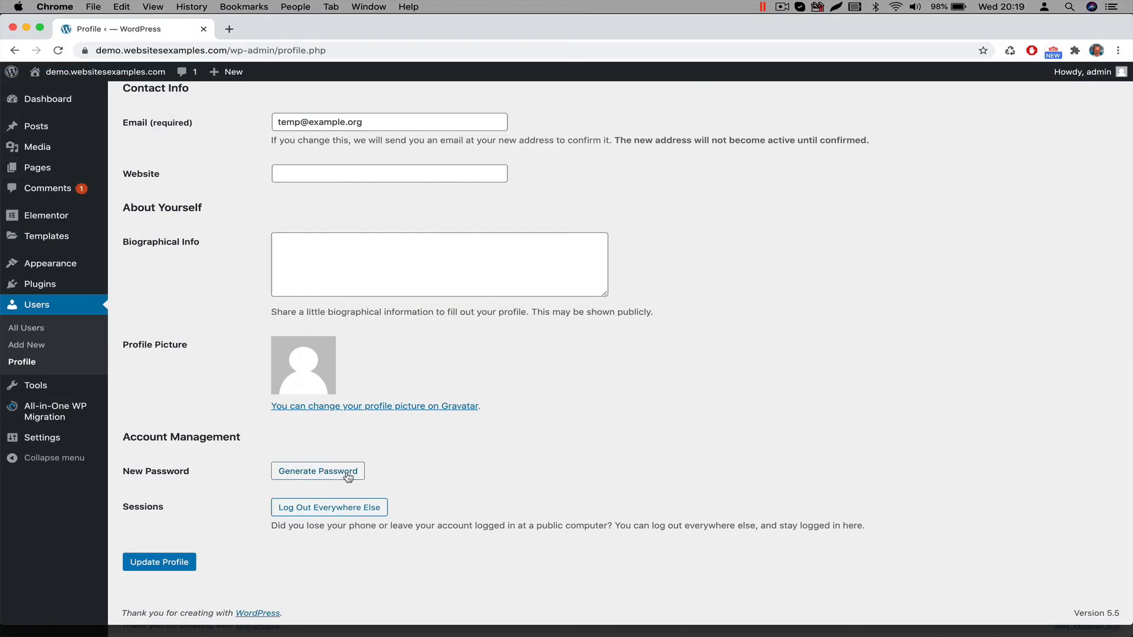
{"action": "left_click", "coordinate": [316, 471]}
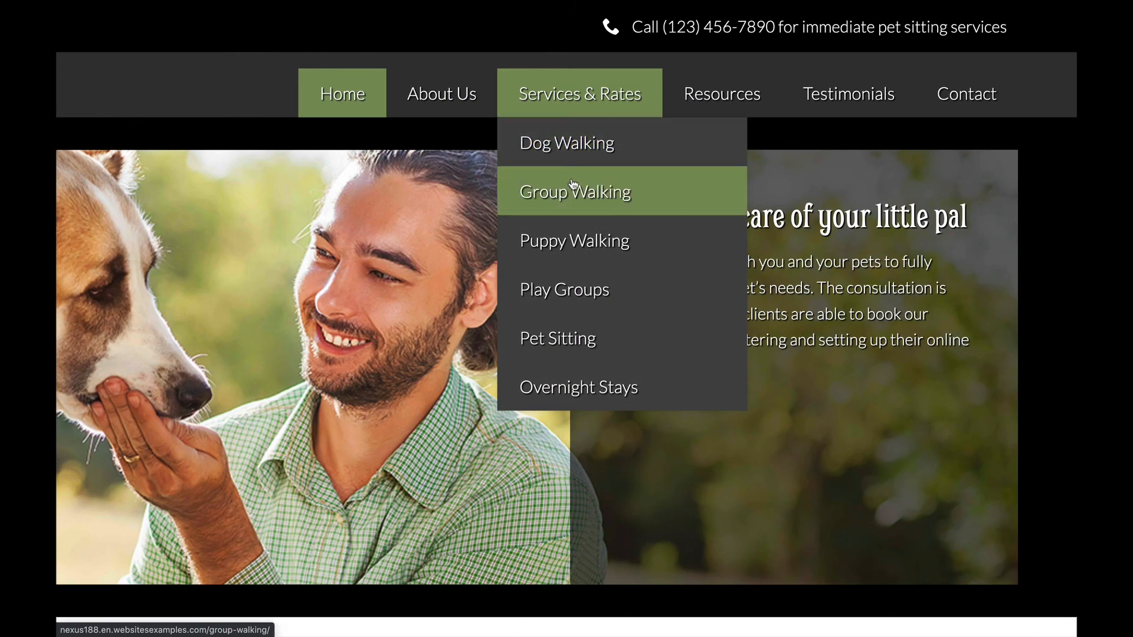
{"action": "mouse_move", "coordinate": [566, 289]}
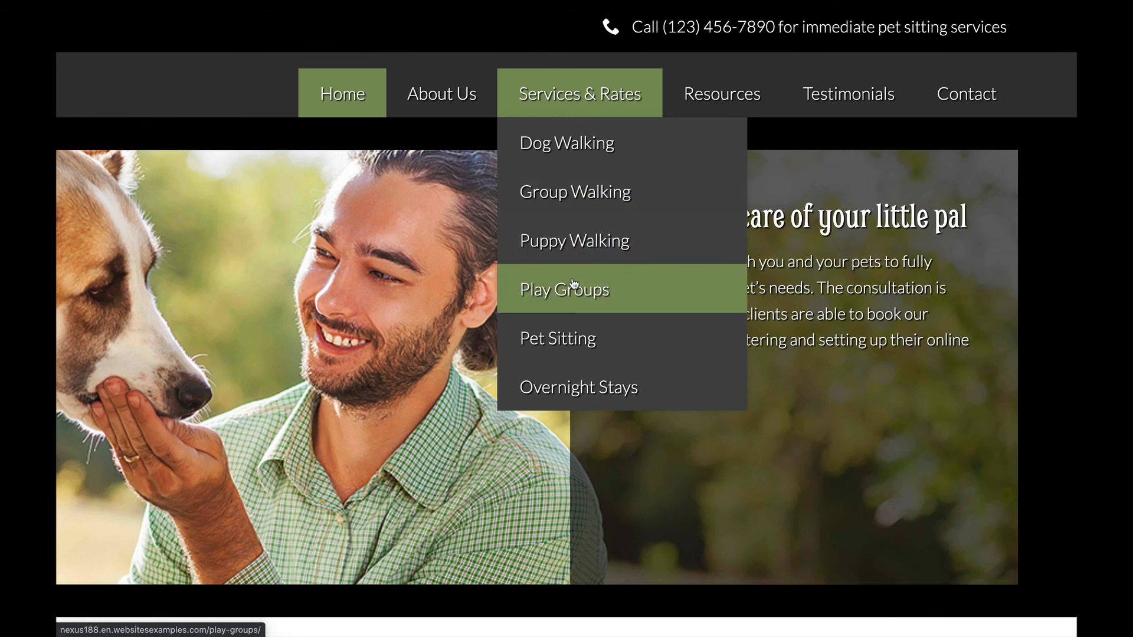
{"action": "mouse_move", "coordinate": [578, 387]}
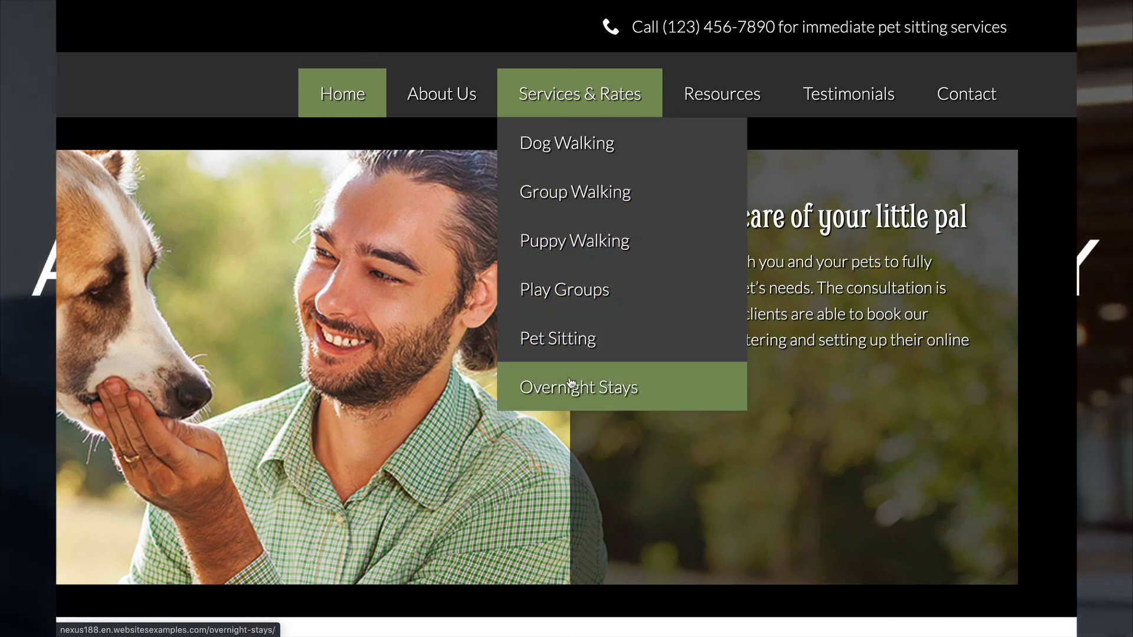